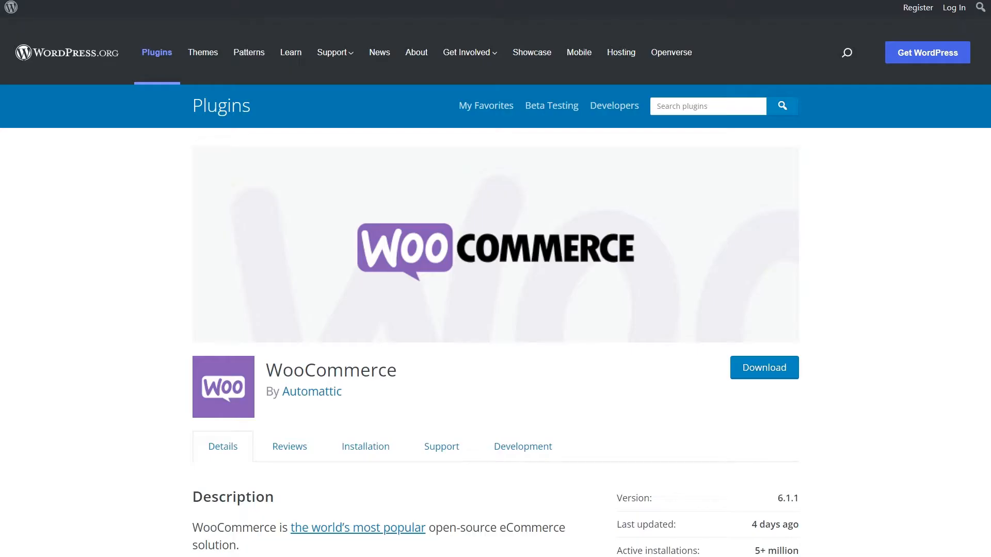
Step: Start the Shopify free trial from the pricing page and close the sign-up form
{"action": "scroll", "scroll_direction": "down", "scroll_amount": 3}
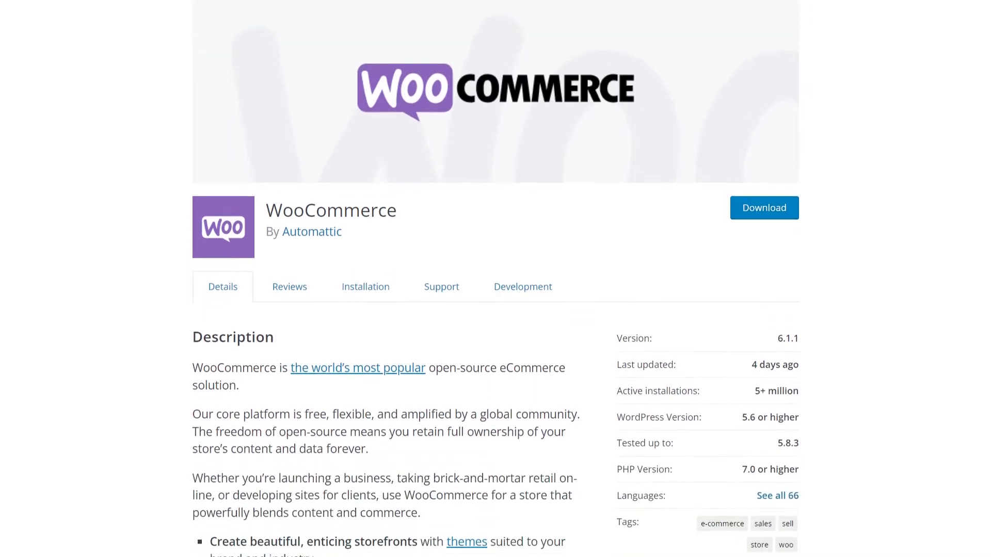
{"action": "scroll", "scroll_direction": "down", "scroll_amount": 3}
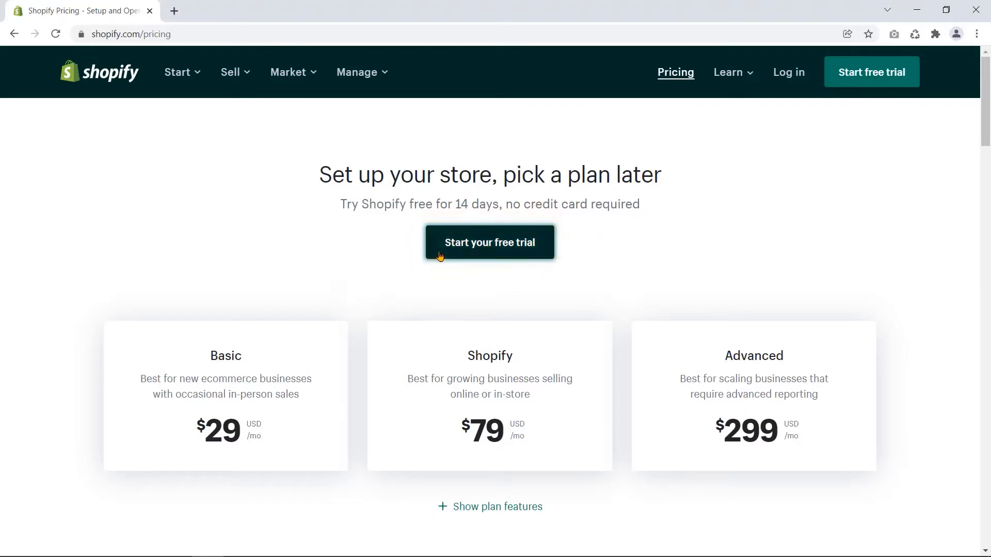
{"action": "left_click", "coordinate": [489, 242]}
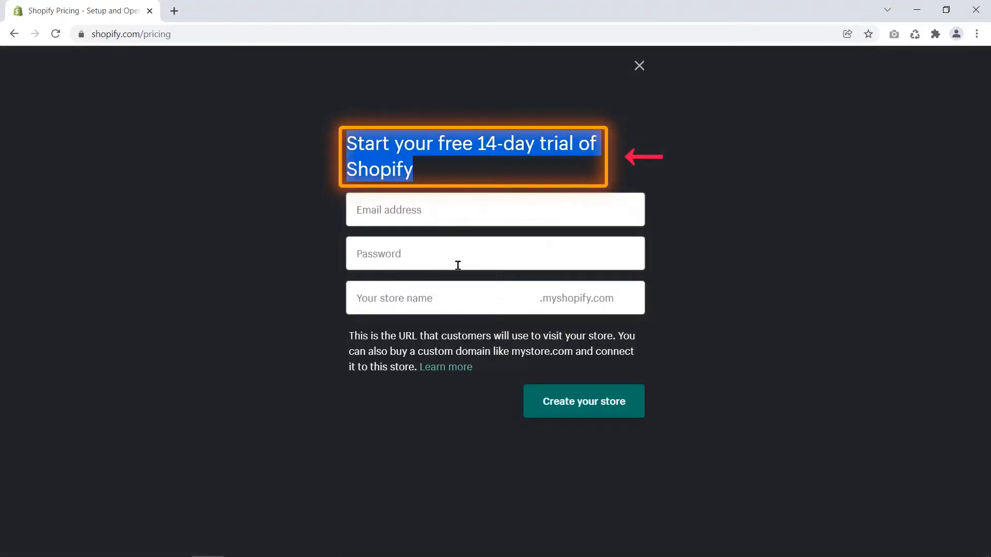
{"action": "left_click", "coordinate": [639, 66]}
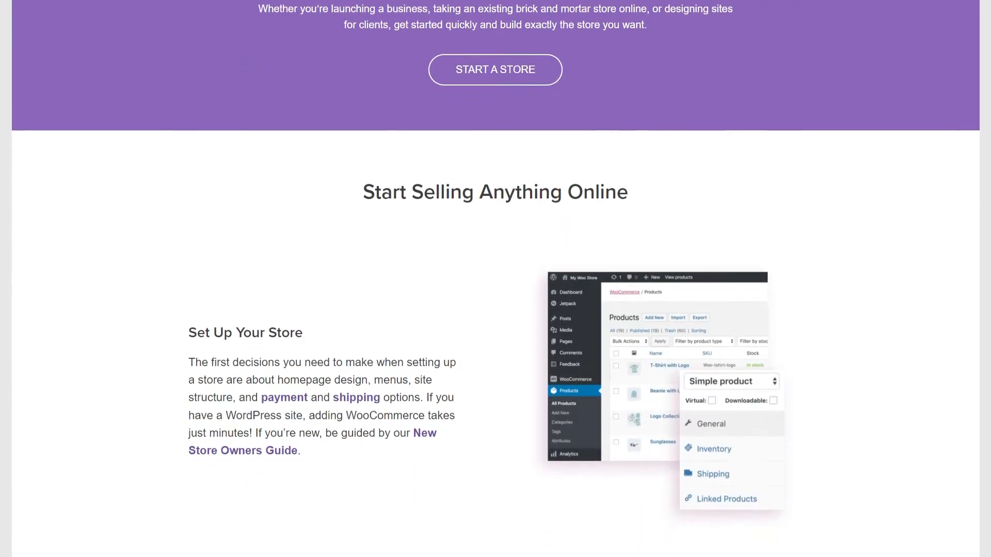
Step: Scroll through the Basic, Shopify and Advanced plan feature comparison table
{"action": "scroll", "scroll_direction": "down", "scroll_amount": 3}
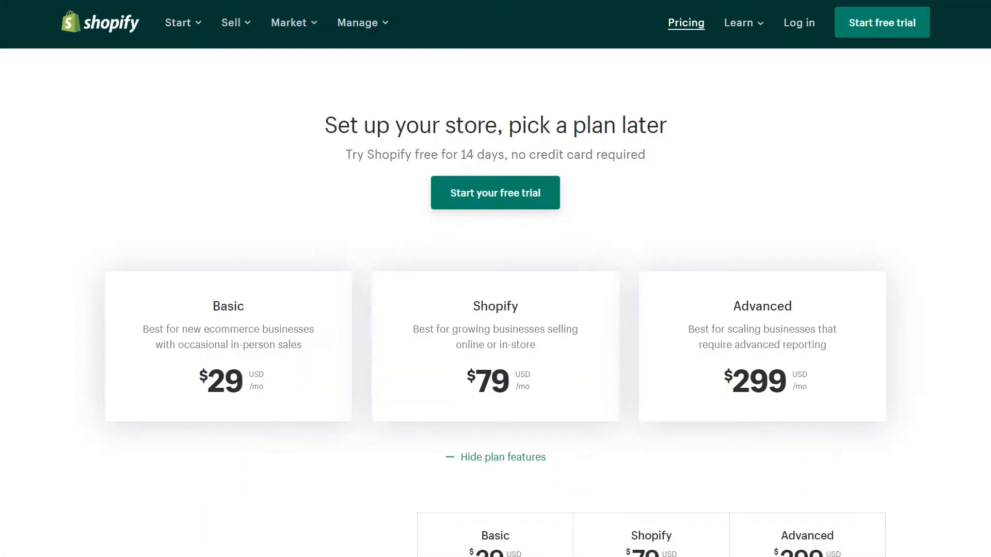
{"action": "scroll", "scroll_direction": "down", "scroll_amount": 3}
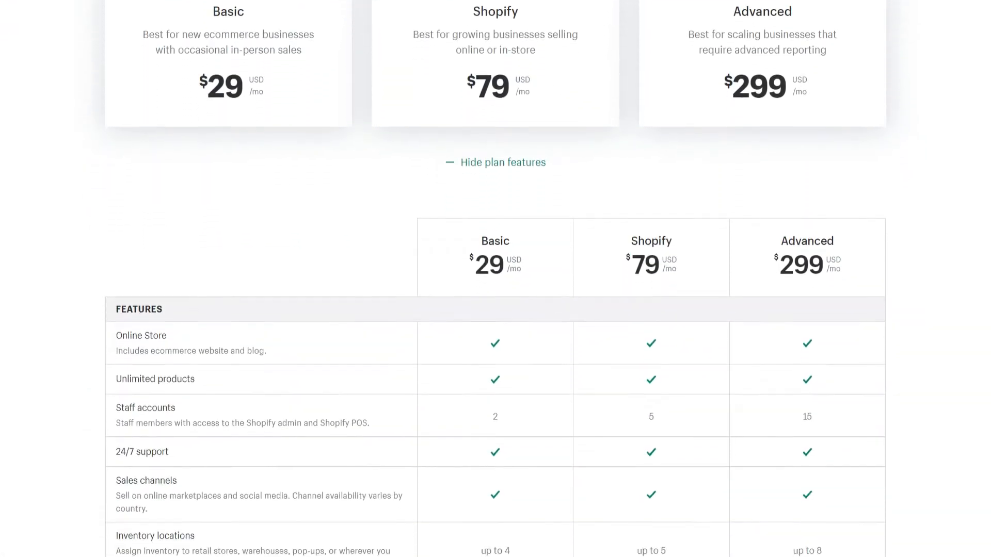
{"action": "scroll", "scroll_direction": "down", "scroll_amount": 3}
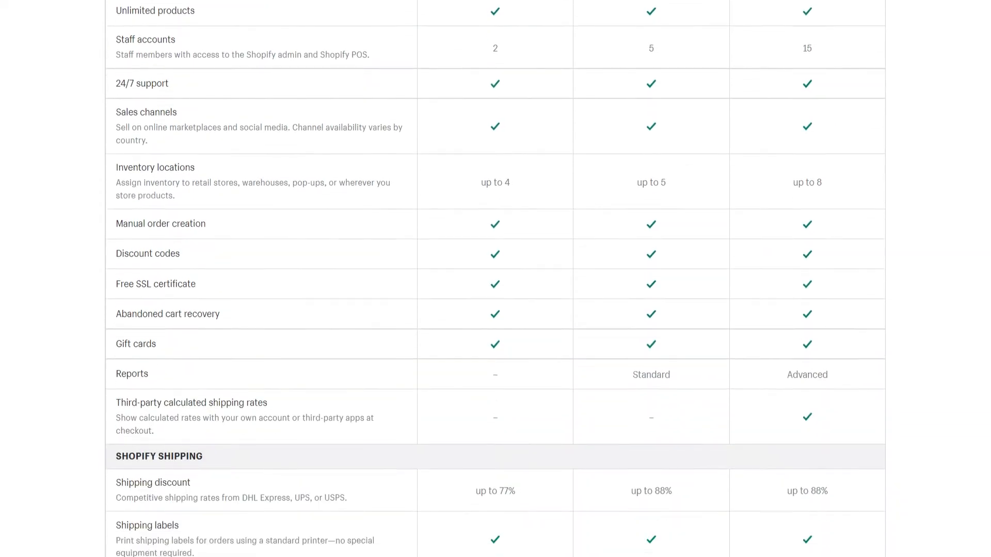
{"action": "scroll", "scroll_direction": "down", "scroll_amount": 3}
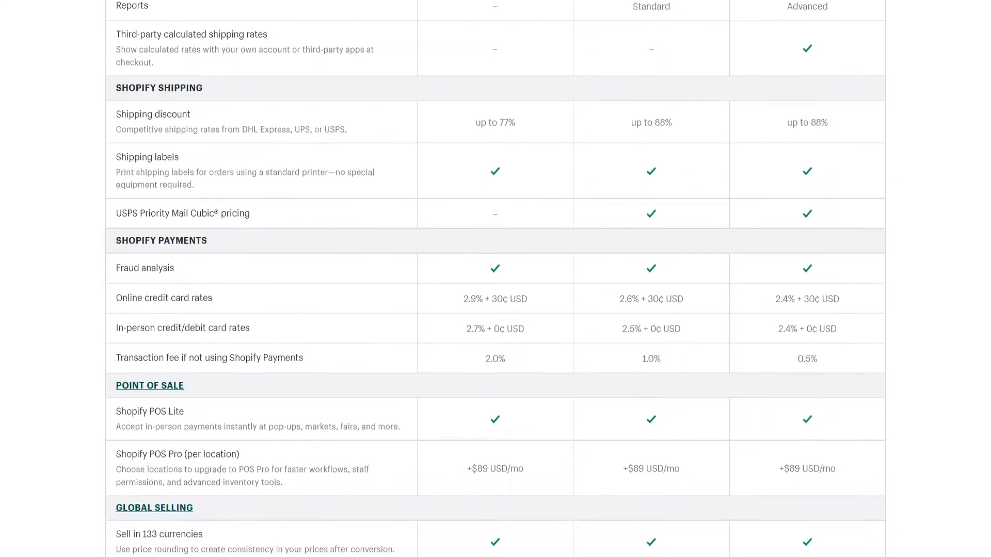
{"action": "scroll", "scroll_direction": "down", "scroll_amount": 3}
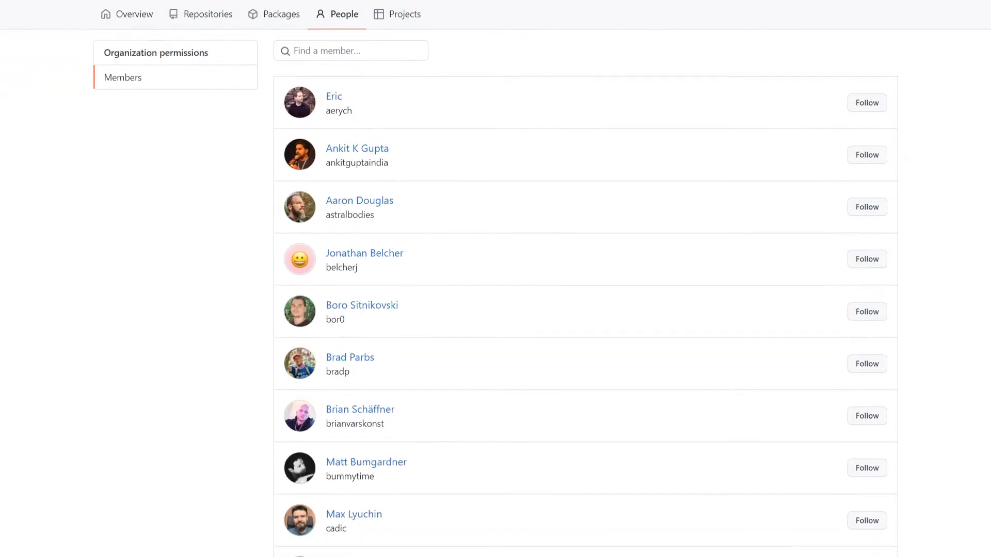
{"action": "scroll", "scroll_direction": "down", "scroll_amount": 3}
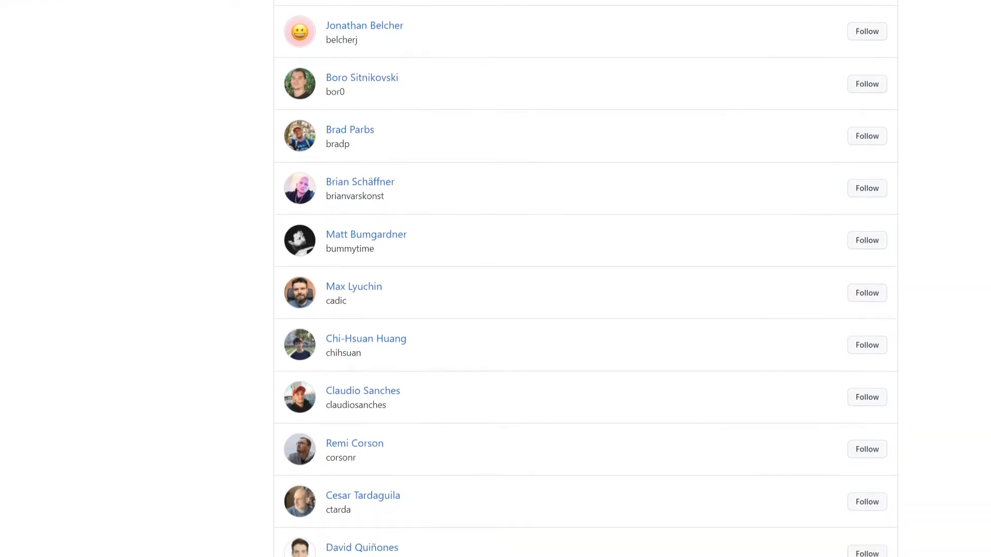
{"action": "scroll", "scroll_direction": "down", "scroll_amount": 3}
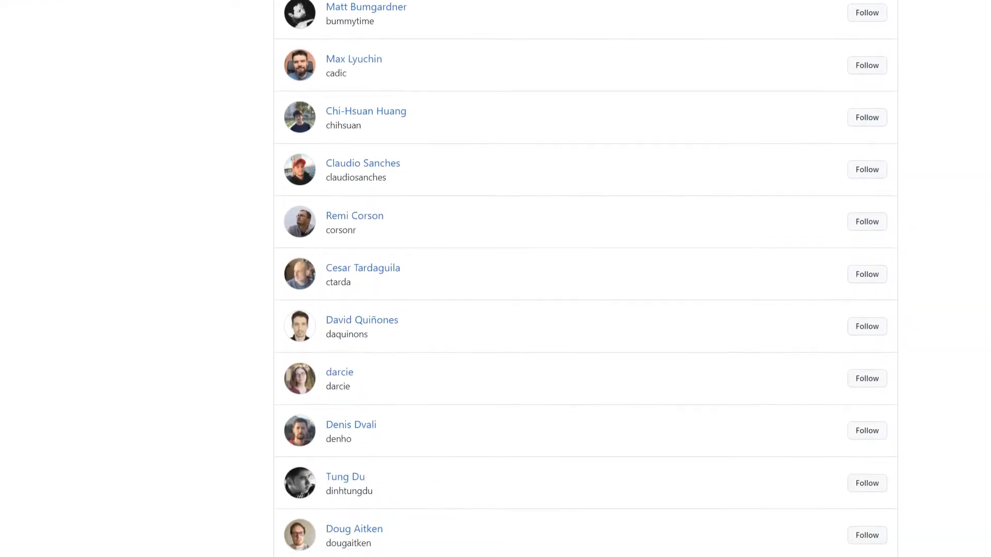
{"action": "scroll", "scroll_direction": "down", "scroll_amount": 3}
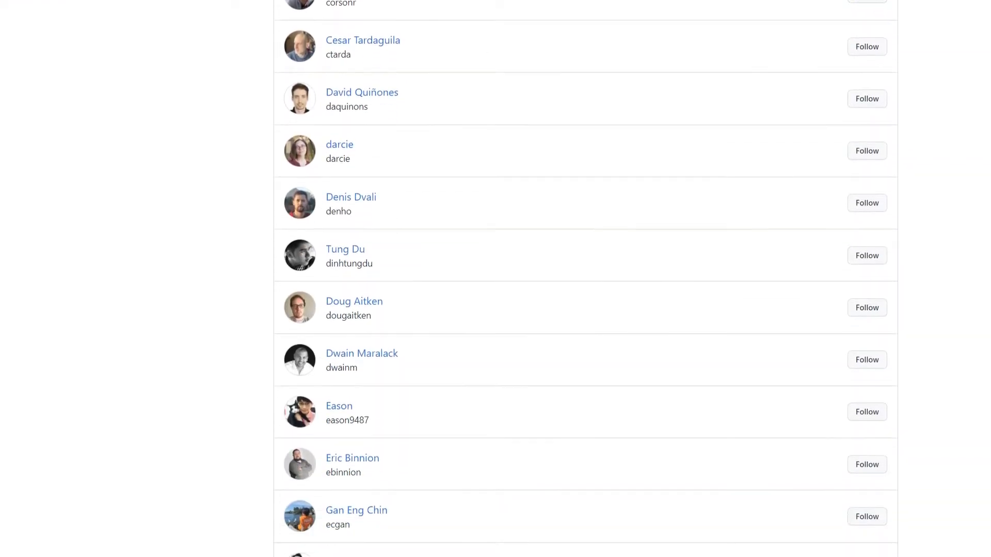
{"action": "scroll", "scroll_direction": "down", "scroll_amount": 3}
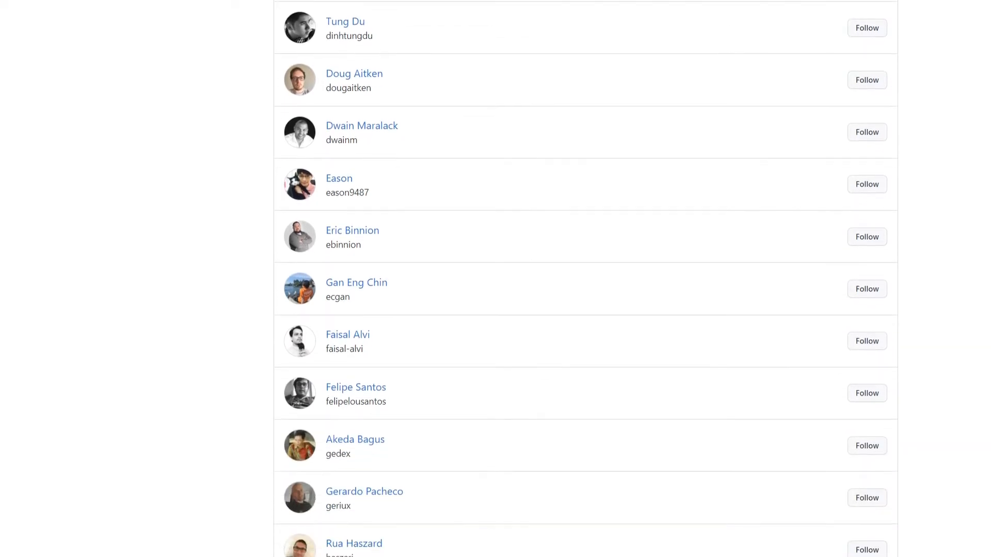
{"action": "scroll", "scroll_direction": "down", "scroll_amount": 3}
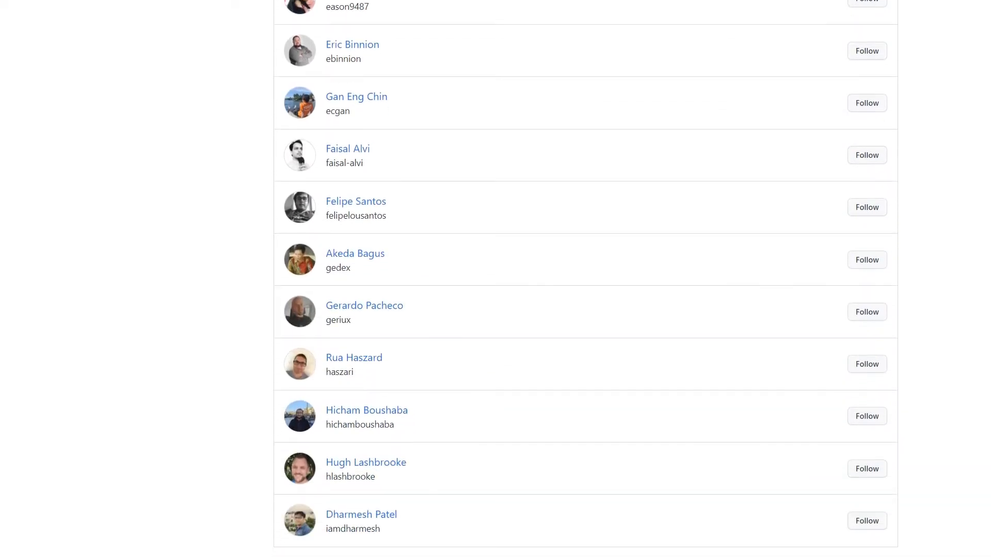
Step: Complete store setup with the address '2121 Brond Stre', state AL#403, and enter the store
{"action": "left_click", "coordinate": [83, 11]}
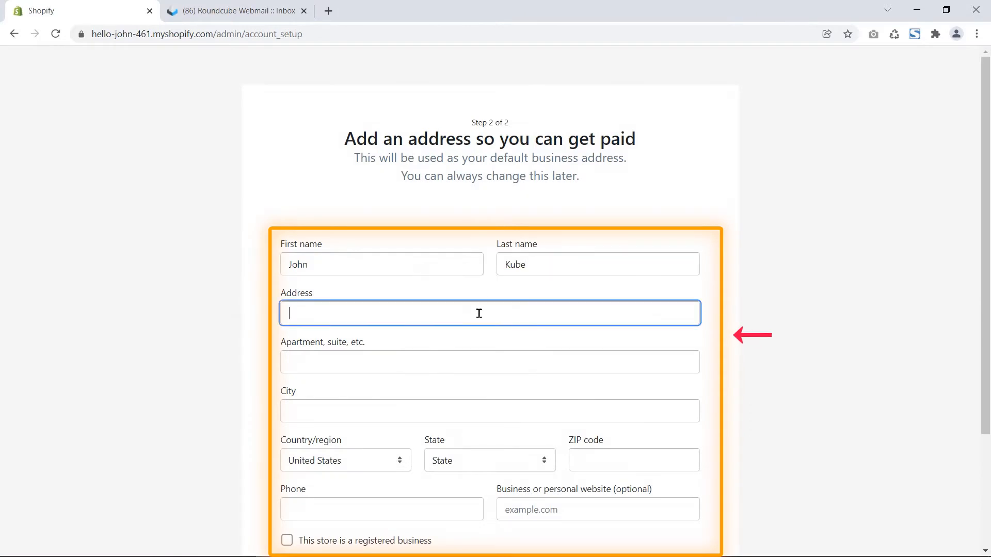
{"action": "type", "text": "2121 Brond Stre"}
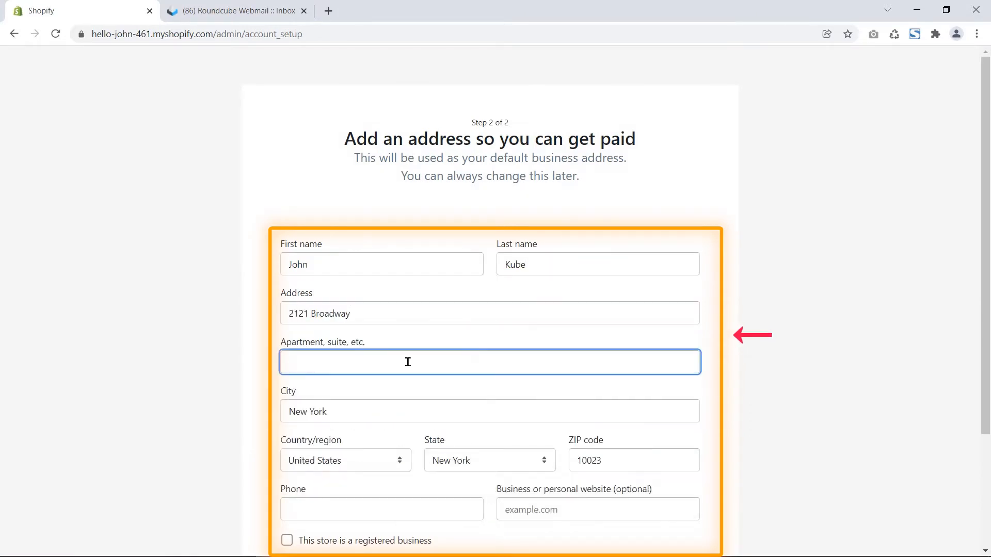
{"action": "type", "text": "AL#403"}
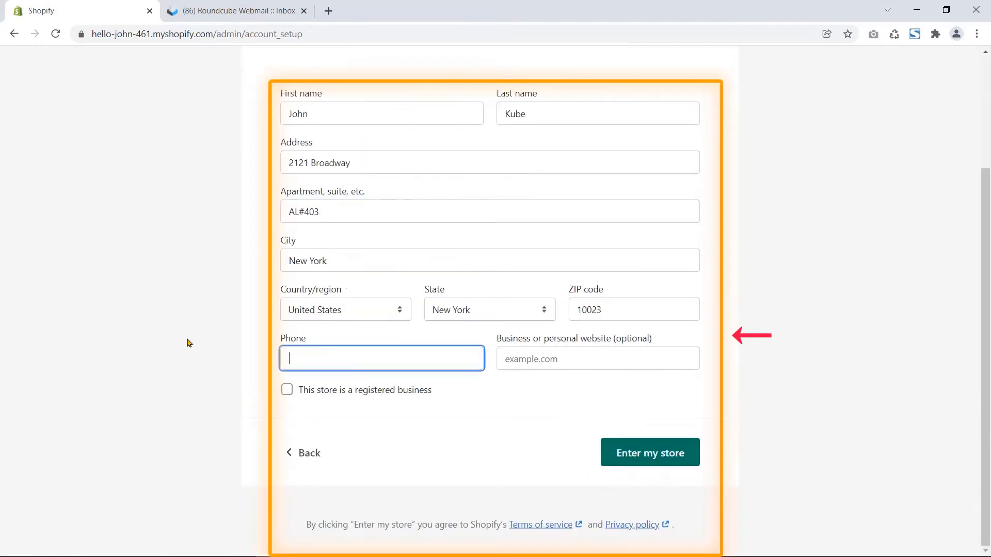
{"action": "left_click", "coordinate": [650, 452]}
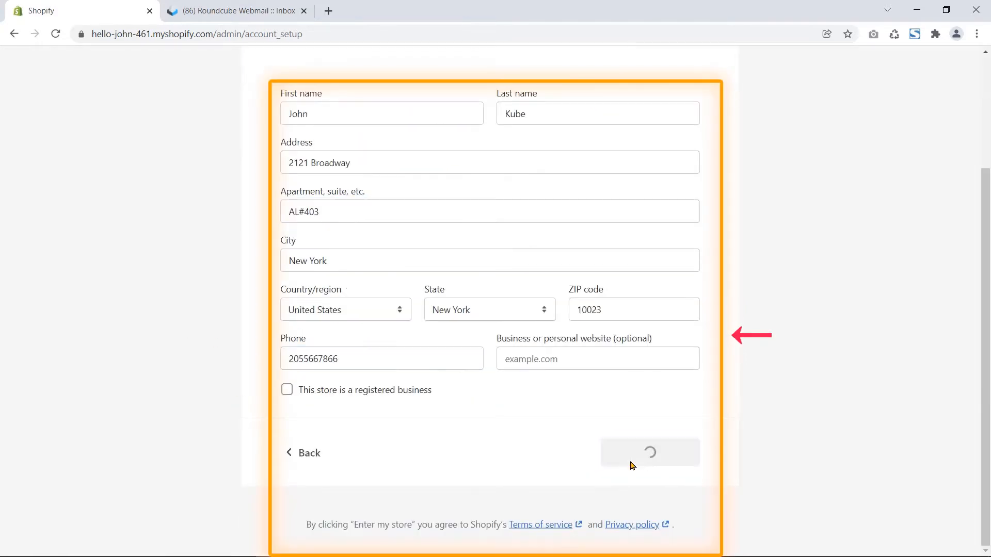
{"action": "left_click", "coordinate": [649, 452]}
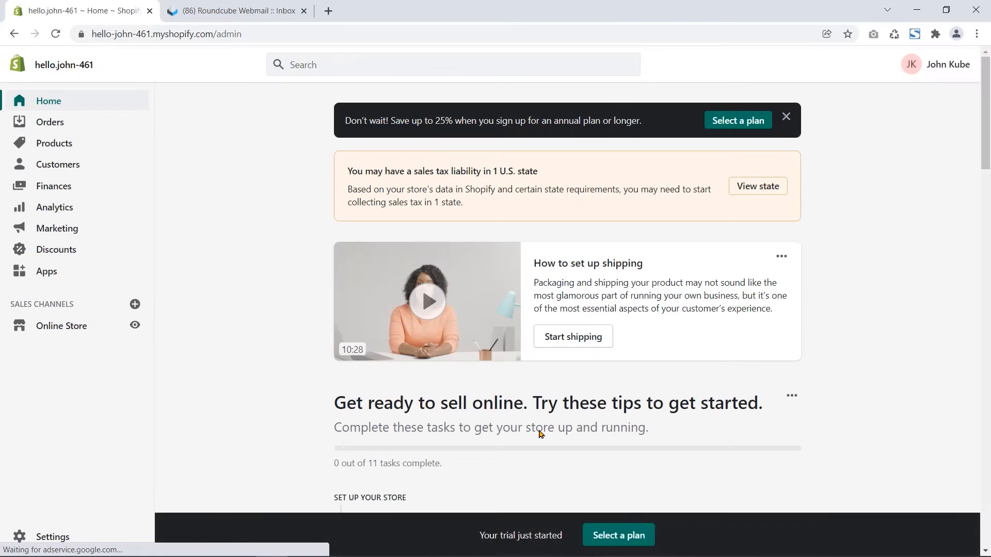
Step: Go to Online Store > Themes and browse Shopify's free themes
{"action": "scroll", "scroll_direction": "down", "scroll_amount": 3}
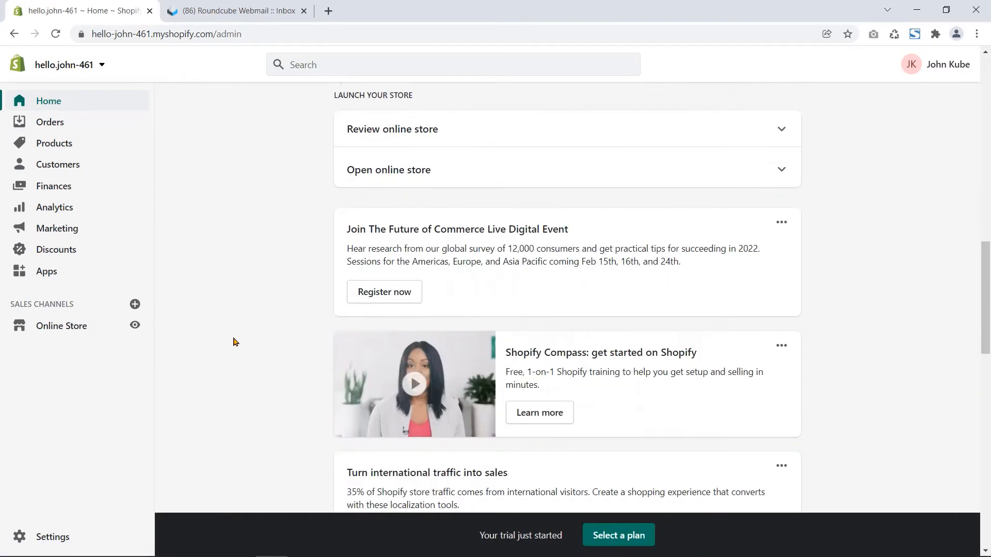
{"action": "left_click", "coordinate": [61, 325]}
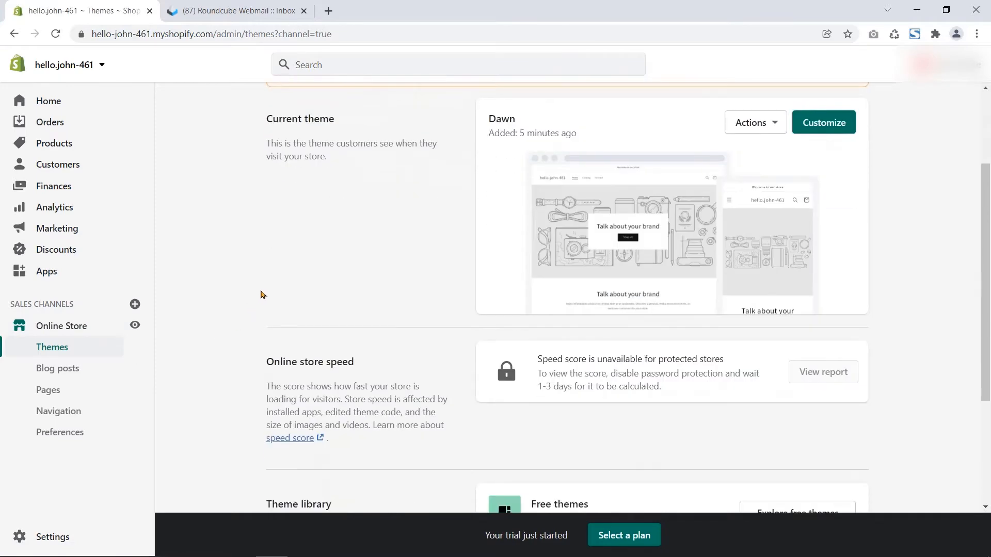
{"action": "scroll", "scroll_direction": "down", "scroll_amount": 3}
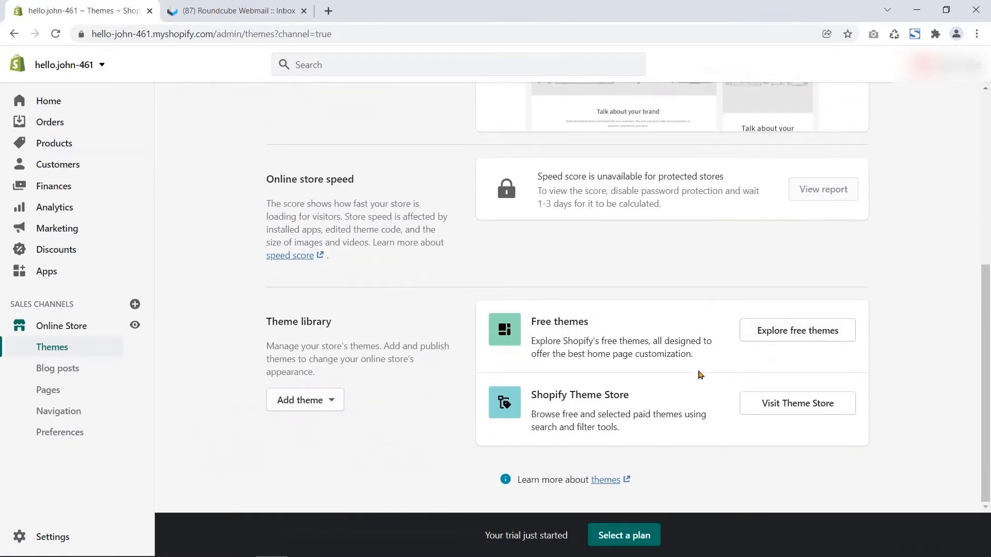
{"action": "left_click", "coordinate": [797, 330]}
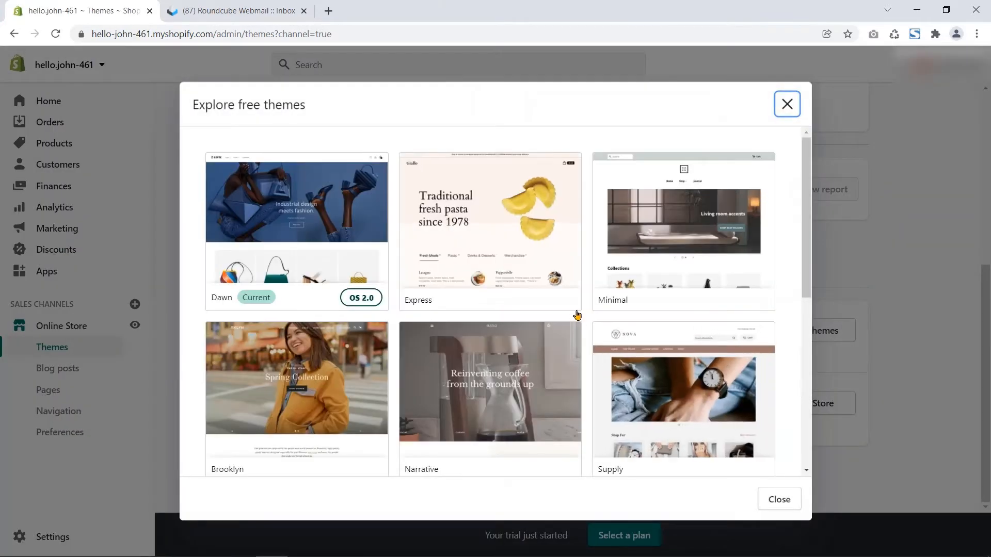
{"action": "mouse_move", "coordinate": [582, 314]}
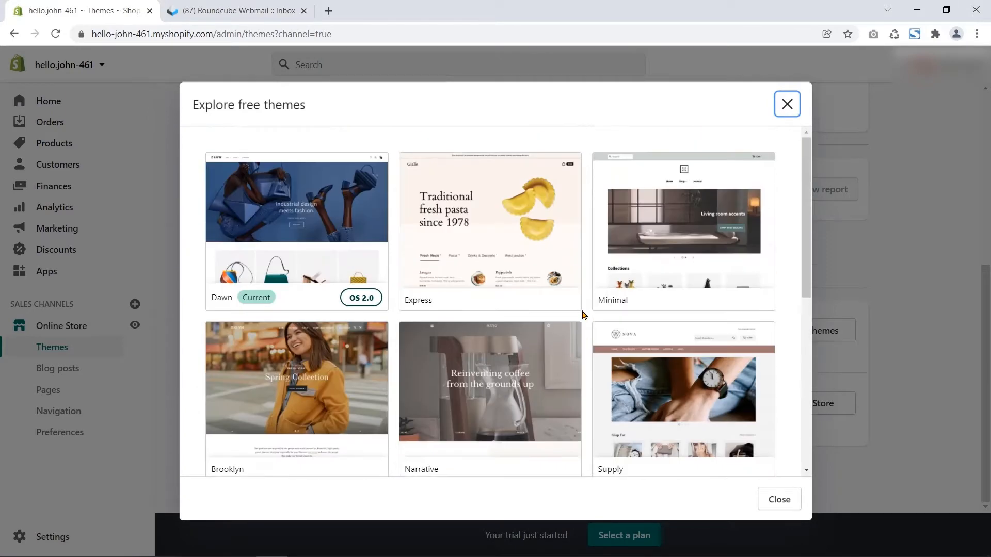
Step: Preview the Express theme's Pantry and Bistro styles and add it to the theme library
{"action": "left_click", "coordinate": [488, 227]}
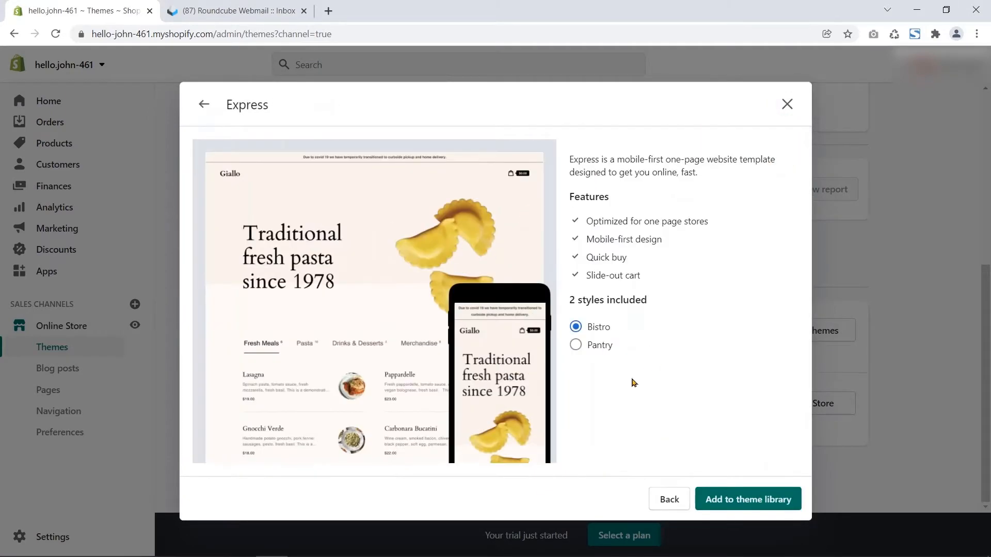
{"action": "left_click", "coordinate": [575, 345]}
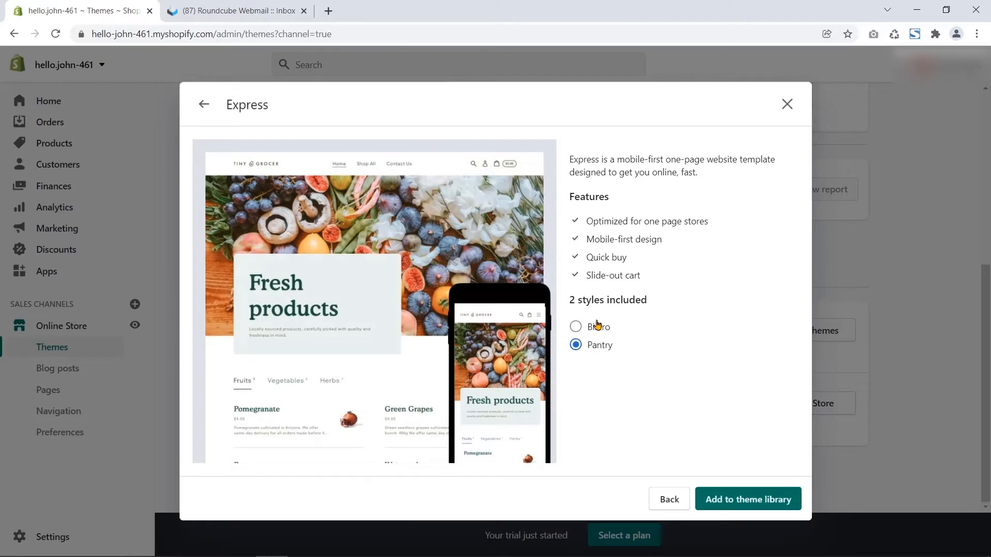
{"action": "left_click", "coordinate": [576, 327]}
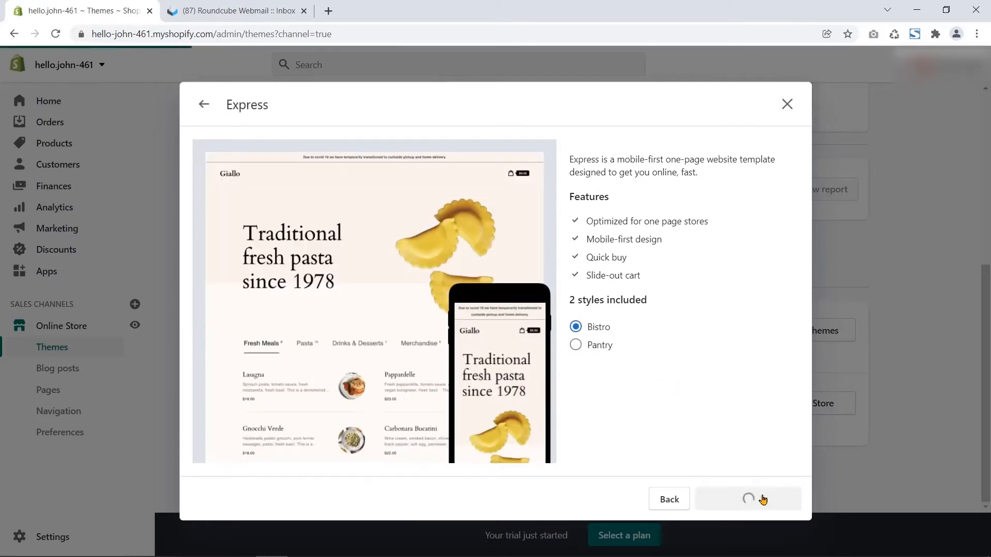
{"action": "left_click", "coordinate": [747, 499]}
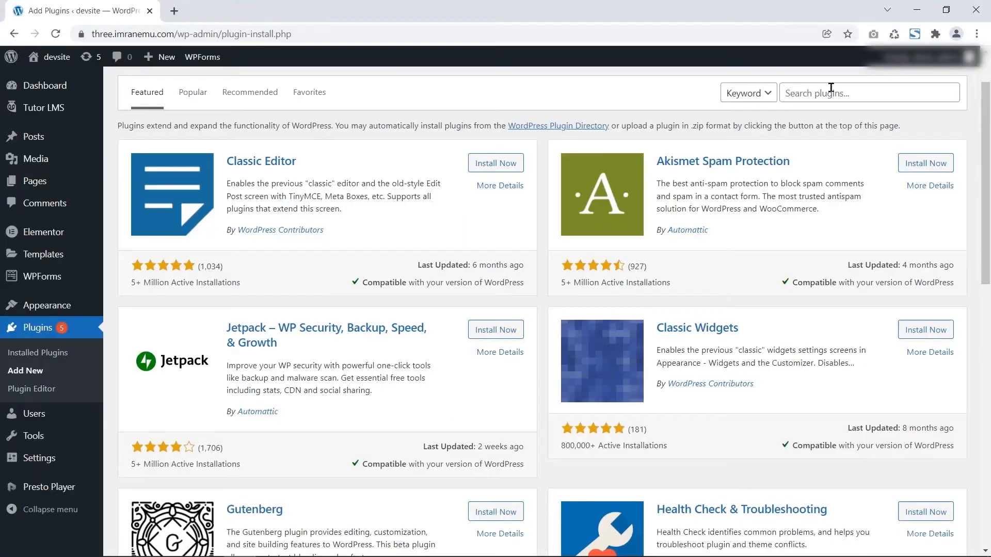
Step: Search Add Plugins for WooCommerce and activate the WooCommerce plugin
{"action": "type", "text": "WooCommerce"}
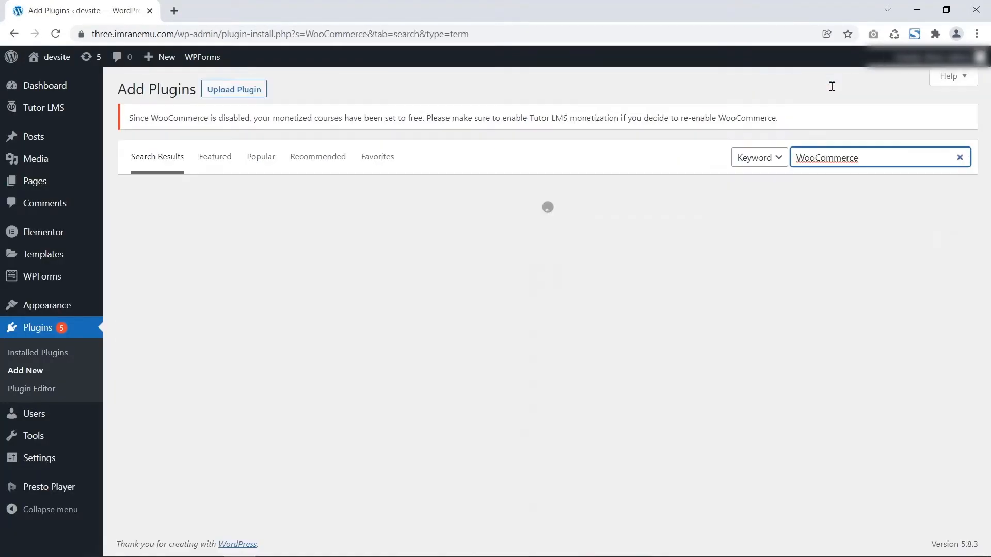
{"action": "left_click", "coordinate": [489, 102]}
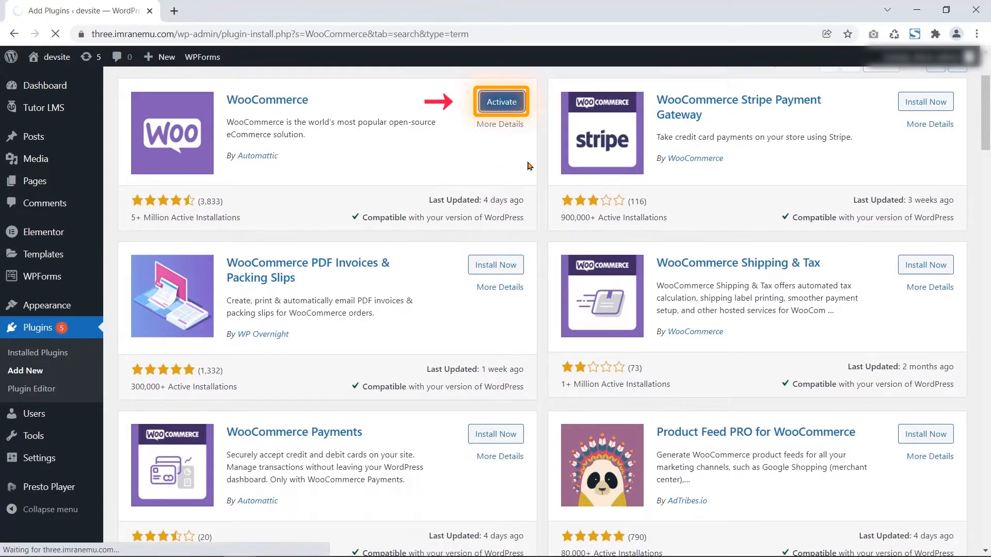
{"action": "left_click", "coordinate": [501, 101]}
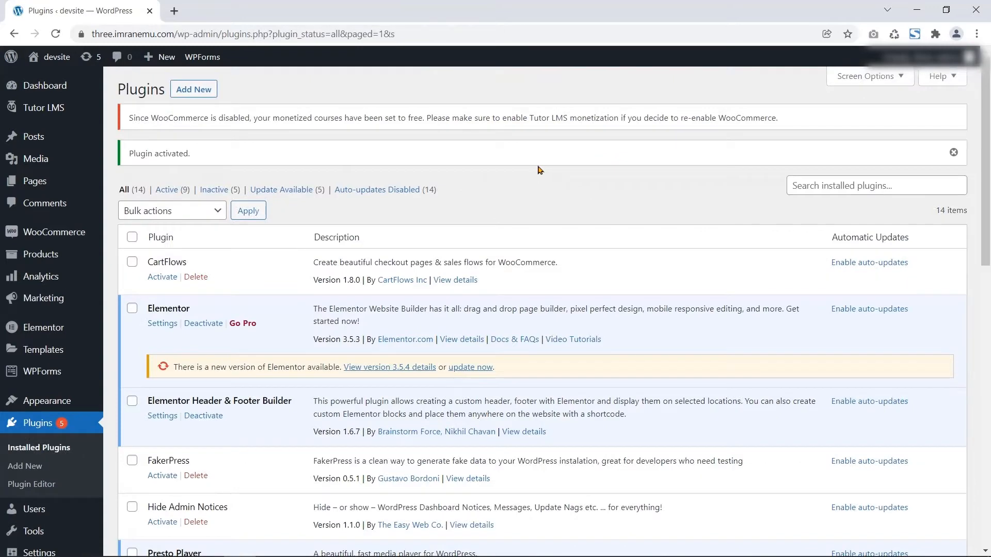
{"action": "scroll", "scroll_direction": "down", "scroll_amount": 3}
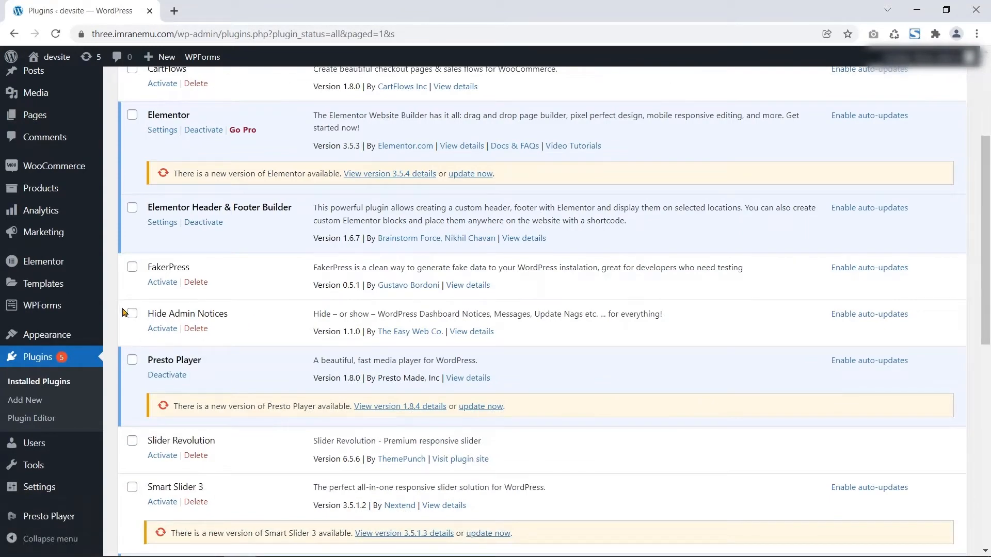
Step: Search new themes for WooCommerce, install and activate Byvex WooCommerce Starter
{"action": "left_click", "coordinate": [54, 165]}
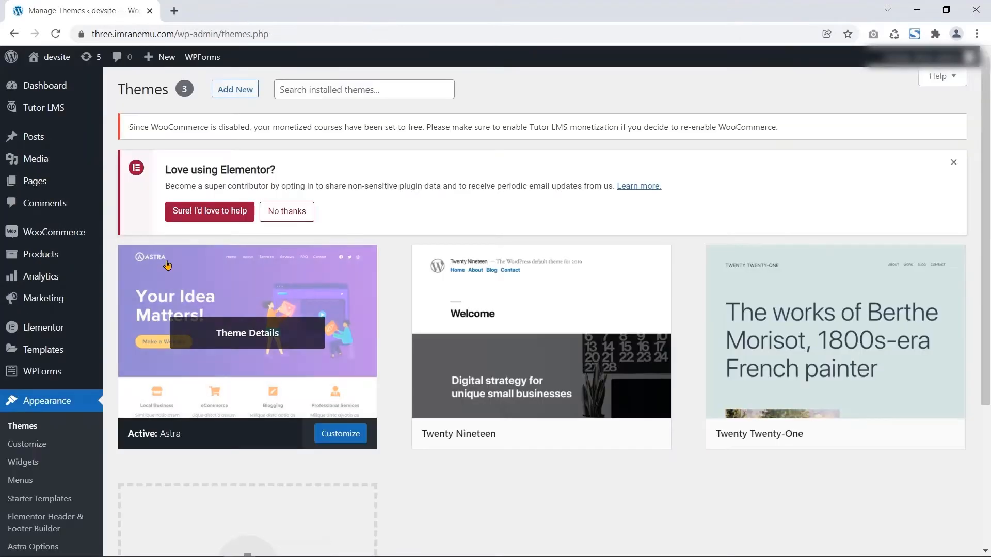
{"action": "left_click", "coordinate": [234, 89]}
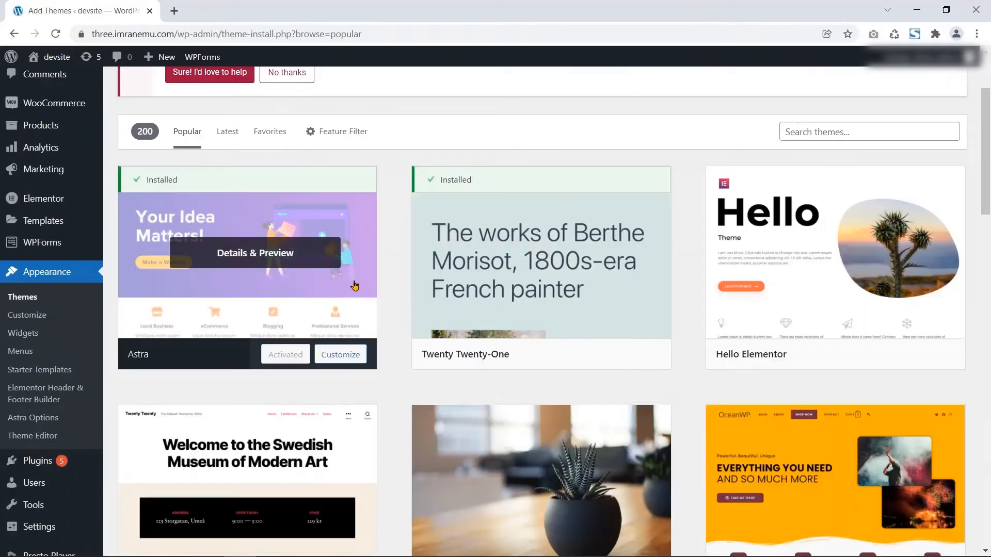
{"action": "type", "text": "WooCommerce"}
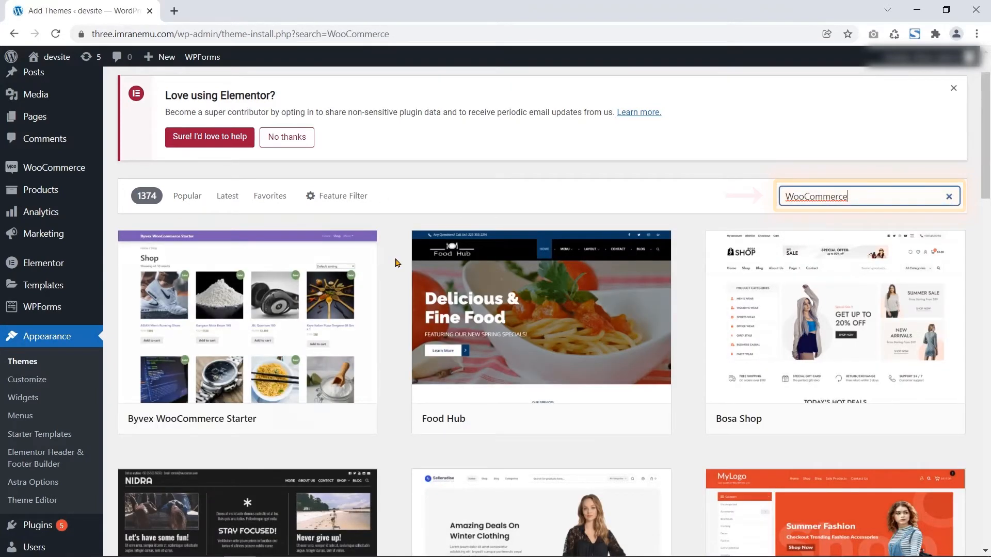
{"action": "scroll", "scroll_direction": "down", "scroll_amount": 3}
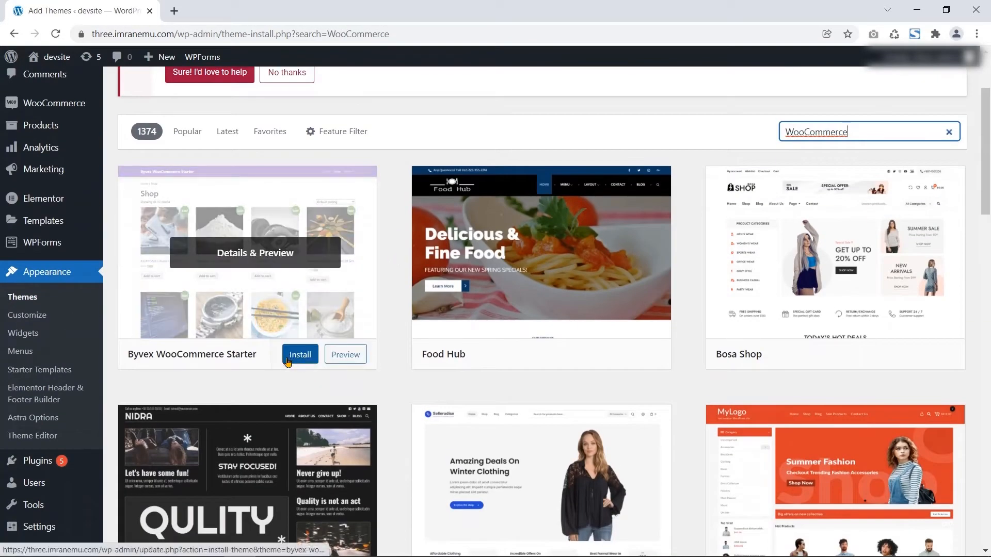
{"action": "left_click", "coordinate": [299, 354]}
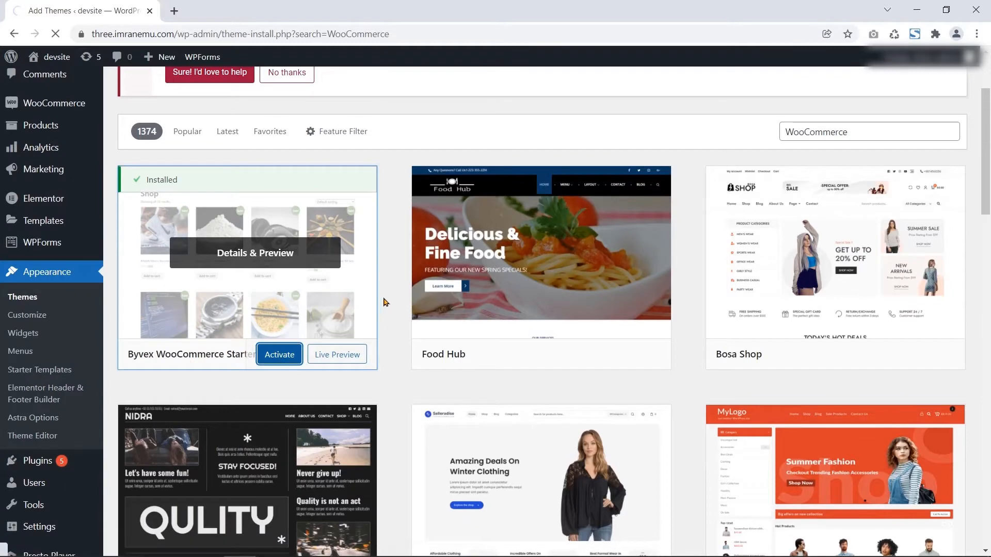
{"action": "left_click", "coordinate": [279, 354]}
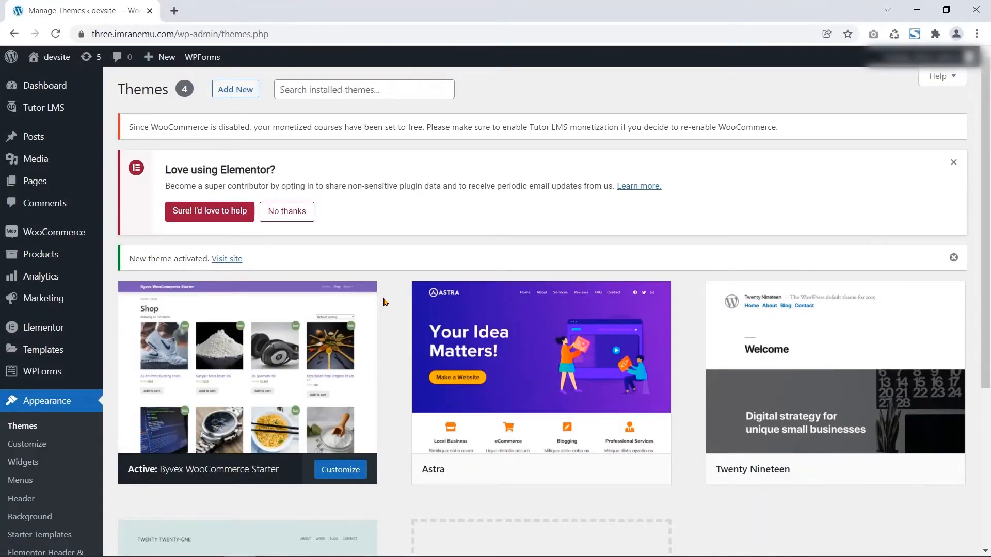
Step: Open the WooCommerce store home and scroll through the setup tasks
{"action": "scroll", "scroll_direction": "down", "scroll_amount": 3}
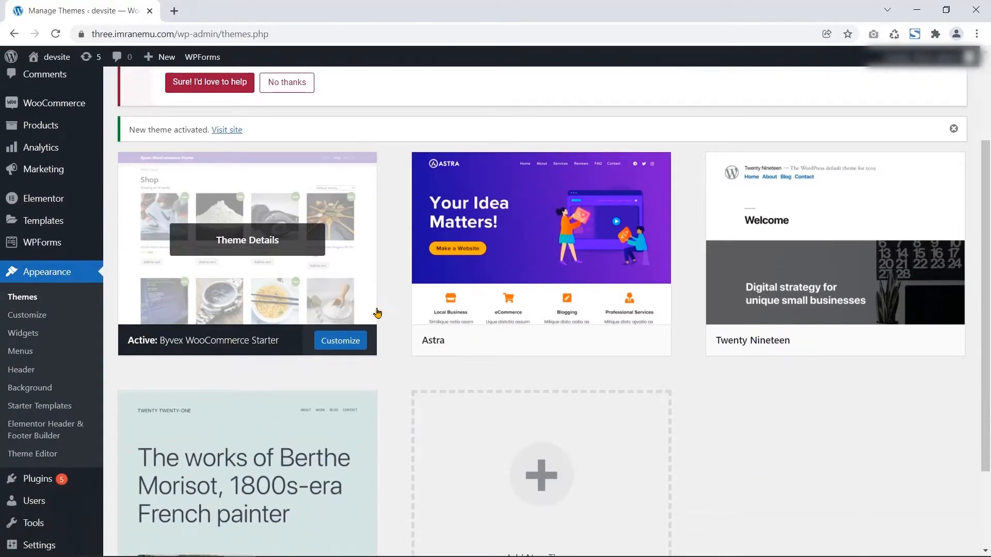
{"action": "left_click", "coordinate": [54, 102]}
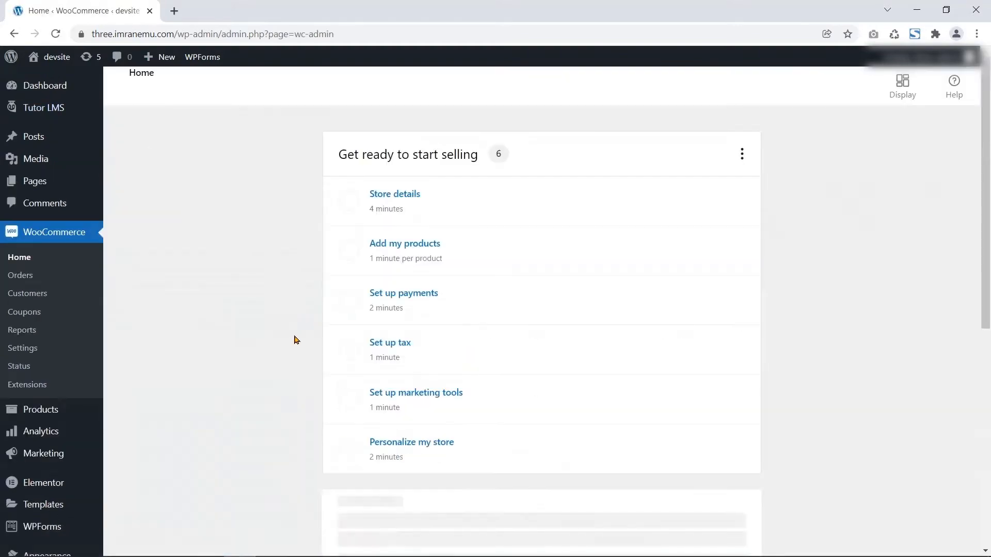
{"action": "scroll", "scroll_direction": "down", "scroll_amount": 3}
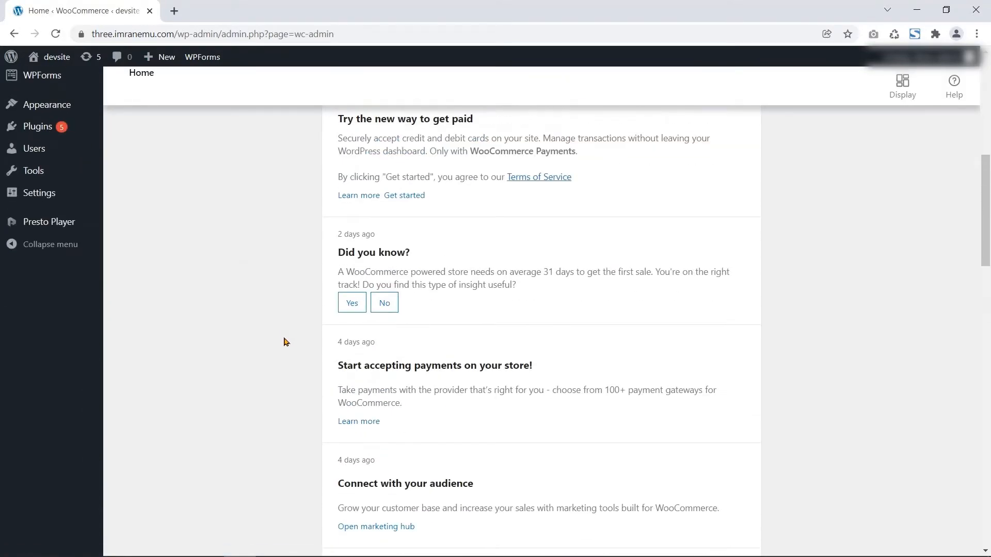
{"action": "scroll", "scroll_direction": "down", "scroll_amount": 3}
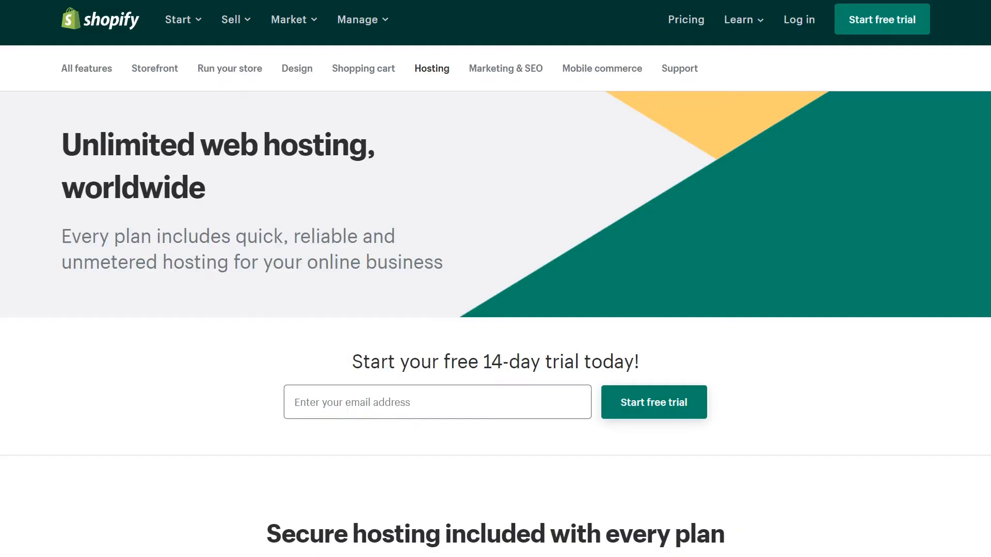
{"action": "scroll", "scroll_direction": "down", "scroll_amount": 3}
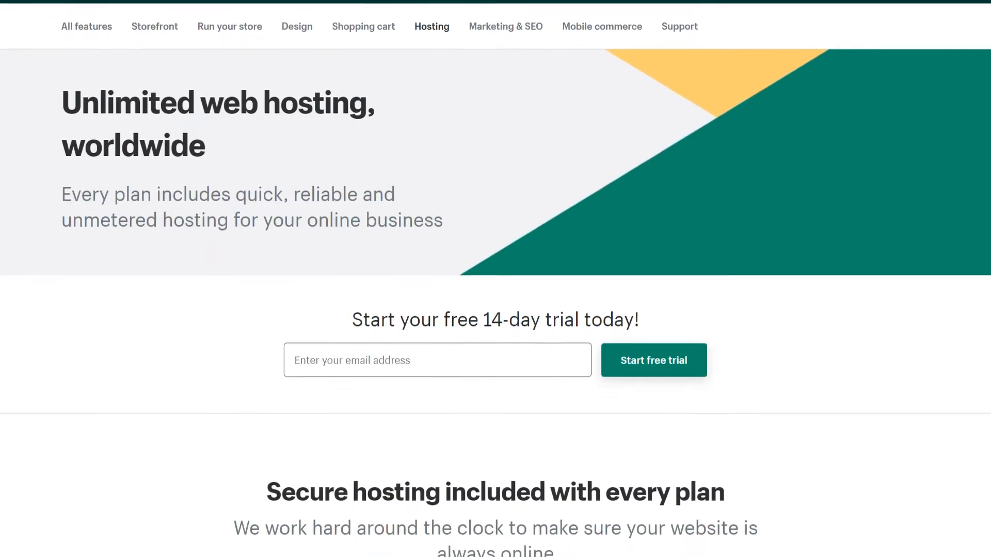
{"action": "scroll", "scroll_direction": "down", "scroll_amount": 3}
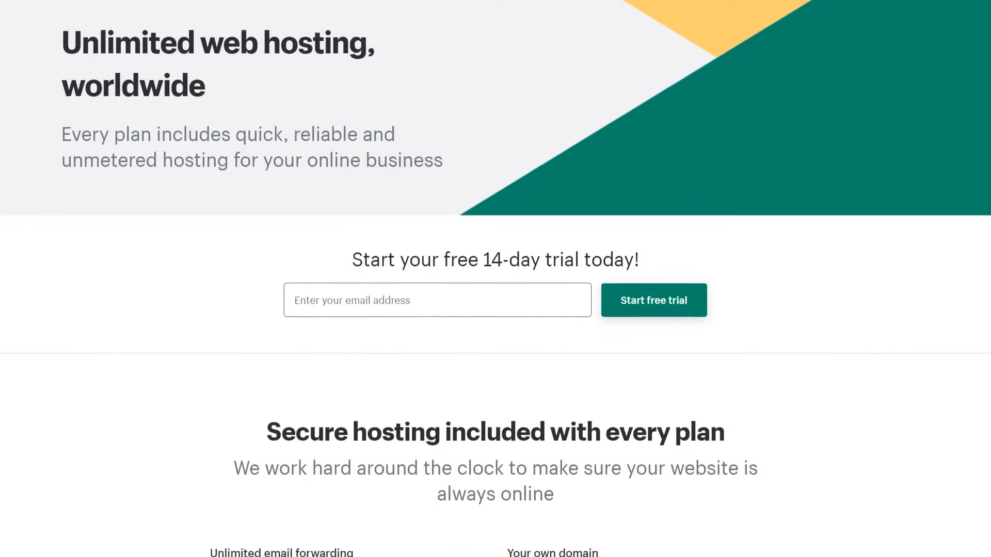
{"action": "scroll", "scroll_direction": "down", "scroll_amount": 3}
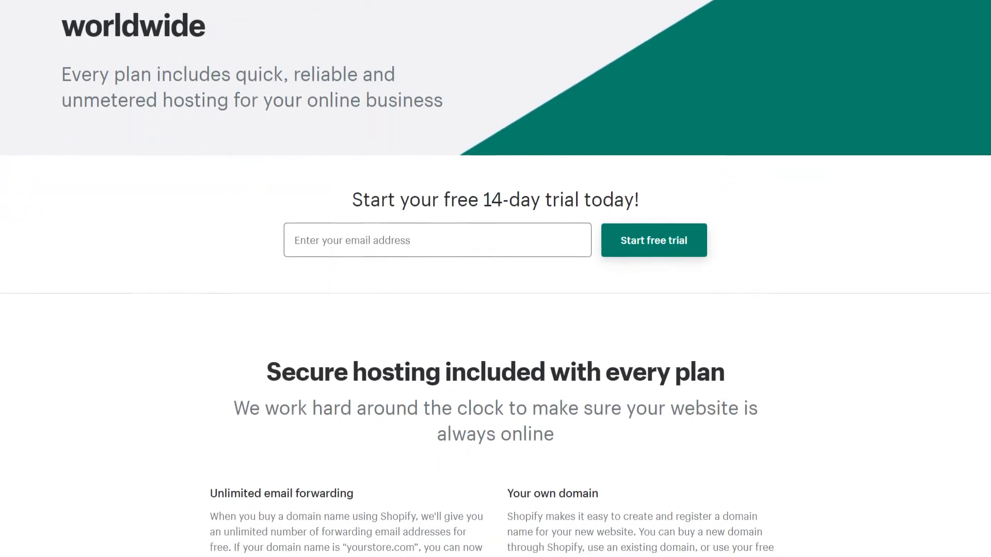
{"action": "scroll", "scroll_direction": "down", "scroll_amount": 3}
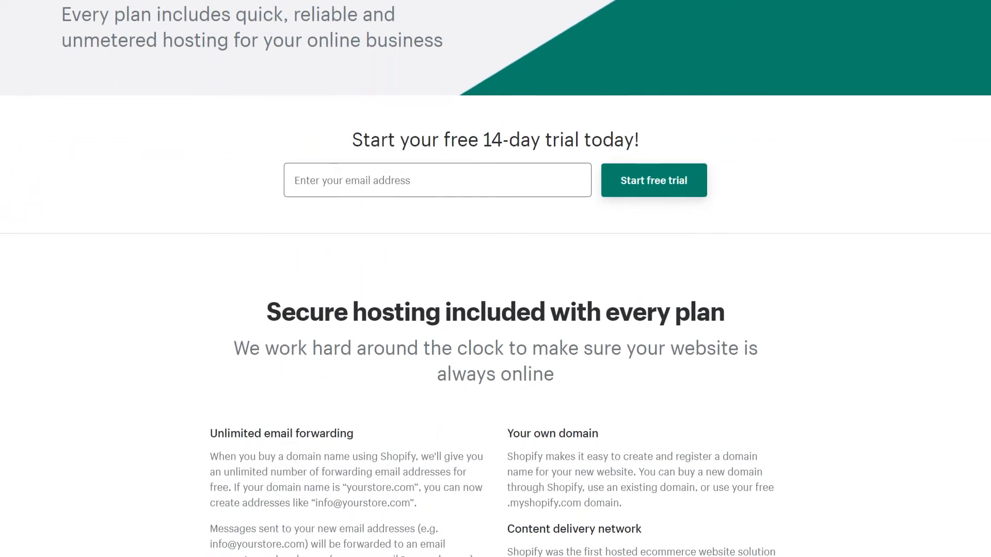
{"action": "scroll", "scroll_direction": "down", "scroll_amount": 3}
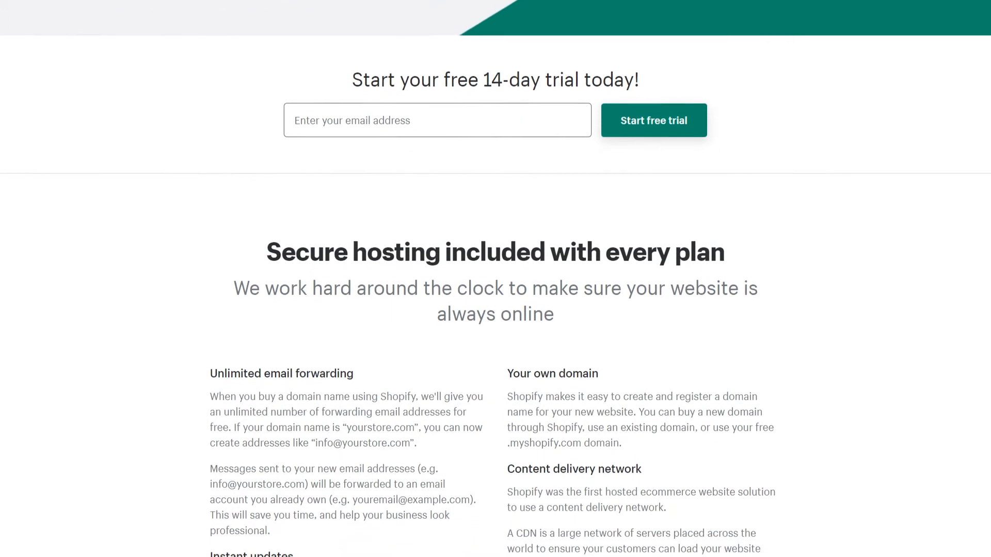
{"action": "scroll", "scroll_direction": "down", "scroll_amount": 3}
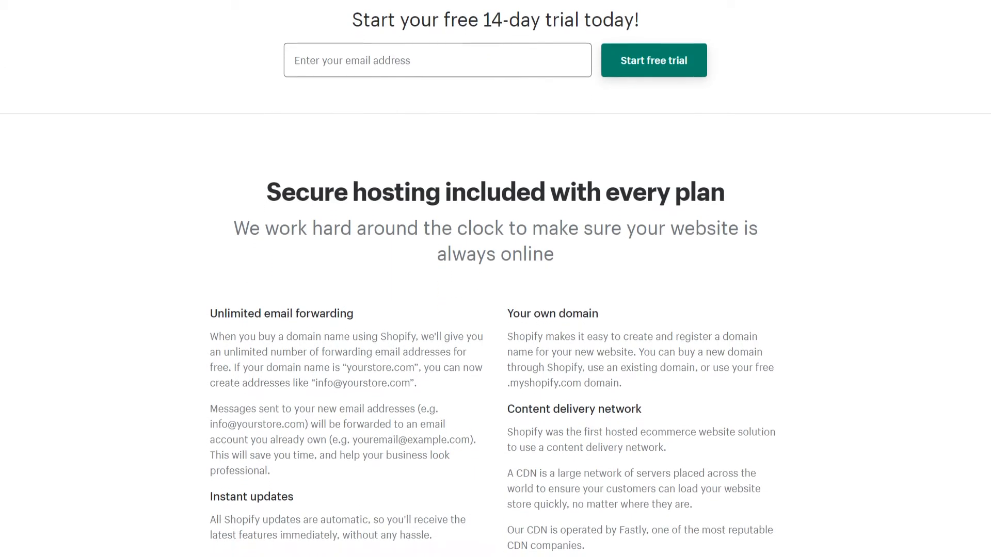
{"action": "scroll", "scroll_direction": "down", "scroll_amount": 3}
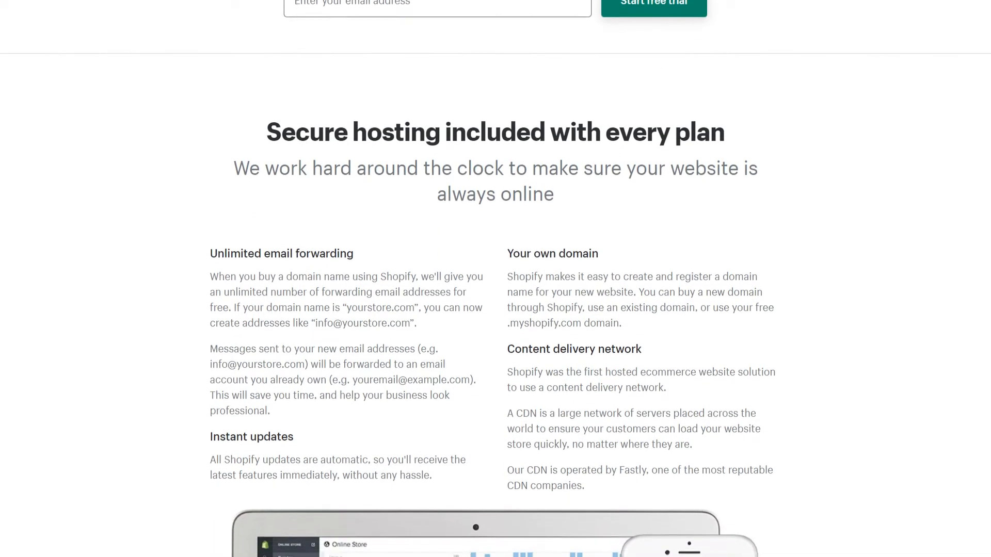
{"action": "scroll", "scroll_direction": "down", "scroll_amount": 3}
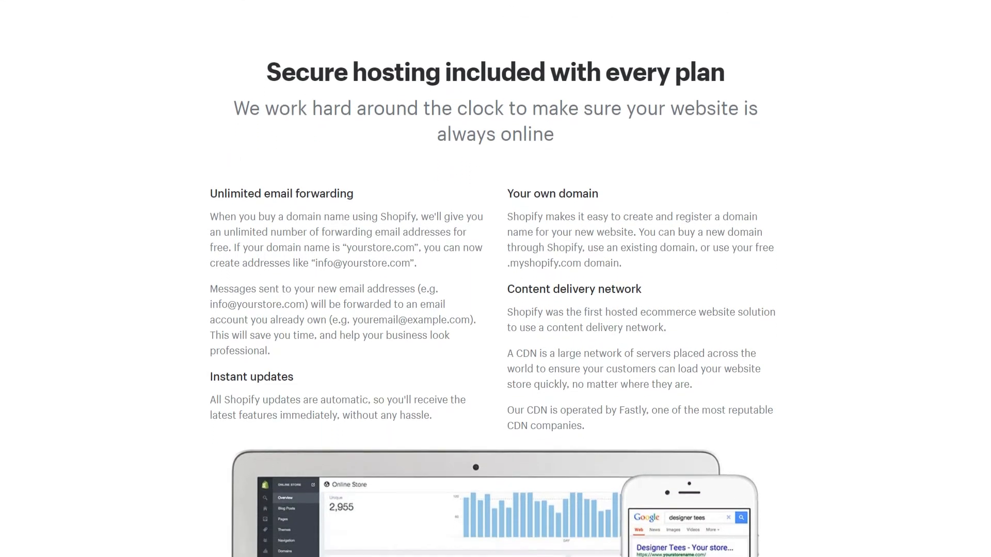
{"action": "scroll", "scroll_direction": "up", "scroll_amount": 3}
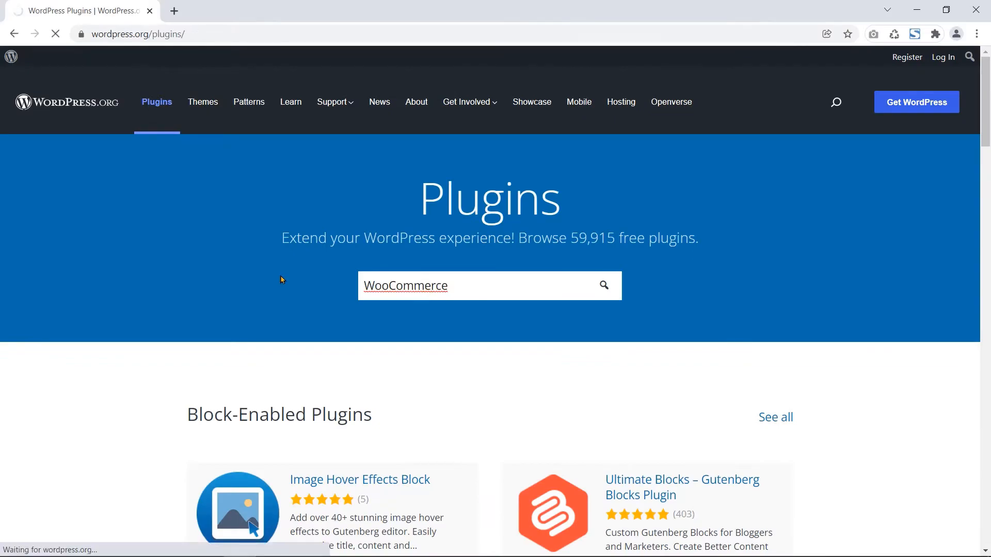
{"action": "left_click", "coordinate": [602, 286]}
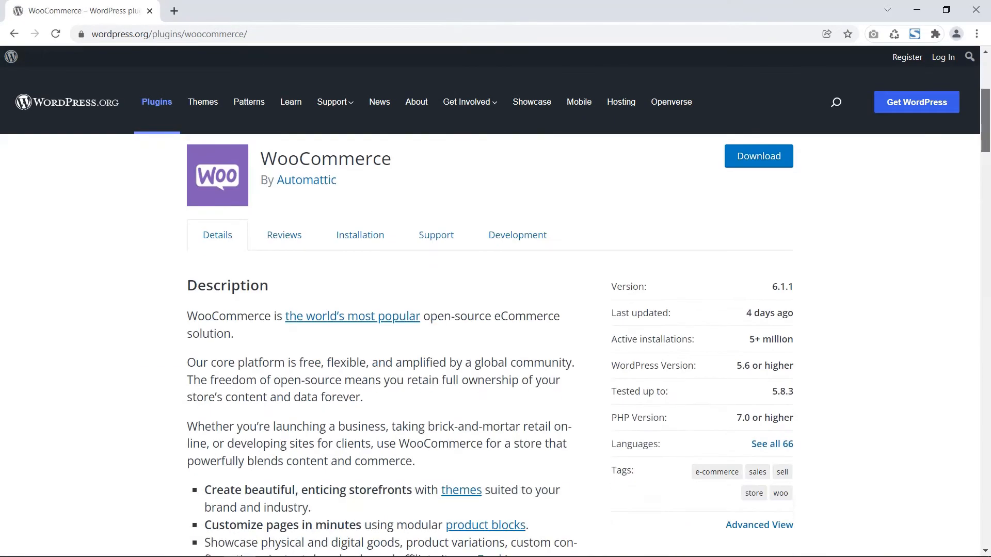
{"action": "scroll", "scroll_direction": "down", "scroll_amount": 3}
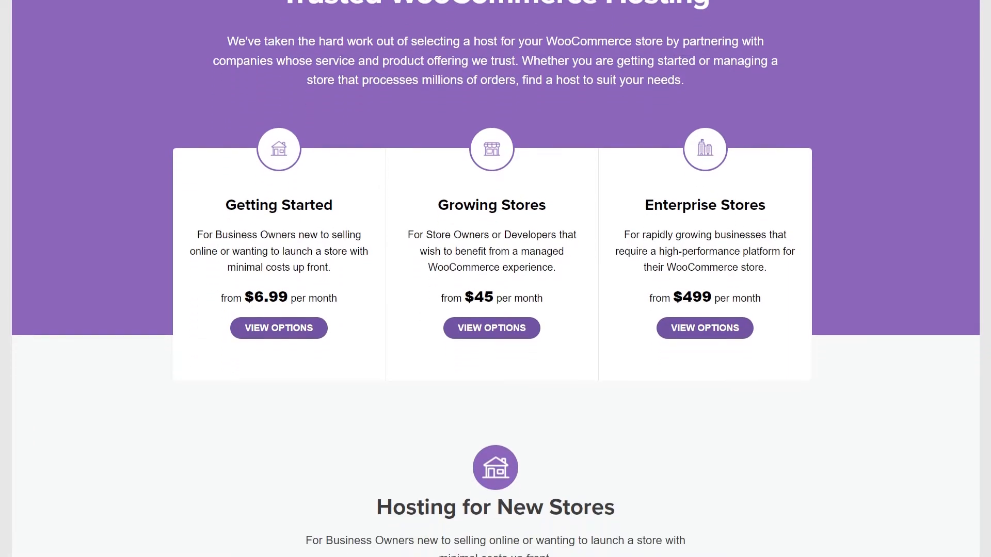
{"action": "scroll", "scroll_direction": "down", "scroll_amount": 3}
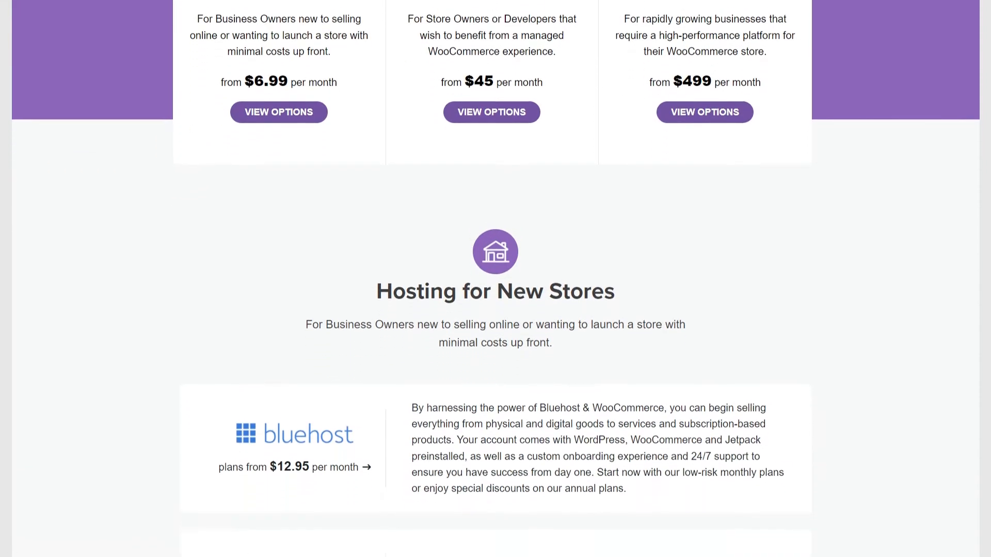
{"action": "scroll", "scroll_direction": "down", "scroll_amount": 3}
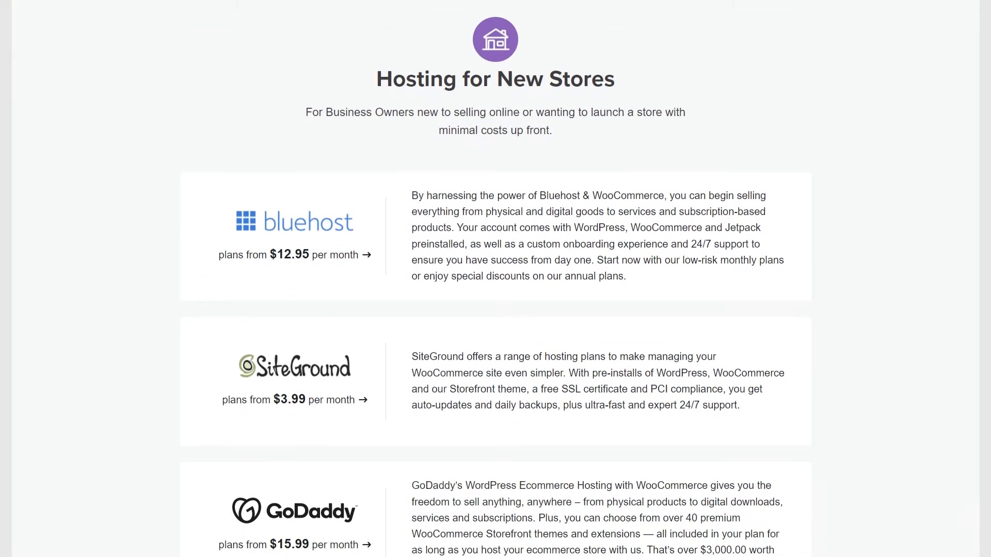
{"action": "scroll", "scroll_direction": "down", "scroll_amount": 3}
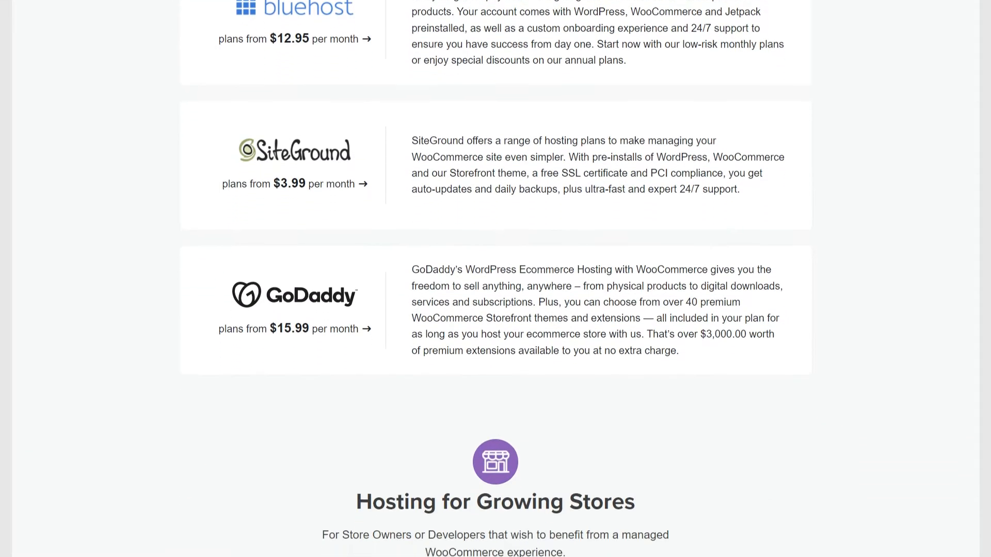
{"action": "scroll", "scroll_direction": "down", "scroll_amount": 3}
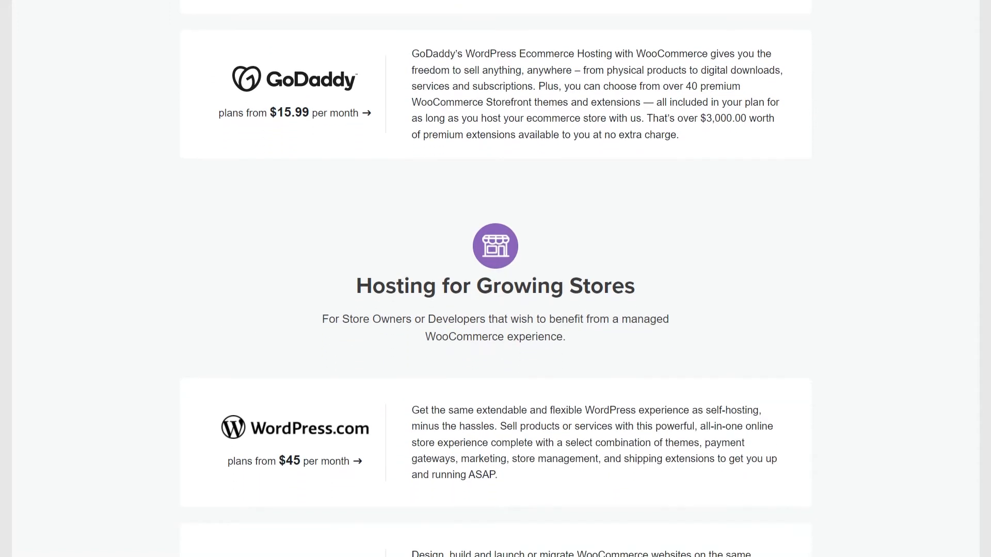
{"action": "scroll", "scroll_direction": "down", "scroll_amount": 3}
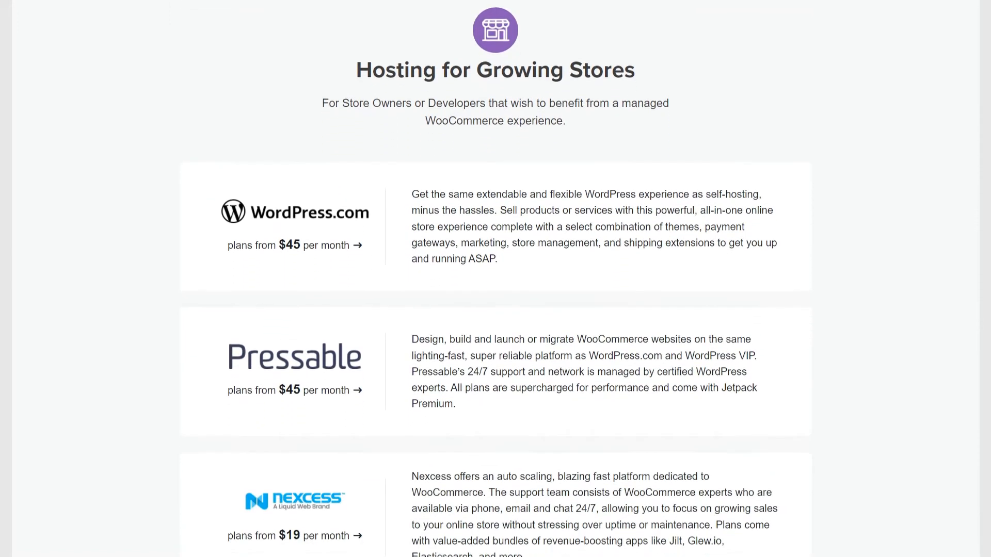
{"action": "scroll", "scroll_direction": "down", "scroll_amount": 3}
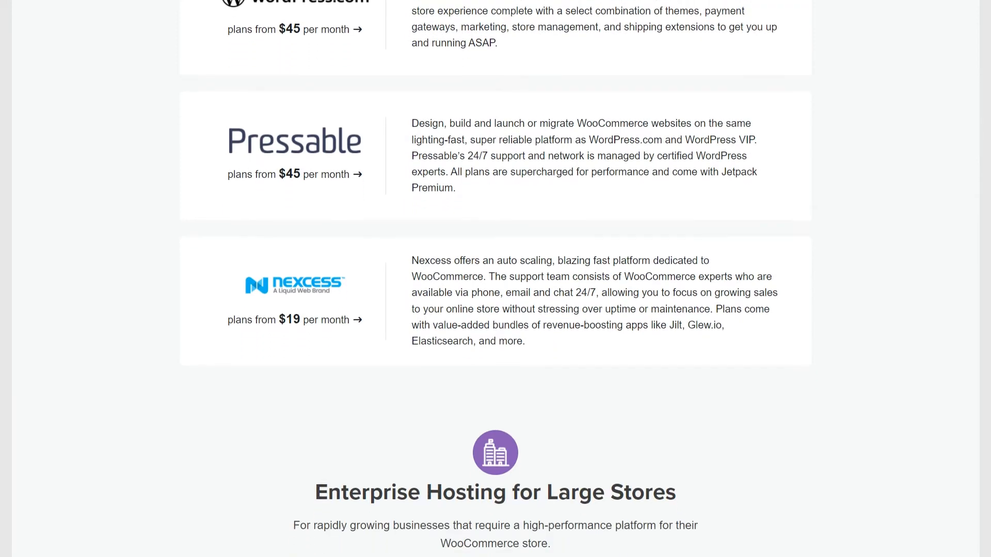
{"action": "scroll", "scroll_direction": "down", "scroll_amount": 3}
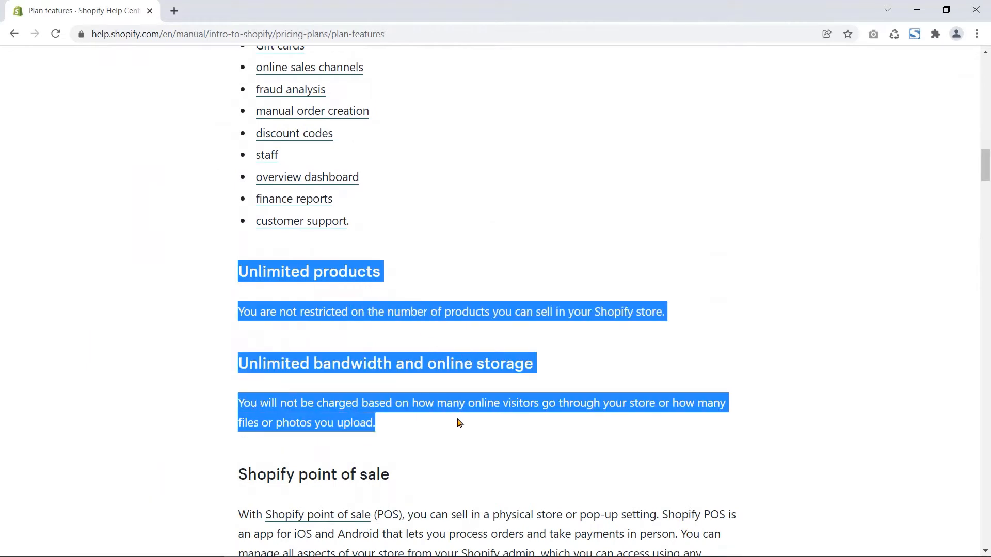
Step: Scroll the plan features article to the unlimited products, bandwidth and storage section
{"action": "scroll", "scroll_direction": "down", "scroll_amount": 3}
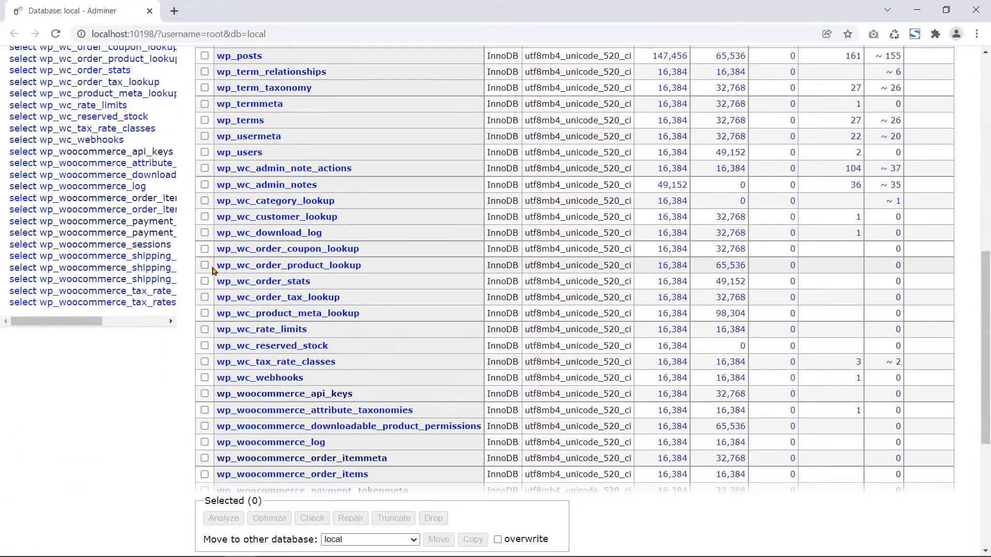
Step: View the structures of wp_woocommerce_attribute_taxonomies, sessions and shipping_zone_methods tables
{"action": "left_click", "coordinate": [314, 410]}
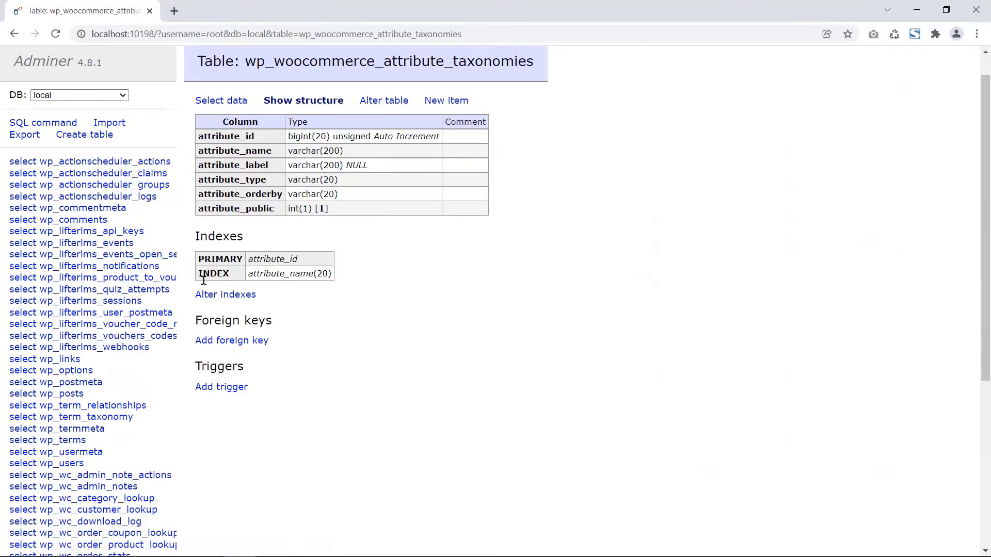
{"action": "scroll", "scroll_direction": "down", "scroll_amount": 3}
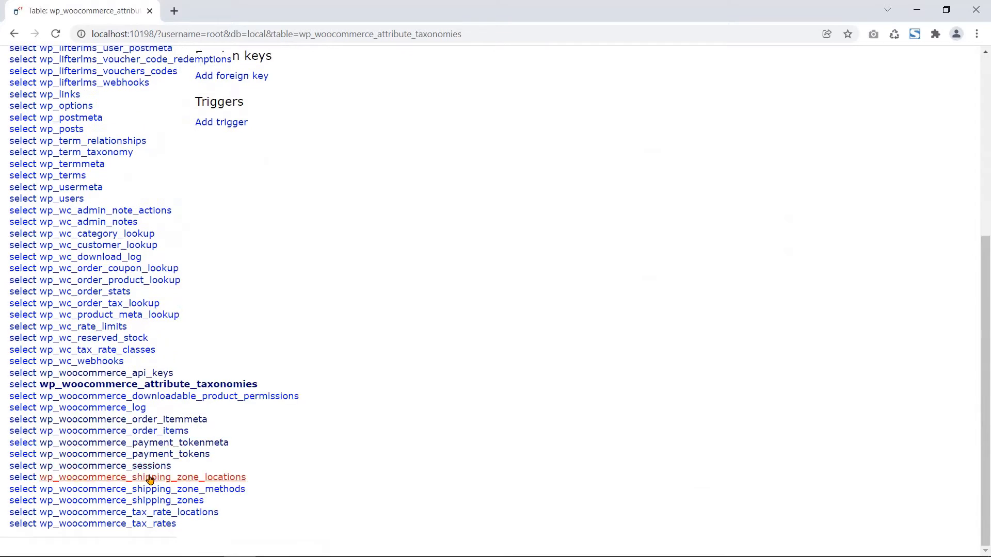
{"action": "left_click", "coordinate": [91, 466]}
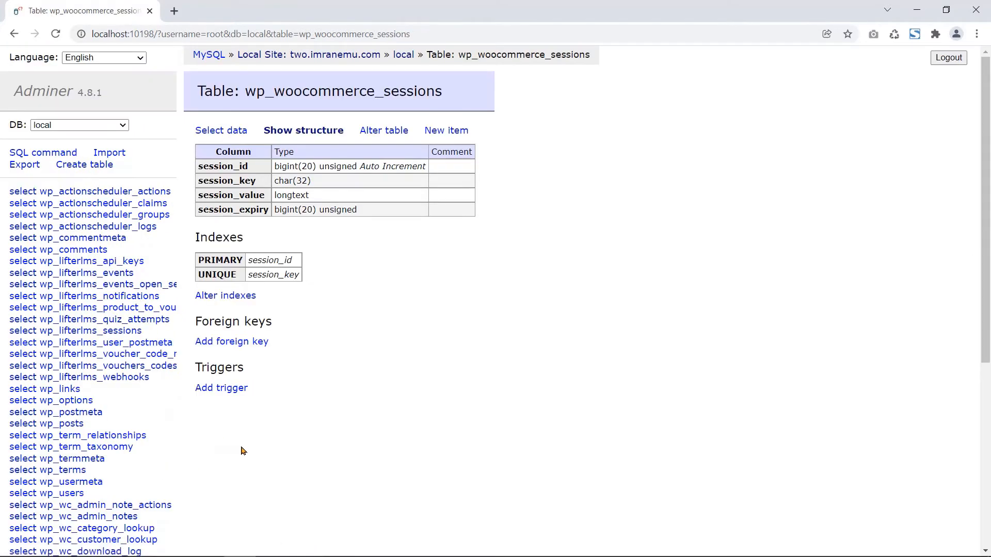
{"action": "scroll", "scroll_direction": "down", "scroll_amount": 3}
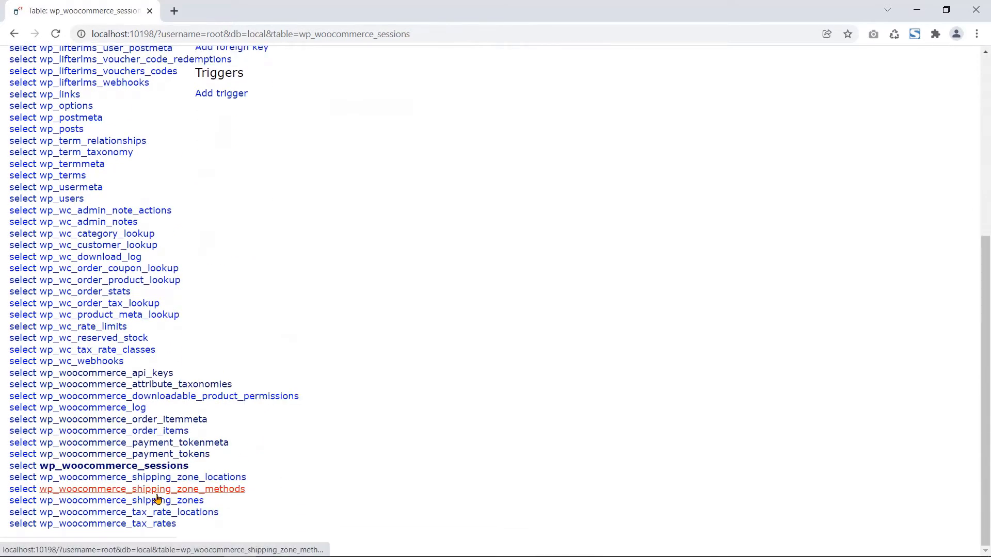
{"action": "left_click", "coordinate": [141, 489]}
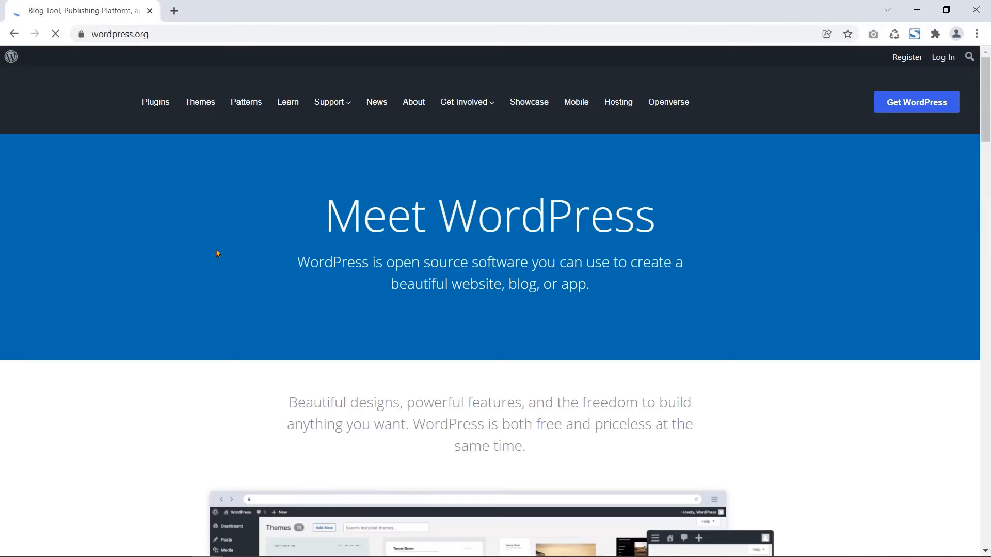
Step: Search the WordPress.org theme directory for WooCommerce and scroll the 1,374 results
{"action": "left_click", "coordinate": [199, 103]}
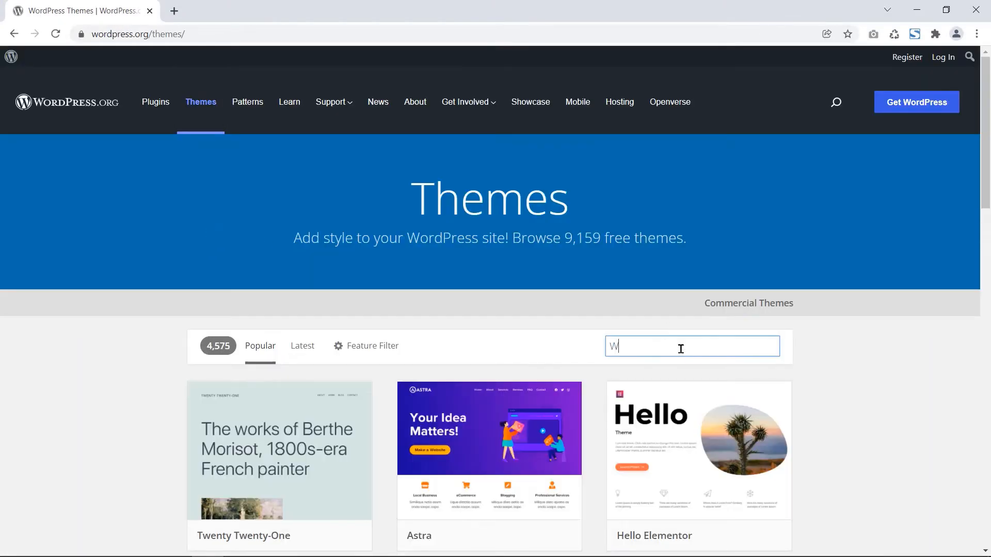
{"action": "type", "text": "WooCommerce"}
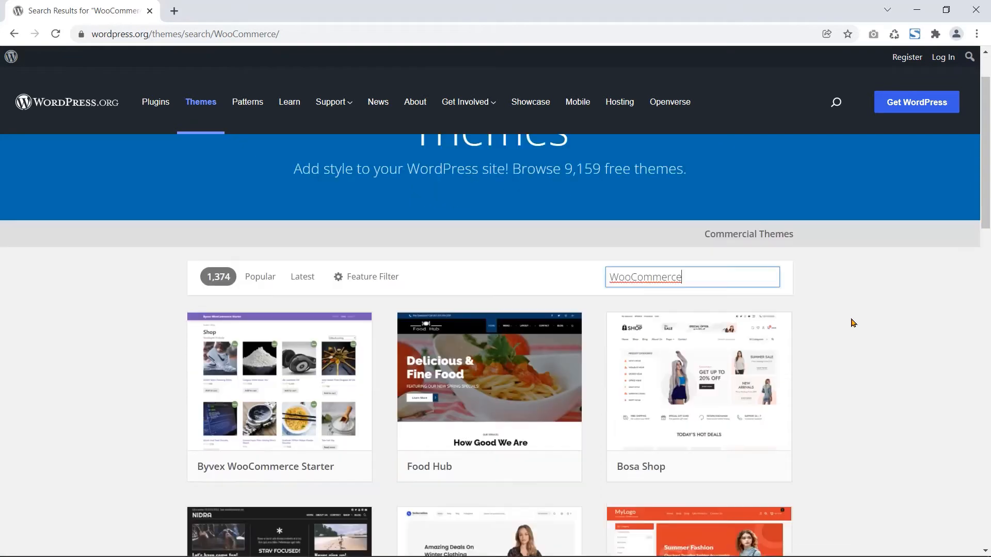
{"action": "scroll", "scroll_direction": "down", "scroll_amount": 3}
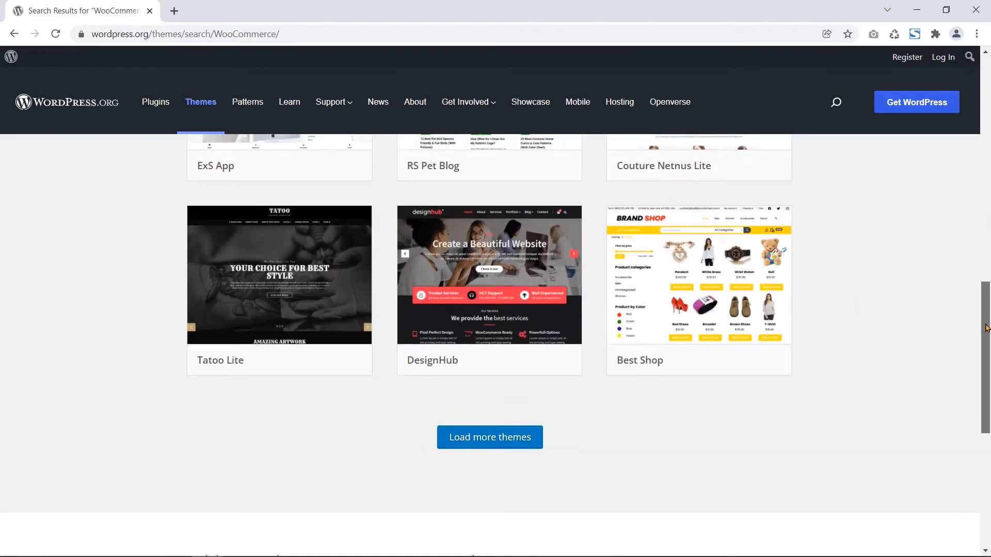
{"action": "scroll", "scroll_direction": "down", "scroll_amount": 3}
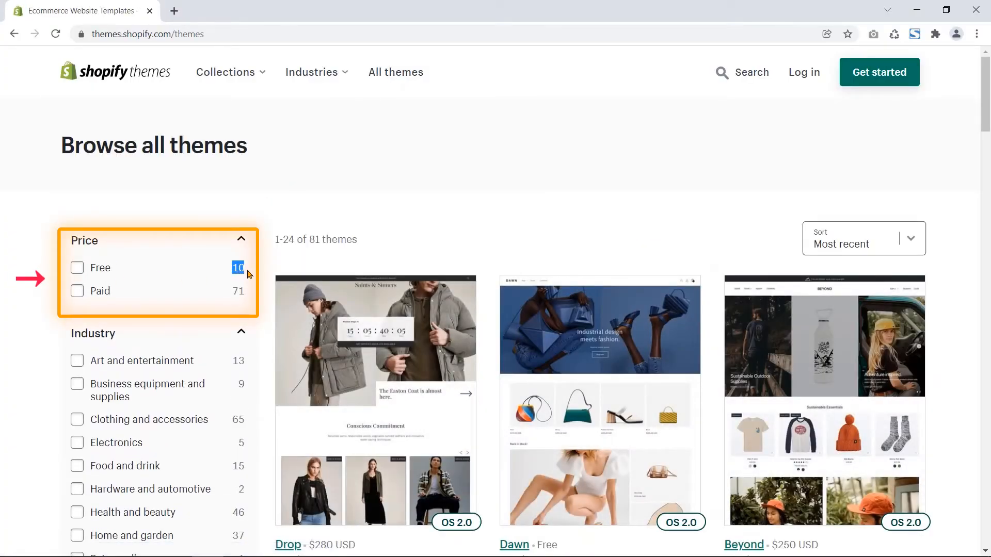
{"action": "mouse_move", "coordinate": [85, 271]}
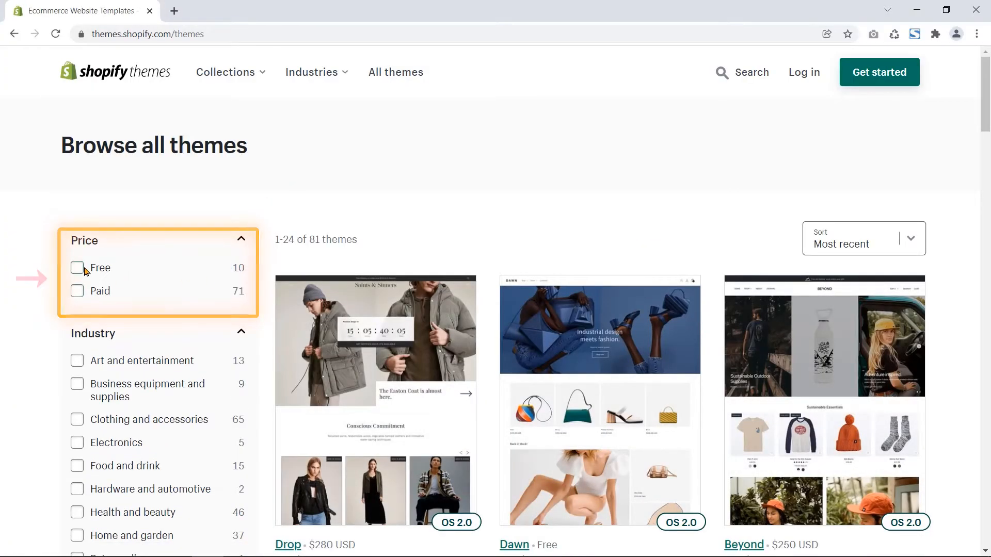
Step: Filter Shopify themes to Free, then to the 71 Paid themes, and scroll the results
{"action": "left_click", "coordinate": [78, 267]}
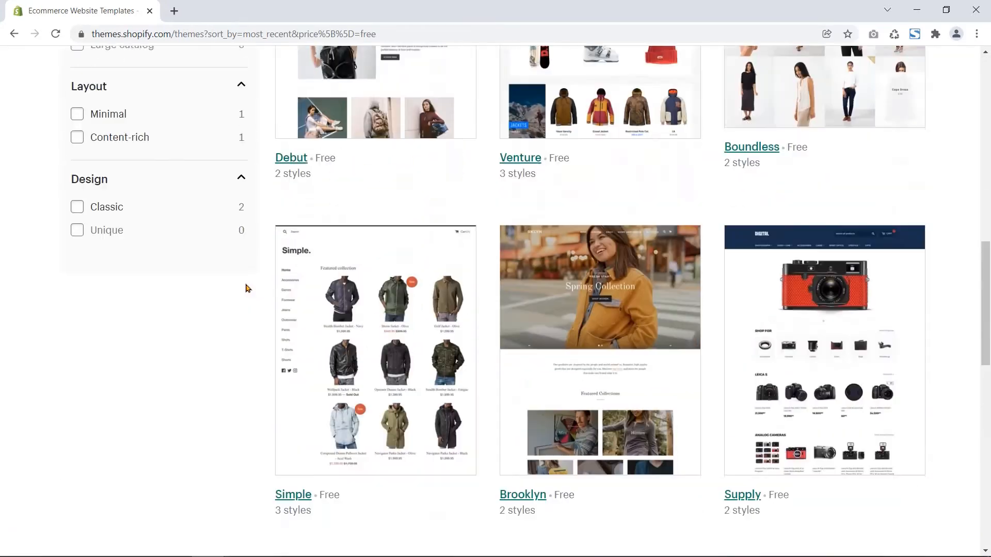
{"action": "left_click", "coordinate": [77, 328]}
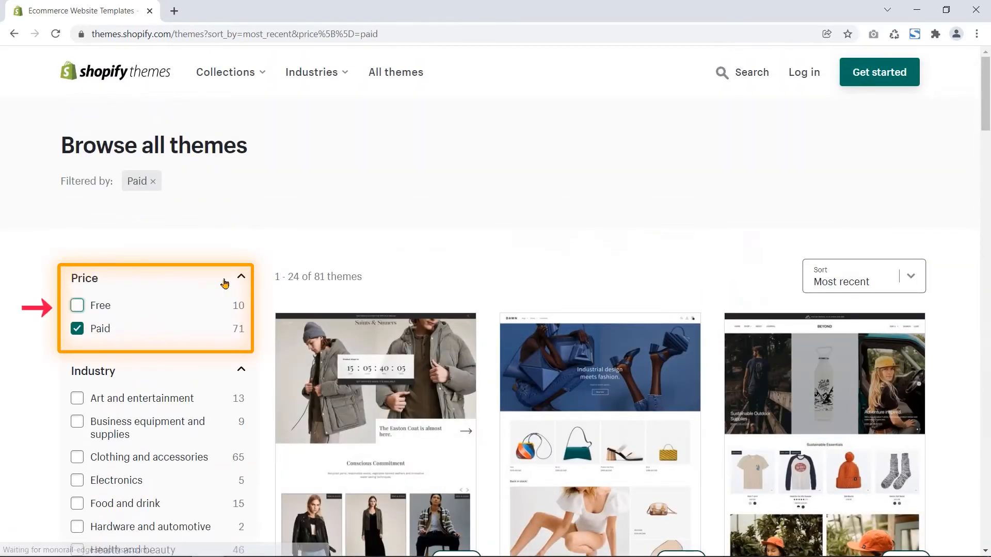
{"action": "scroll", "scroll_direction": "down", "scroll_amount": 3}
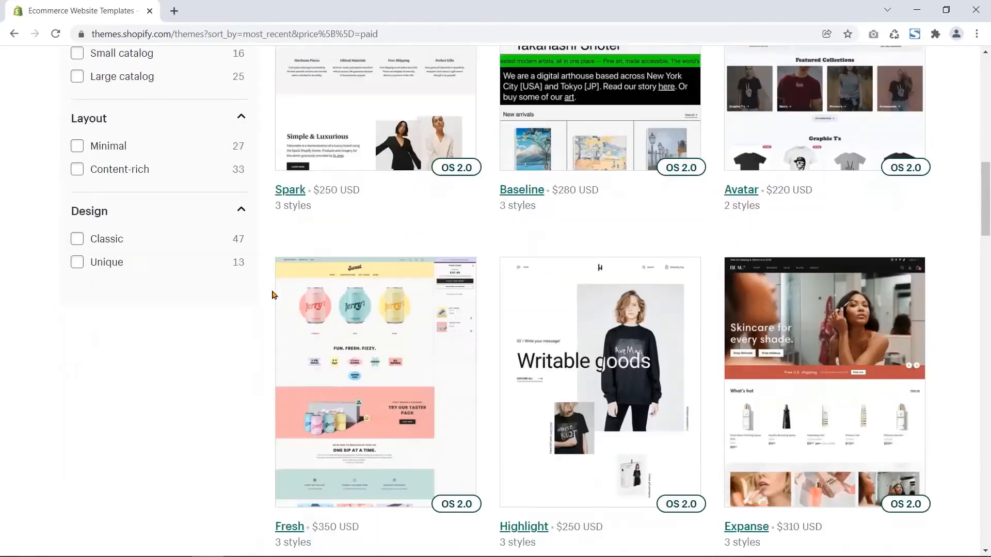
{"action": "scroll", "scroll_direction": "down", "scroll_amount": 3}
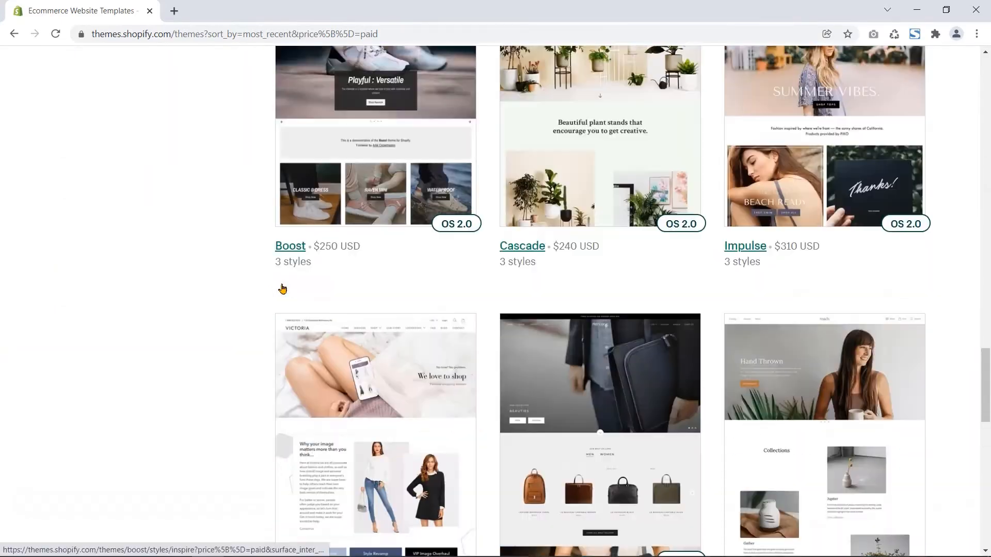
{"action": "scroll", "scroll_direction": "up", "scroll_amount": 3}
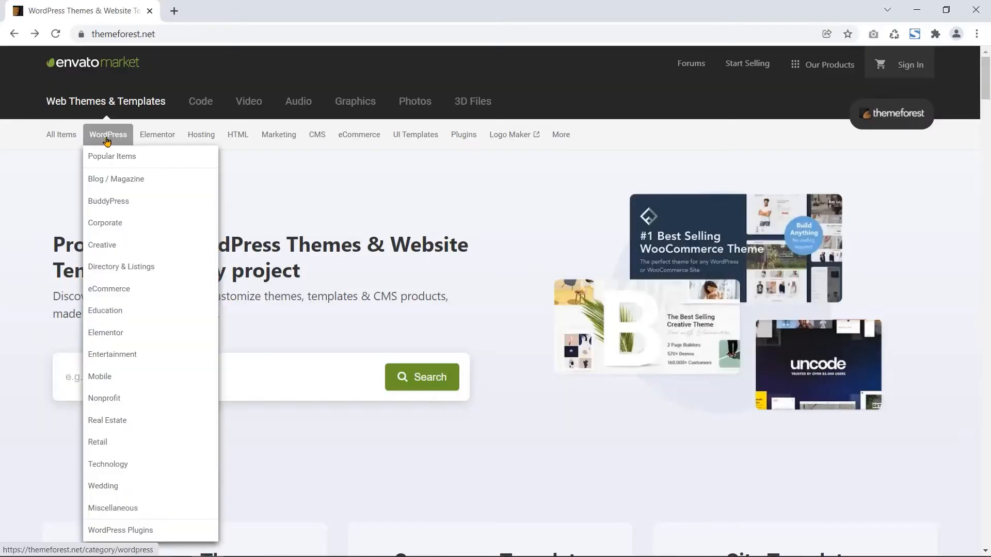
Step: Browse ThemeForest's WordPress category of 10,220 themes with prices and sales figures
{"action": "left_click", "coordinate": [107, 135]}
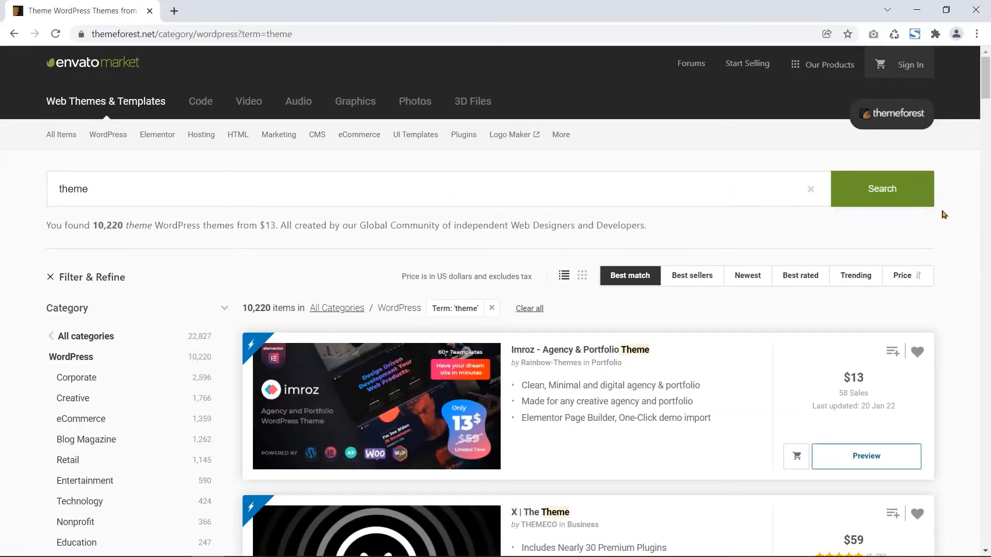
{"action": "scroll", "scroll_direction": "down", "scroll_amount": 3}
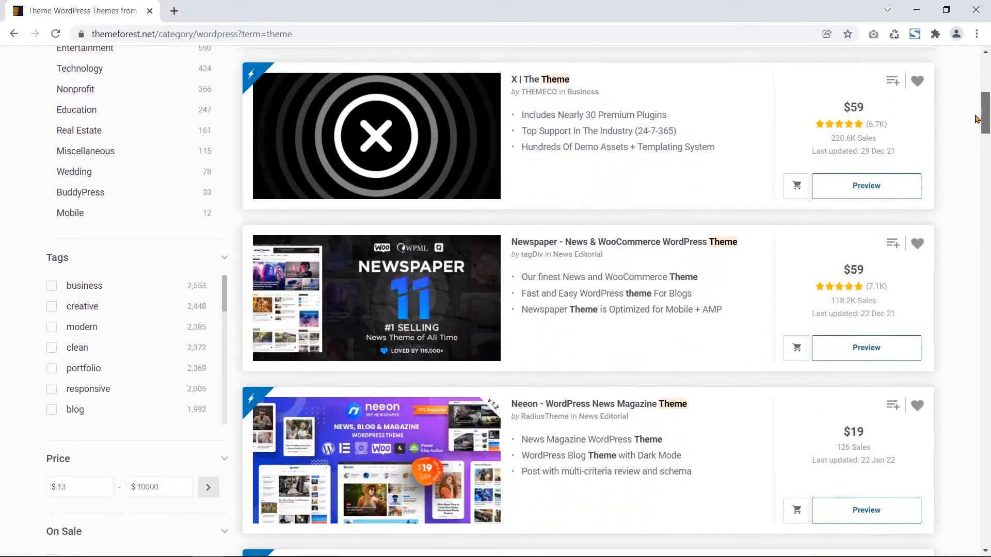
{"action": "scroll", "scroll_direction": "down", "scroll_amount": 3}
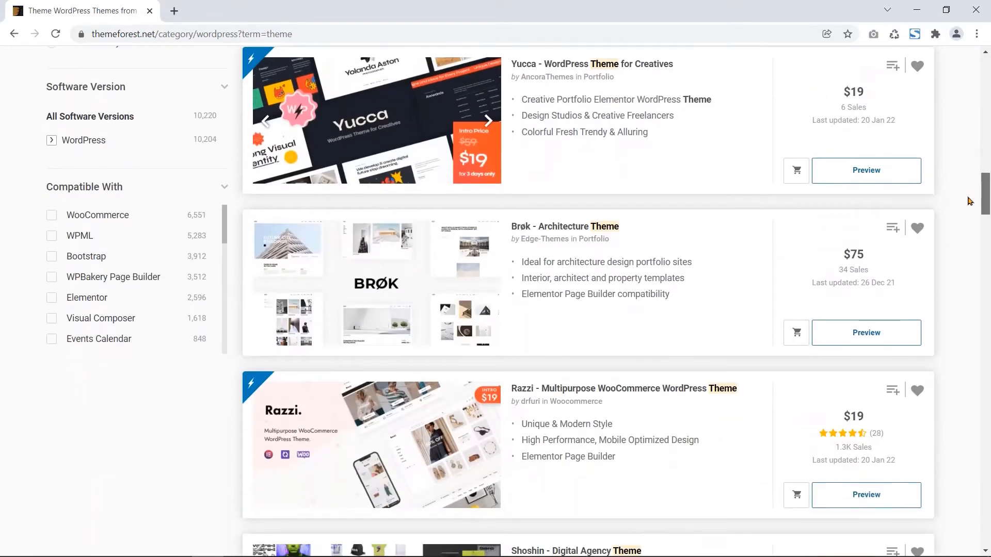
{"action": "scroll", "scroll_direction": "down", "scroll_amount": 3}
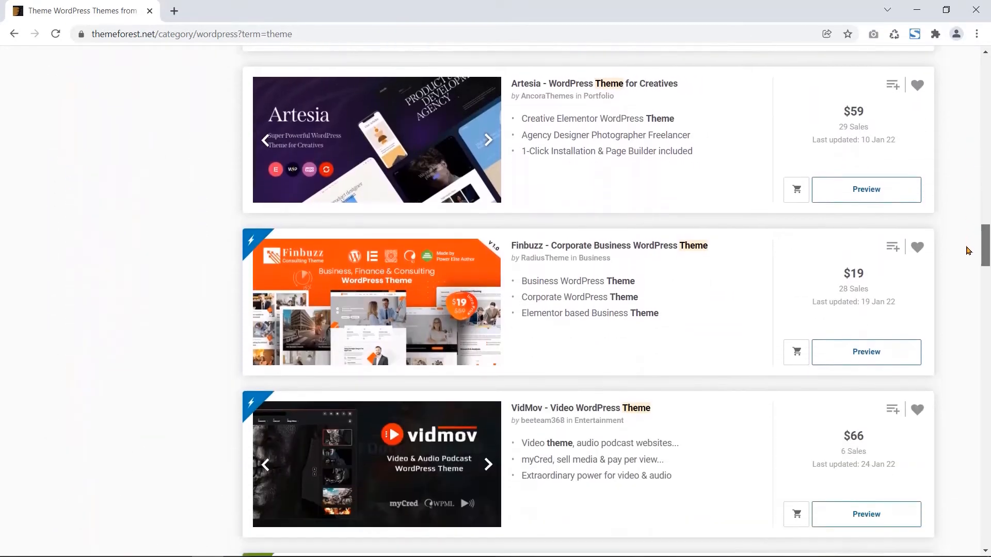
{"action": "scroll", "scroll_direction": "down", "scroll_amount": 3}
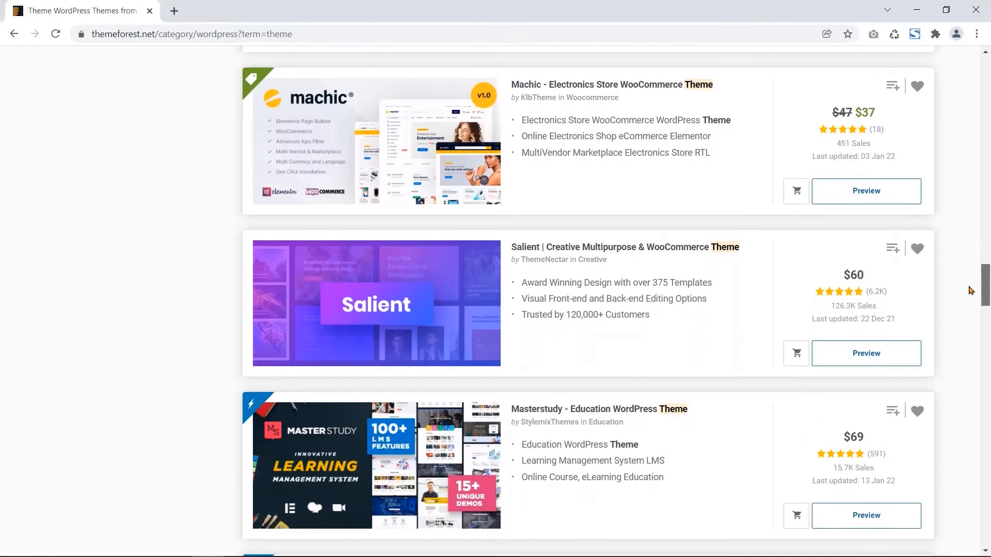
{"action": "scroll", "scroll_direction": "down", "scroll_amount": 3}
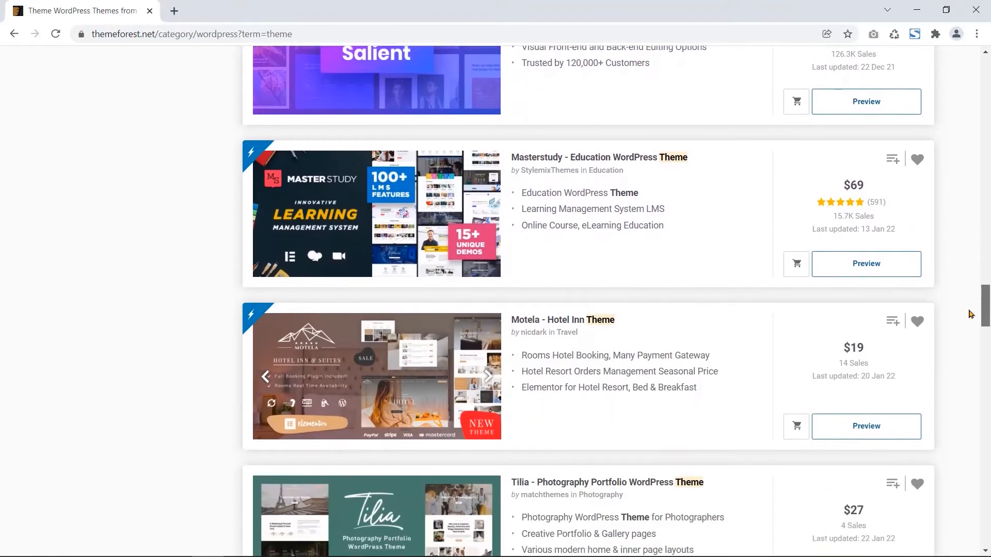
{"action": "scroll", "scroll_direction": "down", "scroll_amount": 3}
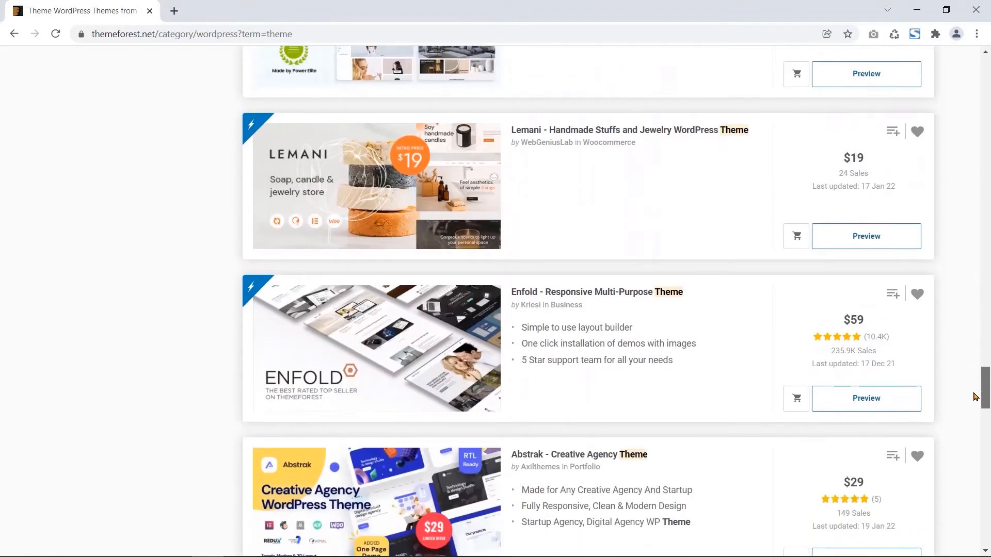
{"action": "scroll", "scroll_direction": "down", "scroll_amount": 3}
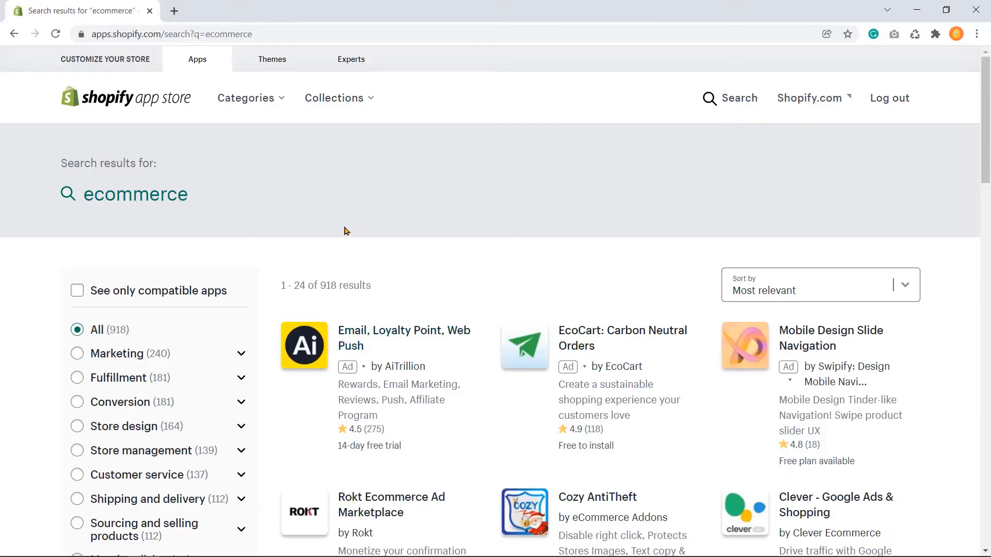
{"action": "mouse_move", "coordinate": [564, 204]}
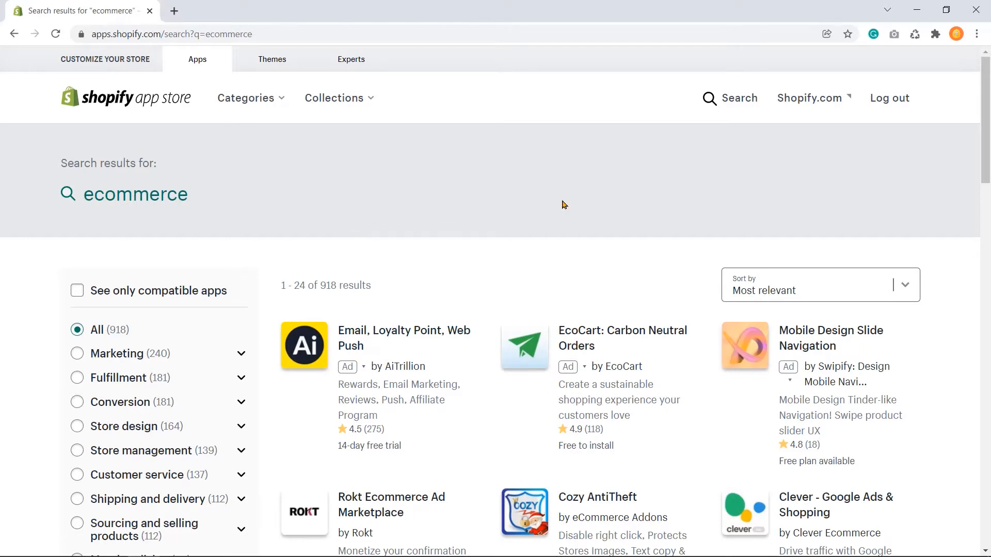
Step: Scroll the Shopify App Store ecommerce results and WordPress's Popular plugins list
{"action": "scroll", "scroll_direction": "down", "scroll_amount": 3}
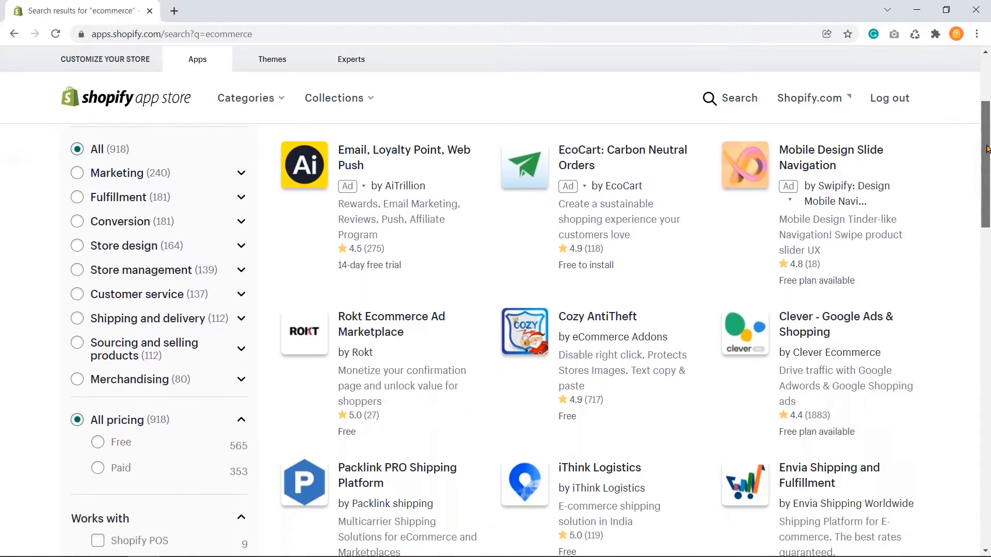
{"action": "scroll", "scroll_direction": "down", "scroll_amount": 3}
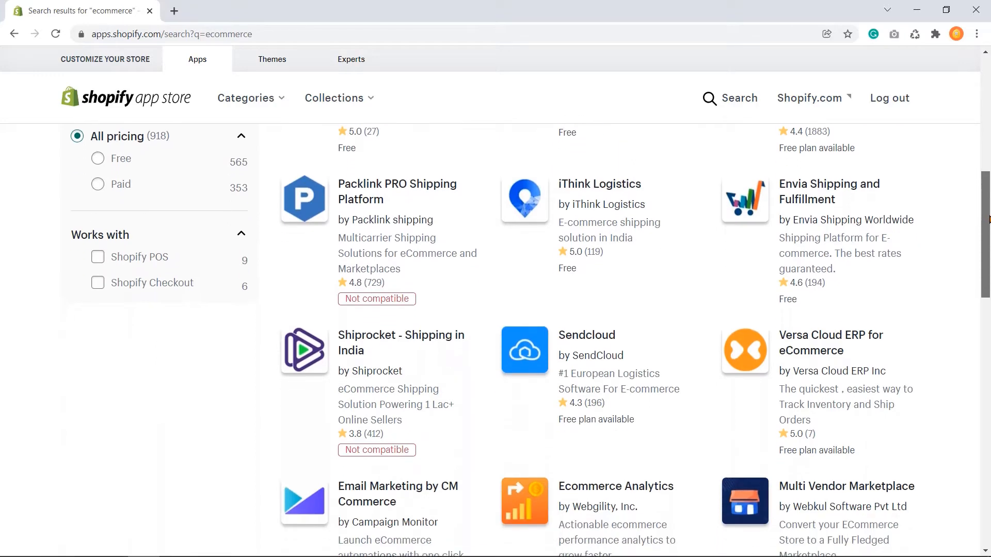
{"action": "scroll", "scroll_direction": "down", "scroll_amount": 3}
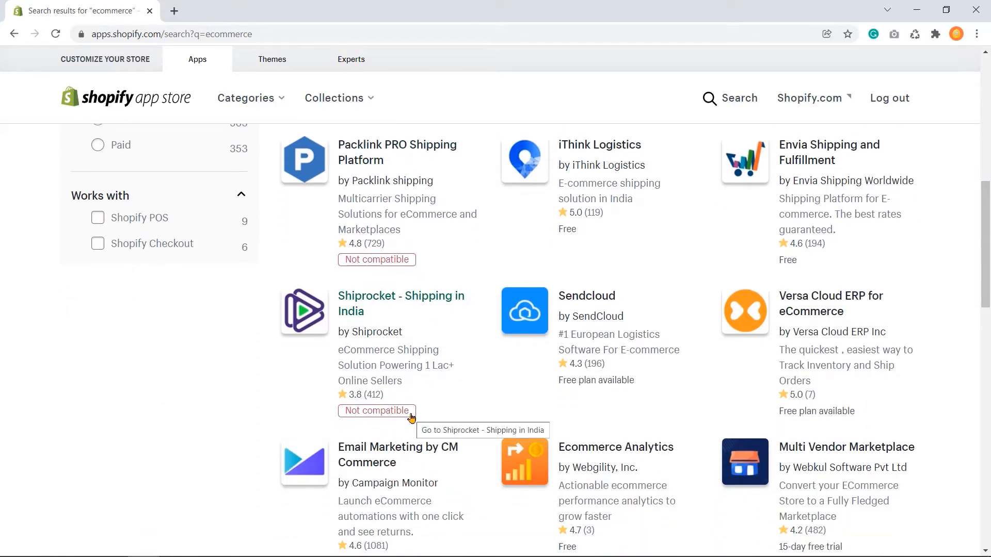
{"action": "scroll", "scroll_direction": "down", "scroll_amount": 3}
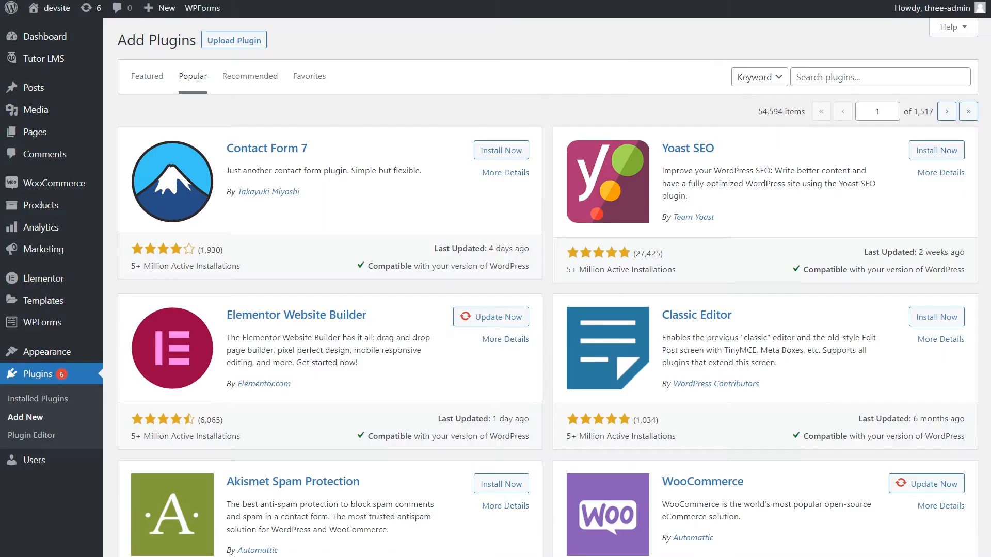
{"action": "scroll", "scroll_direction": "down", "scroll_amount": 3}
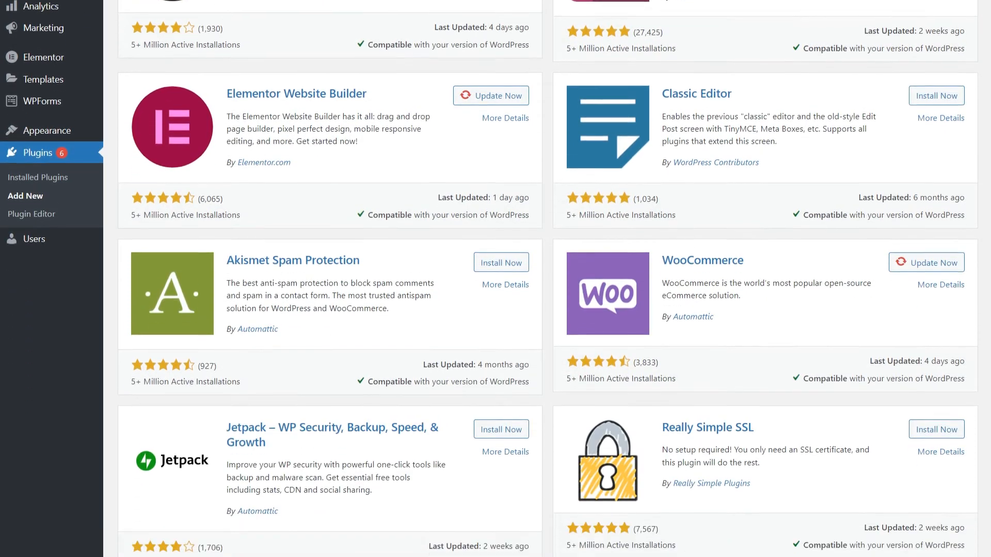
{"action": "scroll", "scroll_direction": "down", "scroll_amount": 3}
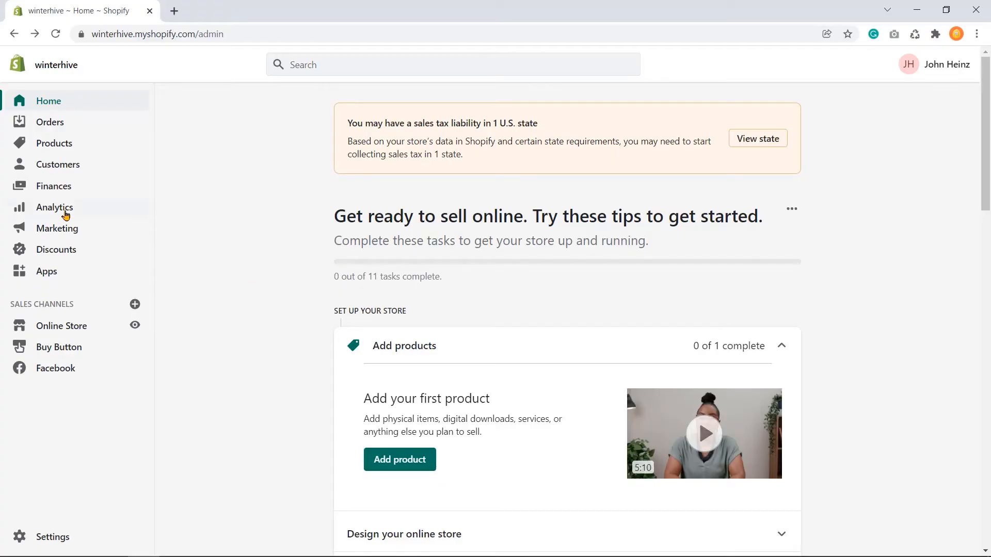
Step: Tour Analytics dashboards, marketing overview, reports and live view of store visitors
{"action": "left_click", "coordinate": [55, 207]}
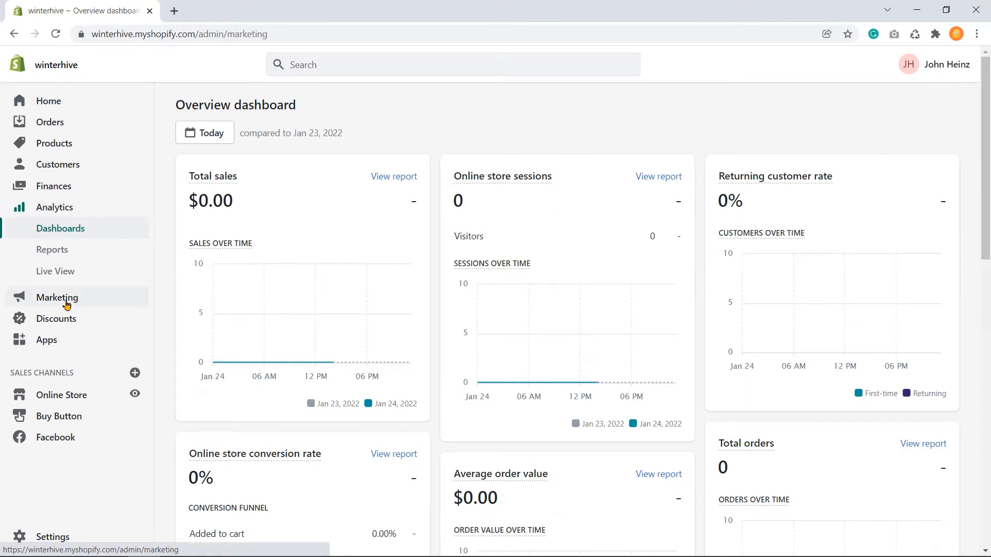
{"action": "left_click", "coordinate": [58, 298]}
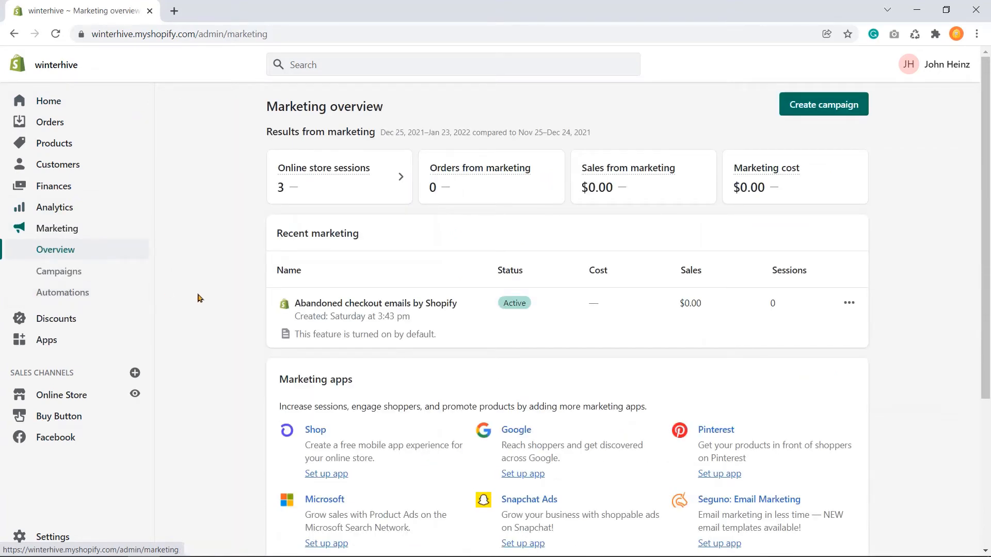
{"action": "left_click", "coordinate": [55, 208]}
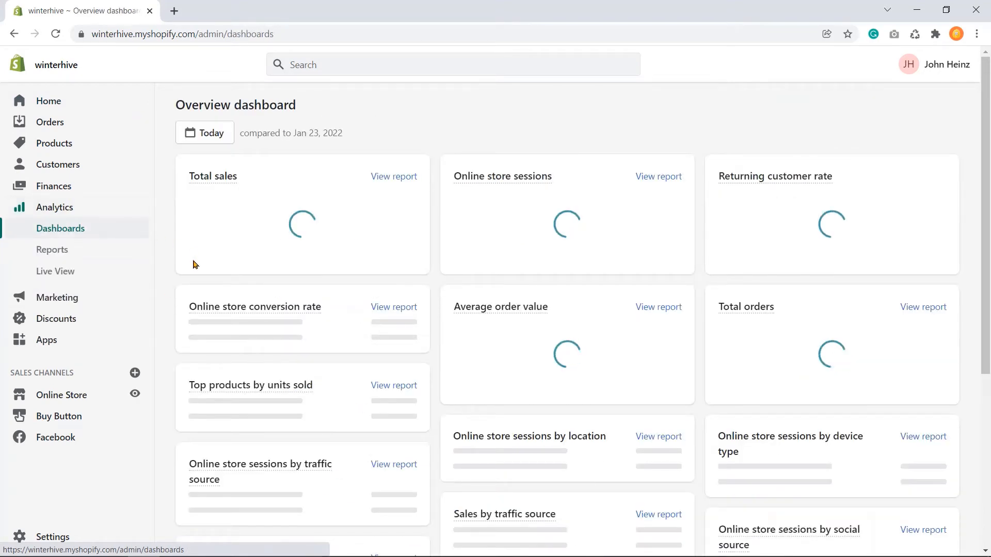
{"action": "left_click", "coordinate": [52, 249]}
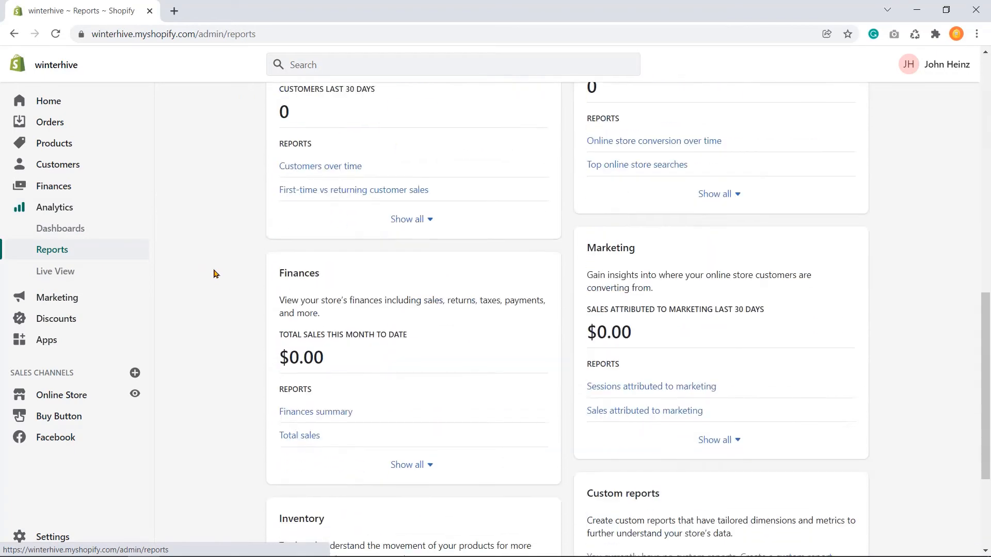
{"action": "left_click", "coordinate": [55, 271]}
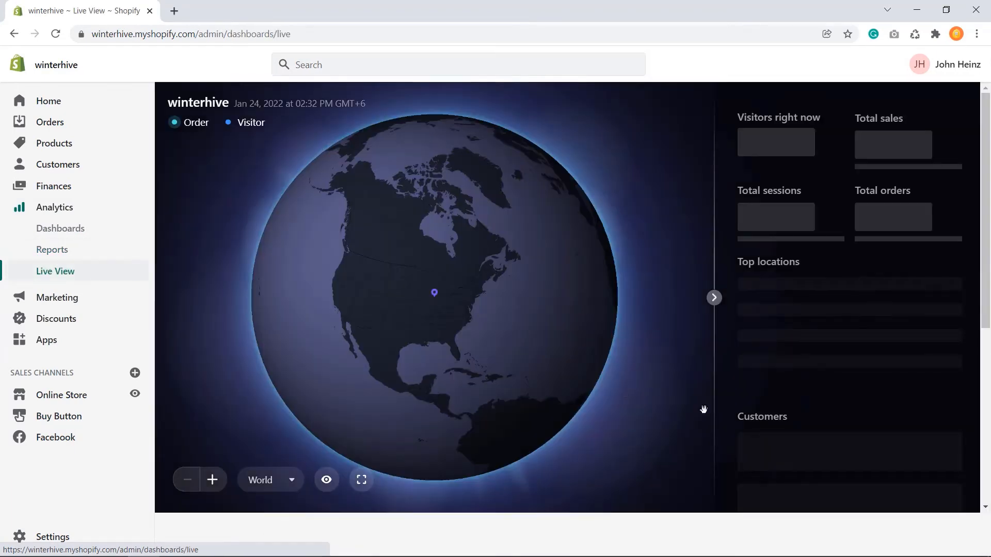
{"action": "scroll", "scroll_direction": "down", "scroll_amount": 3}
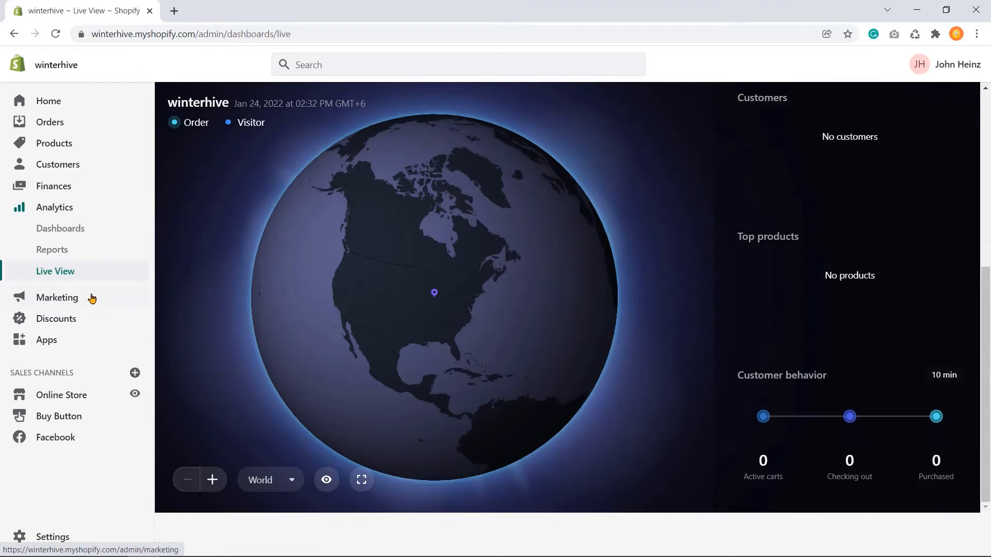
Step: Start Create campaign from Marketing, dismiss the activity choices and stay on the overview
{"action": "left_click", "coordinate": [56, 297]}
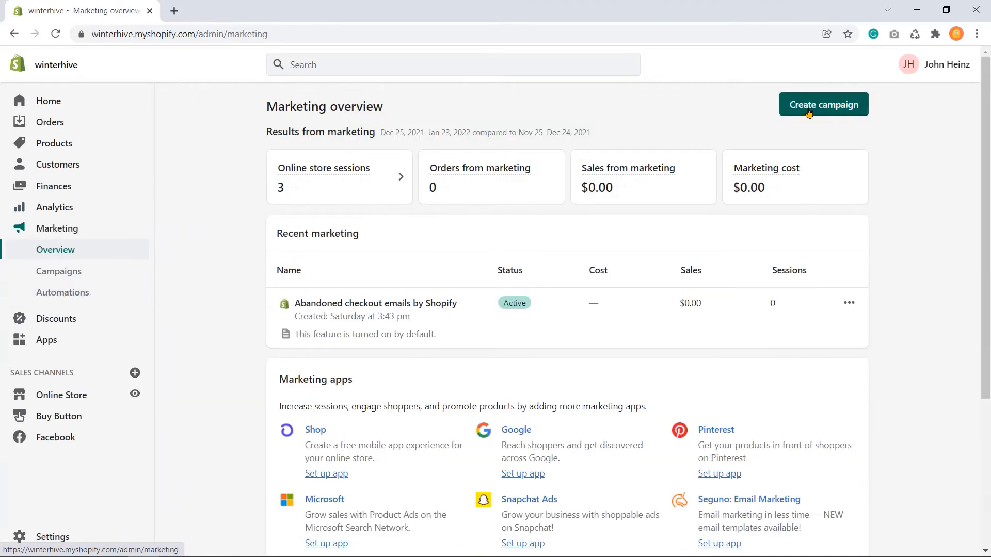
{"action": "left_click", "coordinate": [823, 104]}
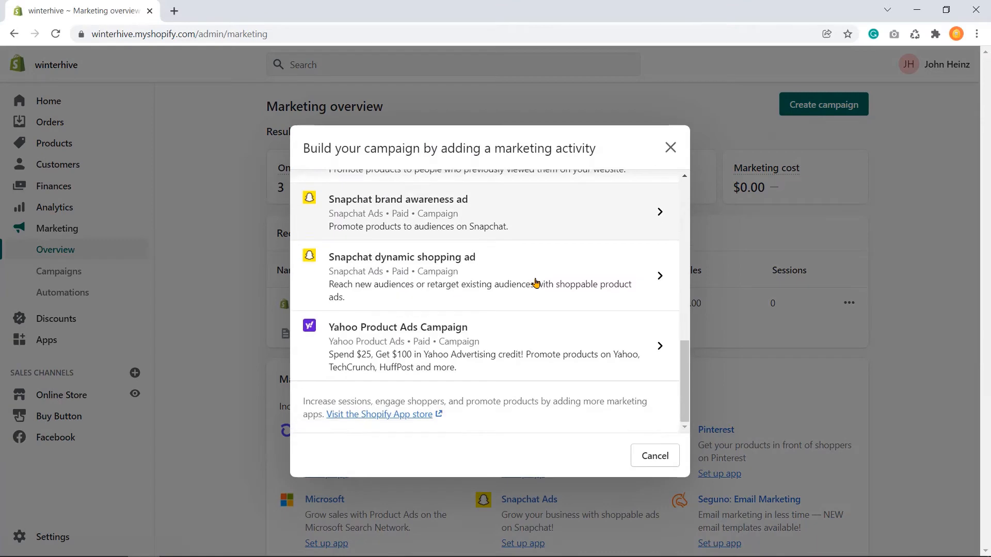
{"action": "left_click", "coordinate": [655, 455]}
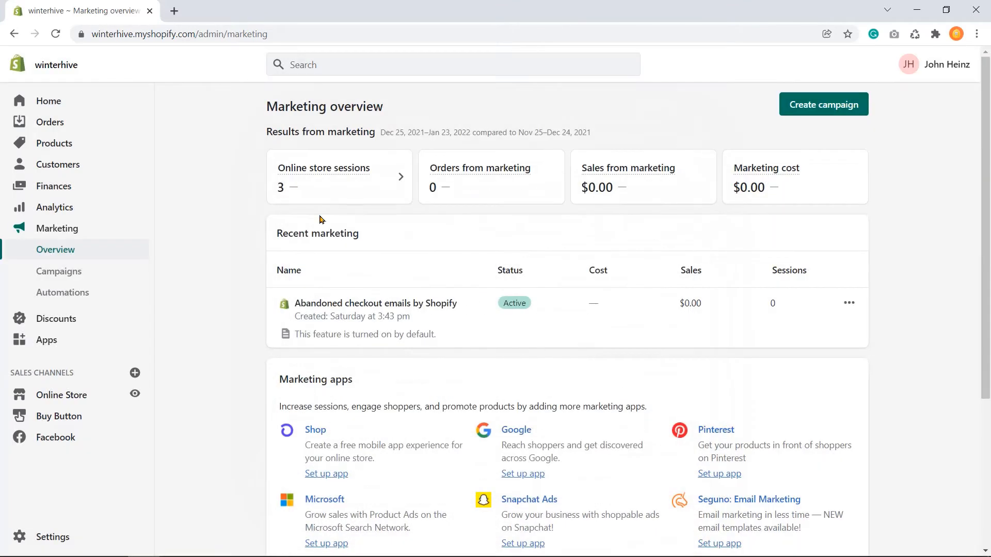
{"action": "left_click", "coordinate": [63, 292]}
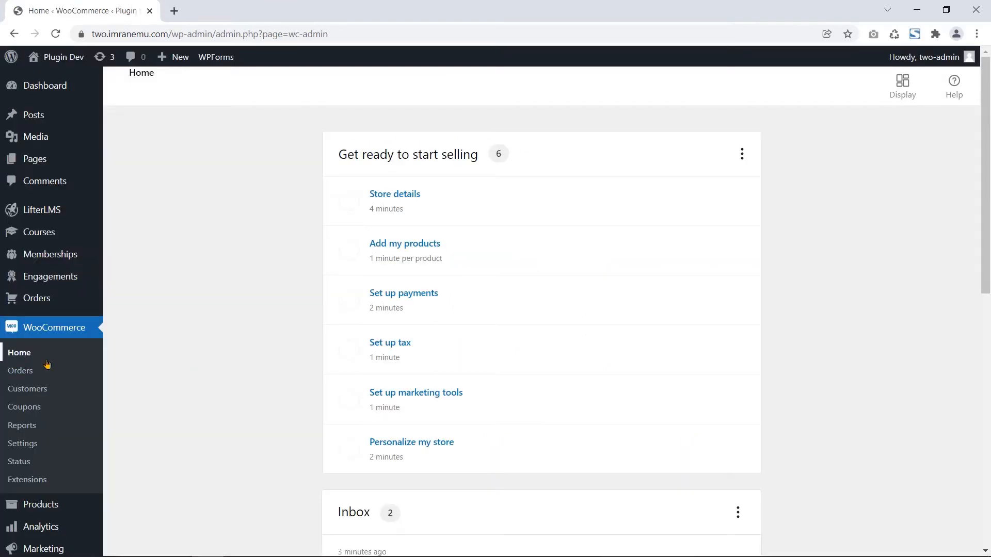
{"action": "mouse_move", "coordinate": [130, 401]}
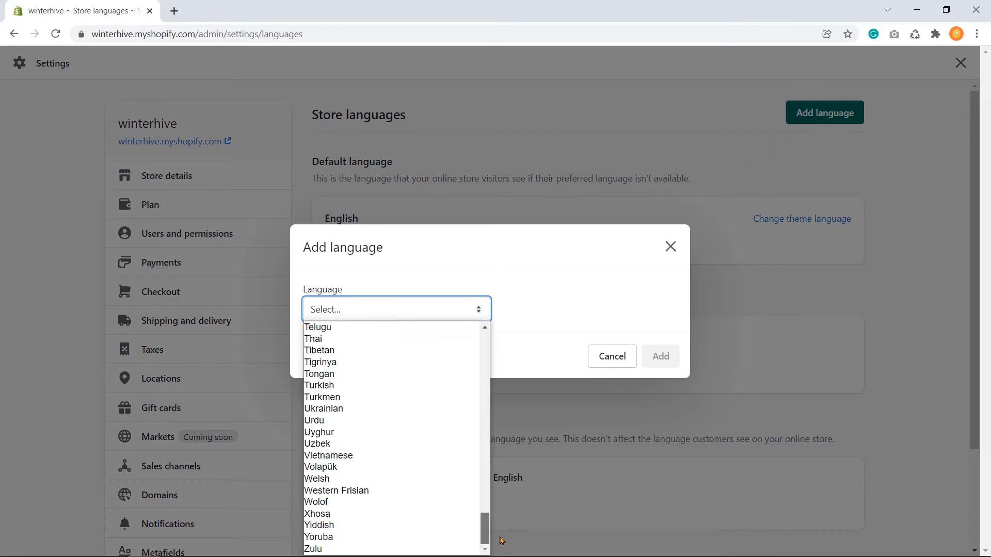
Step: Choose a language from the add-language list for the Shopify store
{"action": "left_click", "coordinate": [628, 315]}
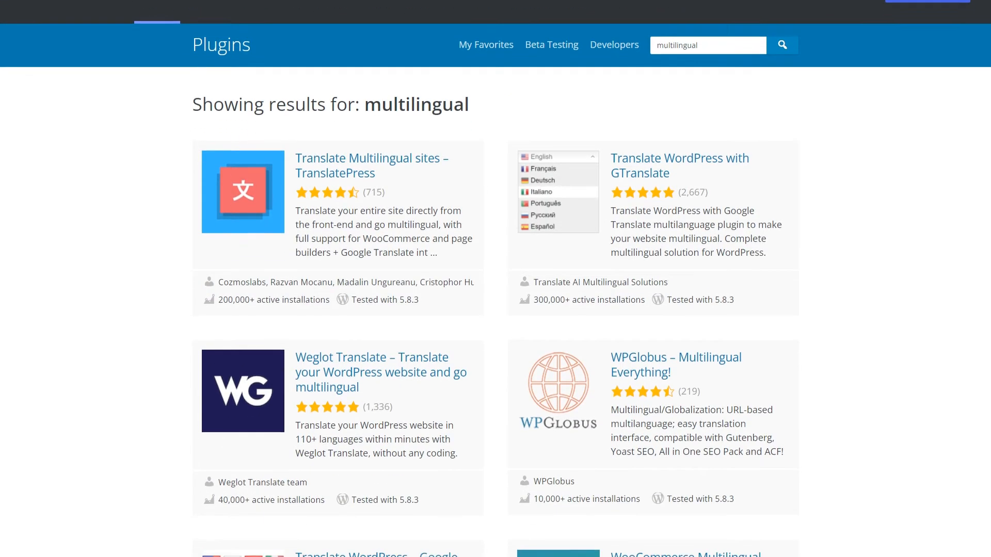
Step: Scroll through WordPress.org plugin results for multilingual, then for WooCommerce SEO
{"action": "scroll", "scroll_direction": "down", "scroll_amount": 3}
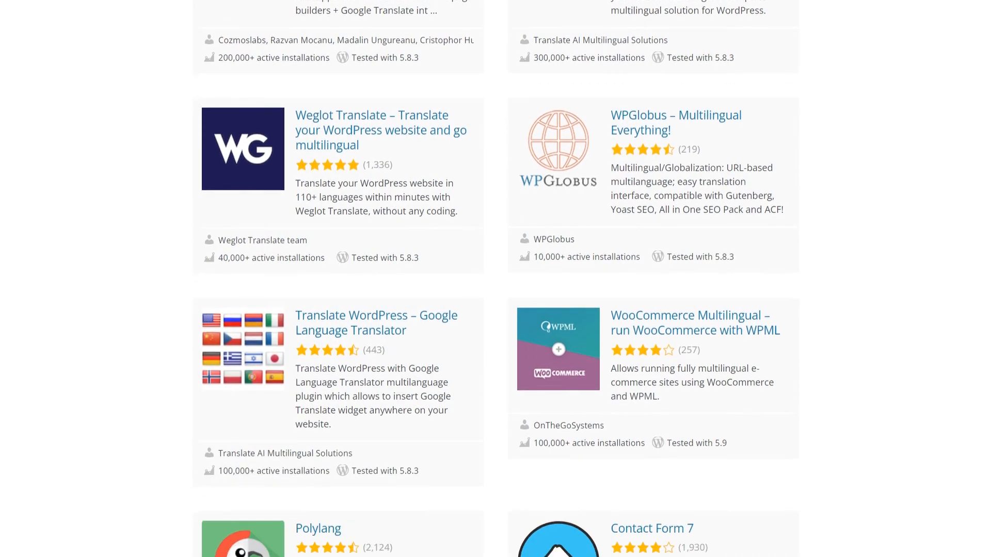
{"action": "scroll", "scroll_direction": "down", "scroll_amount": 3}
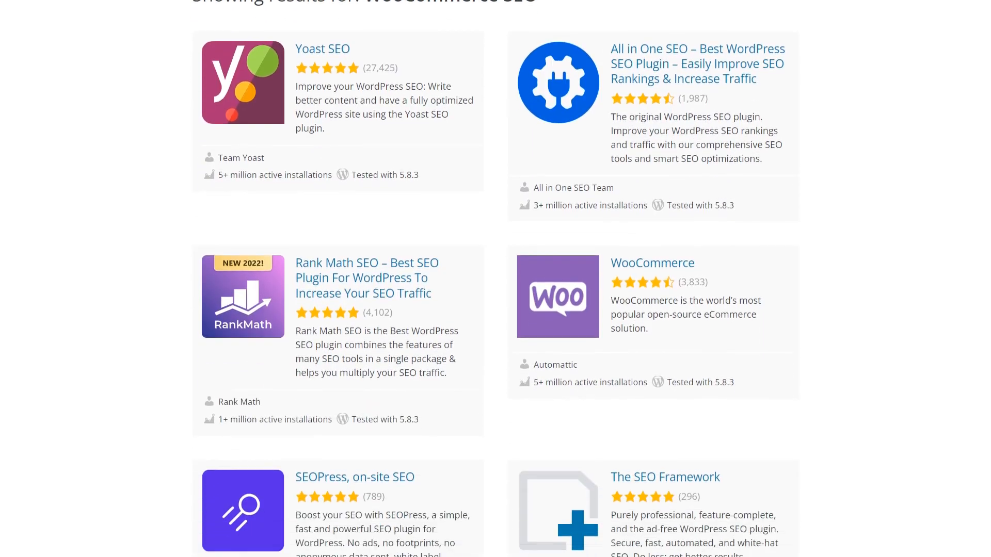
{"action": "scroll", "scroll_direction": "down", "scroll_amount": 3}
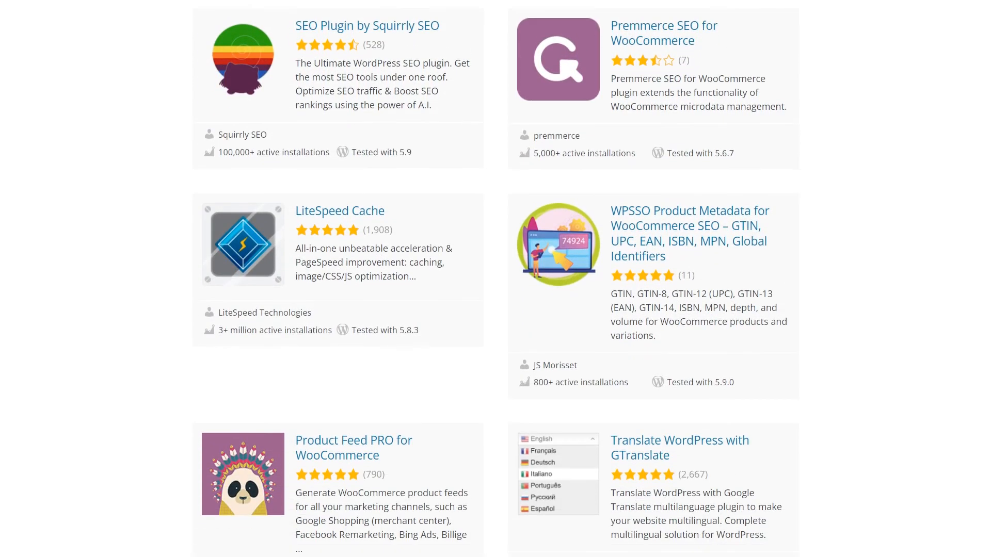
Step: View the theme's header.php in the Appearance theme file editor, then visit the live store front
{"action": "left_click", "coordinate": [44, 403]}
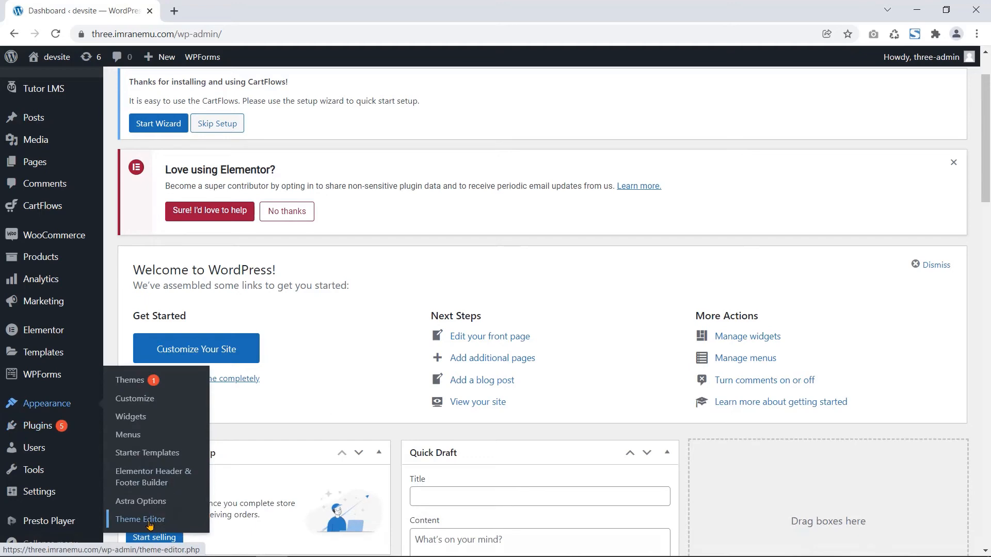
{"action": "left_click", "coordinate": [139, 519]}
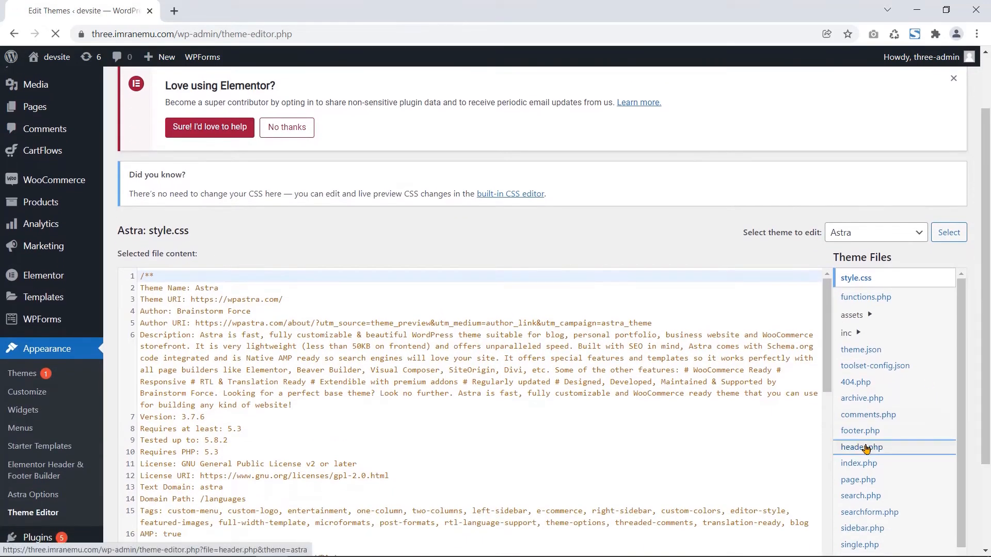
{"action": "left_click", "coordinate": [861, 447]}
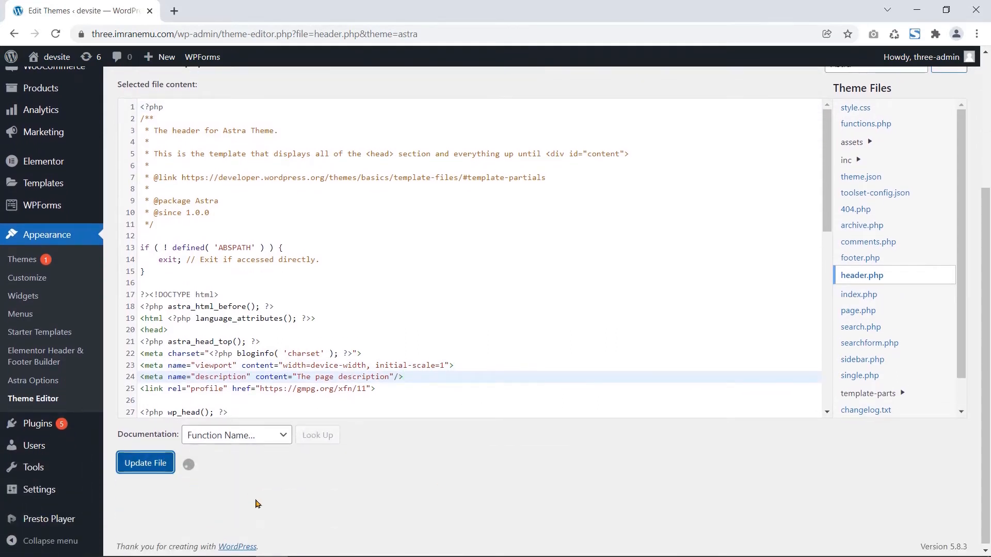
{"action": "left_click", "coordinate": [56, 57]}
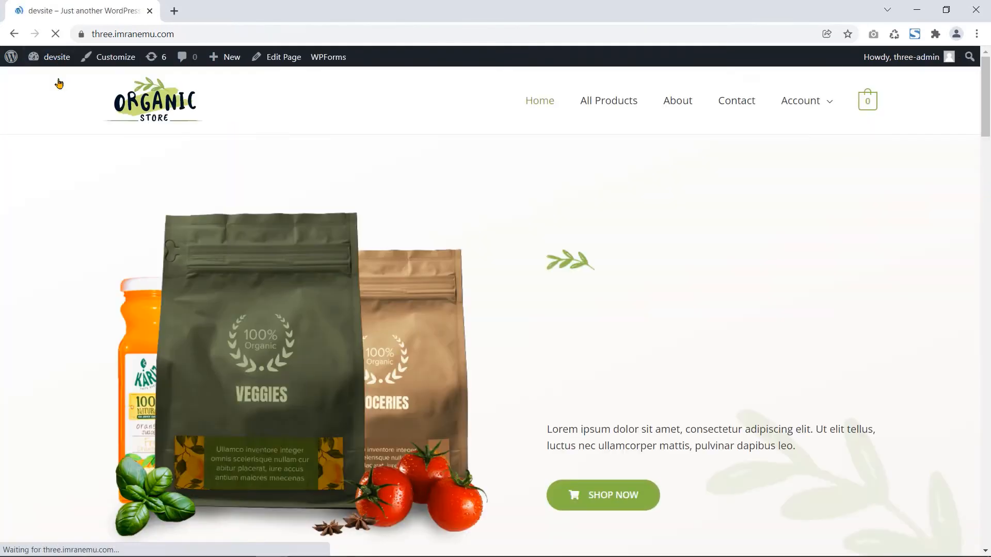
Step: In the Customizer's header settings, pick logo-4 from the media library as the site logo
{"action": "left_click", "coordinate": [116, 57]}
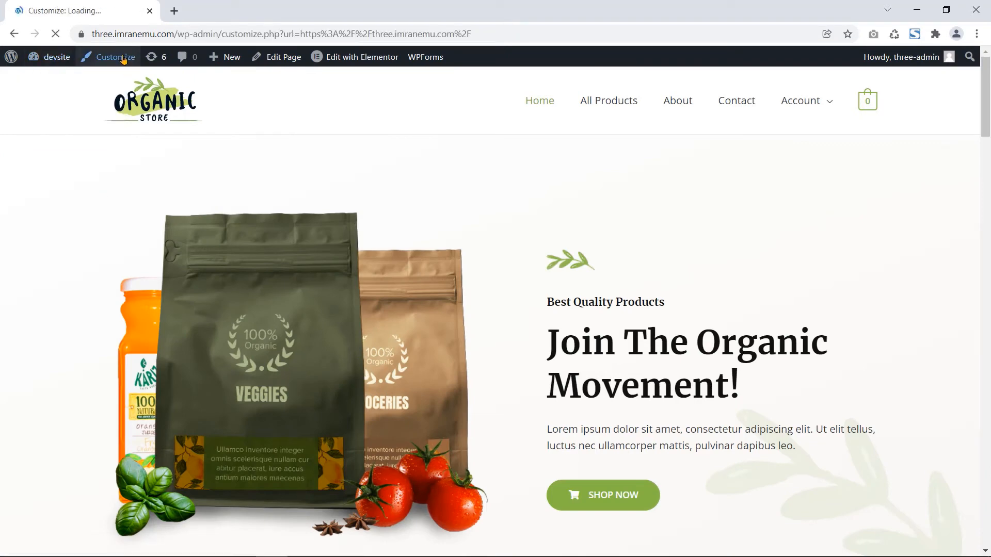
{"action": "left_click", "coordinate": [115, 56]}
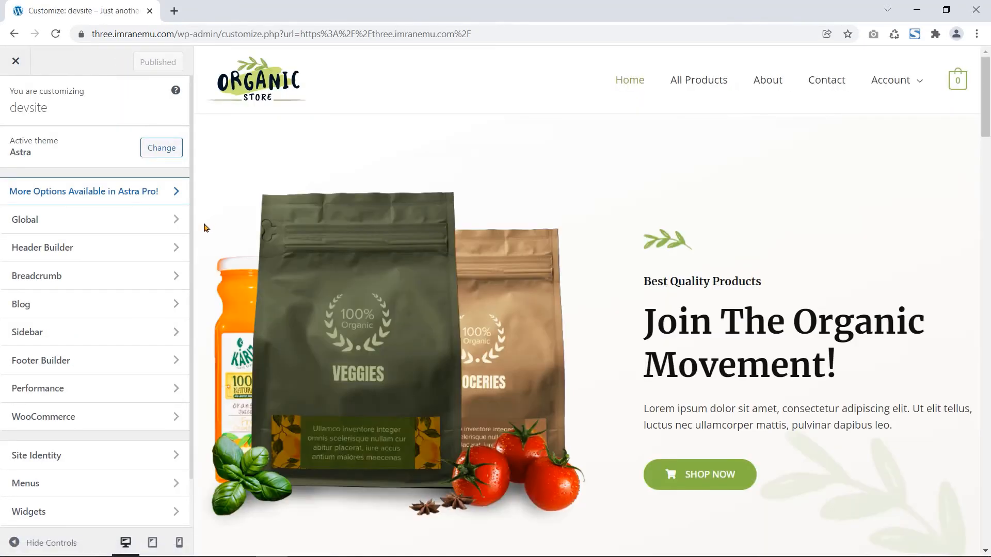
{"action": "left_click", "coordinate": [42, 247]}
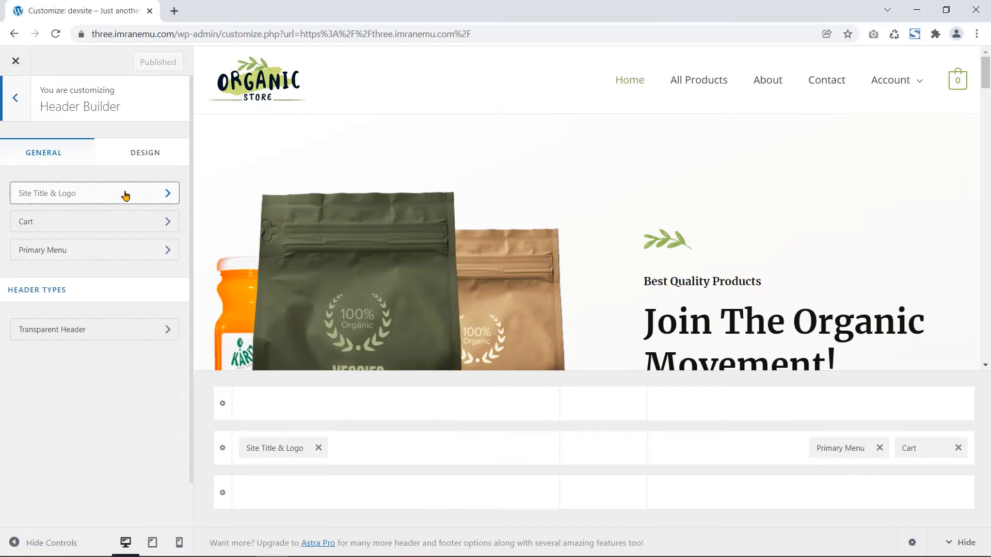
{"action": "left_click", "coordinate": [94, 193]}
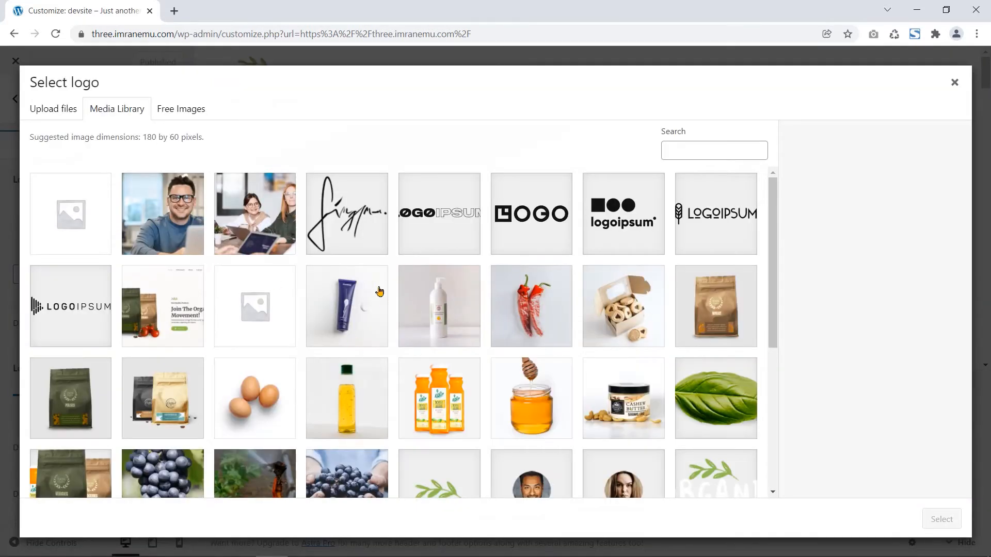
{"action": "left_click", "coordinate": [439, 213]}
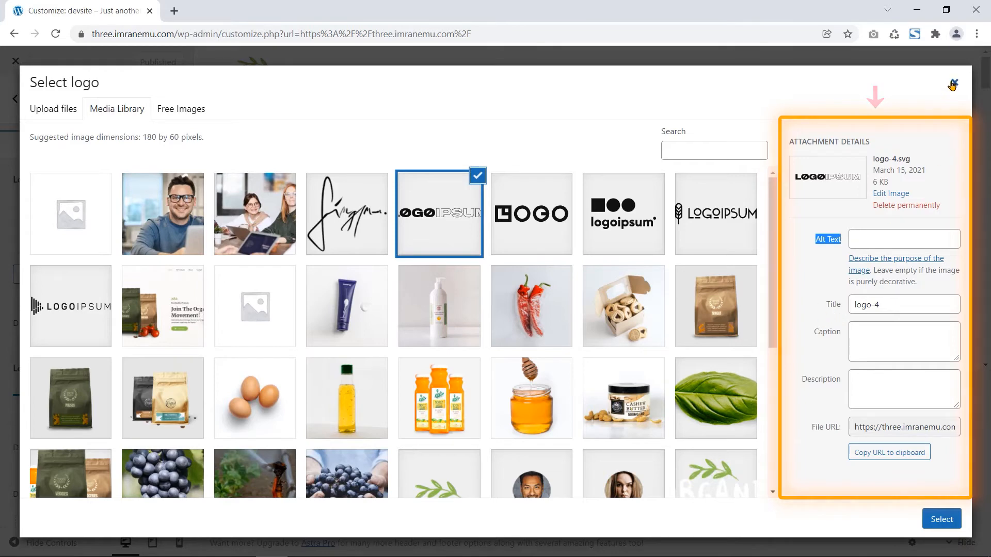
{"action": "left_click", "coordinate": [941, 519]}
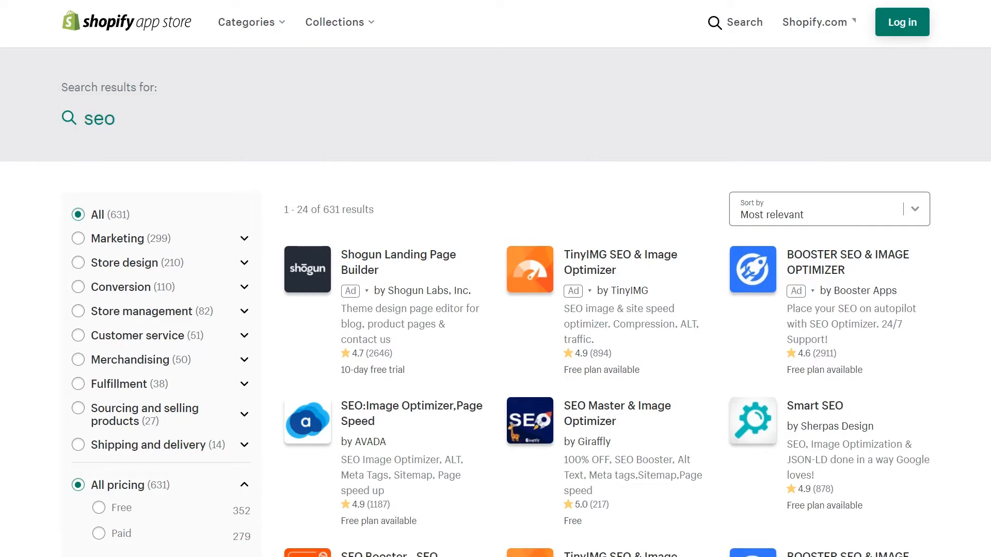
Step: Scroll through the Shopify App Store SEO results, including the 280 paid apps
{"action": "scroll", "scroll_direction": "down", "scroll_amount": 3}
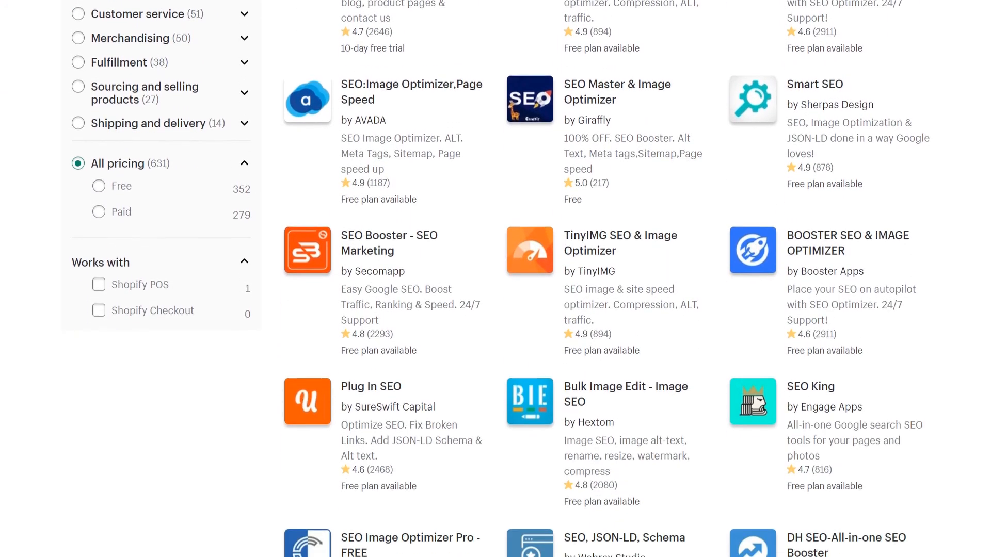
{"action": "scroll", "scroll_direction": "down", "scroll_amount": 3}
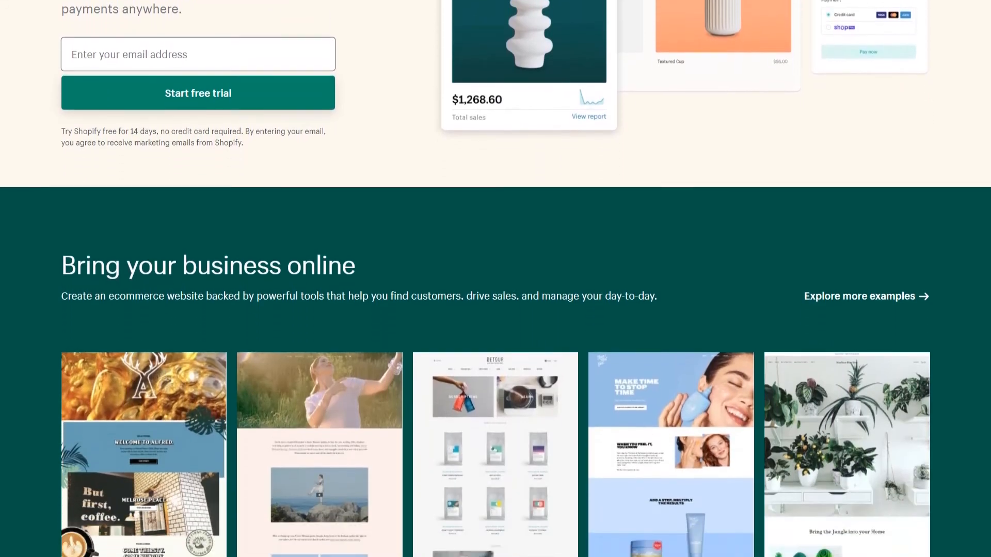
{"action": "scroll", "scroll_direction": "down", "scroll_amount": 3}
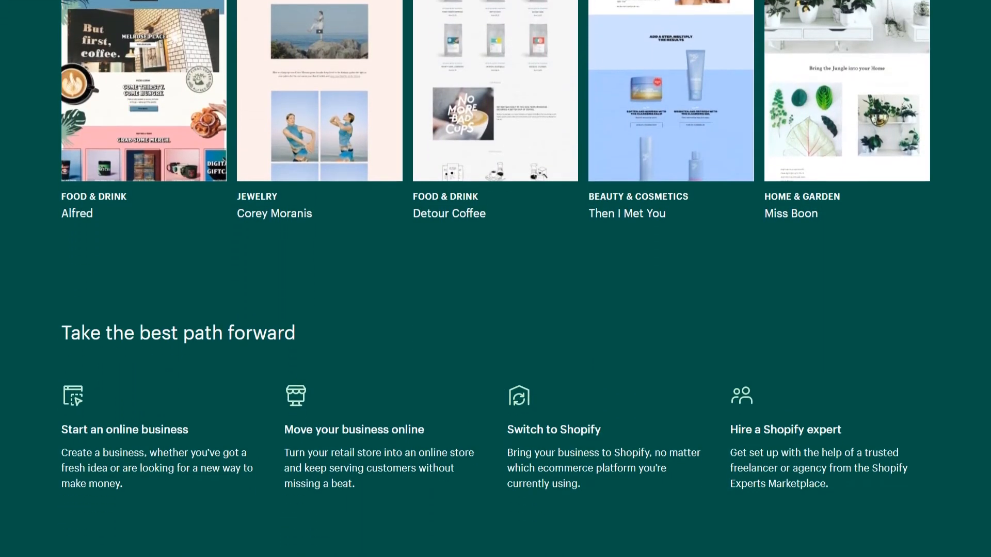
{"action": "scroll", "scroll_direction": "down", "scroll_amount": 3}
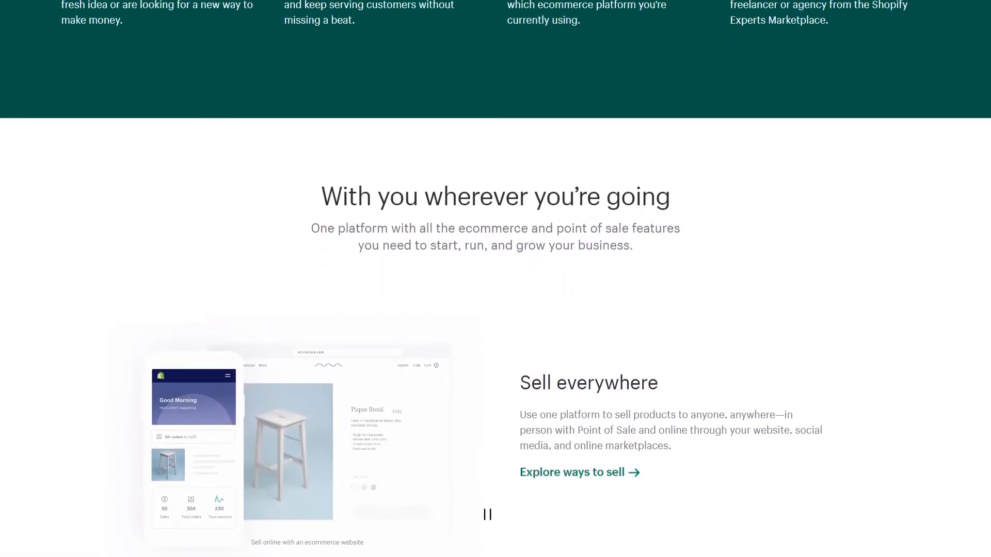
{"action": "scroll", "scroll_direction": "down", "scroll_amount": 3}
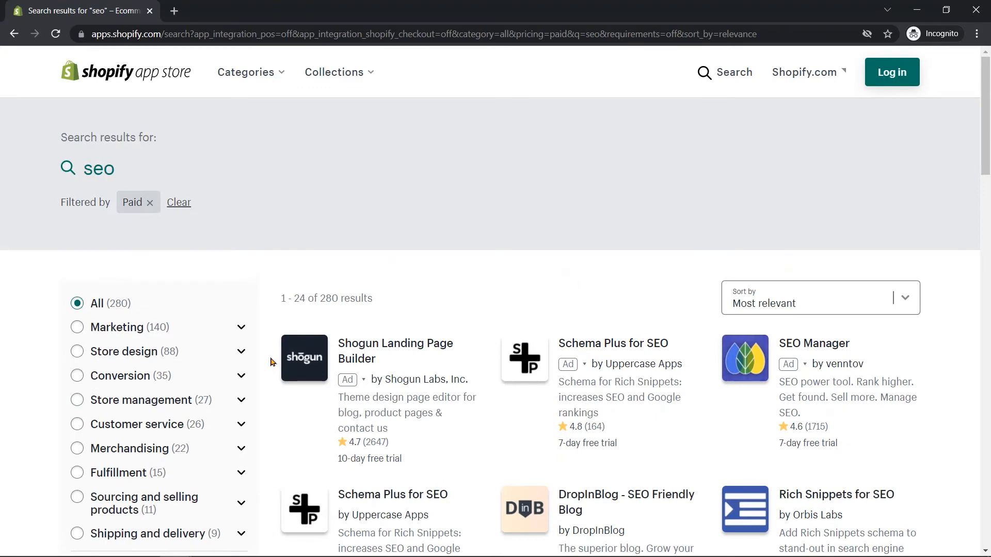
{"action": "scroll", "scroll_direction": "down", "scroll_amount": 3}
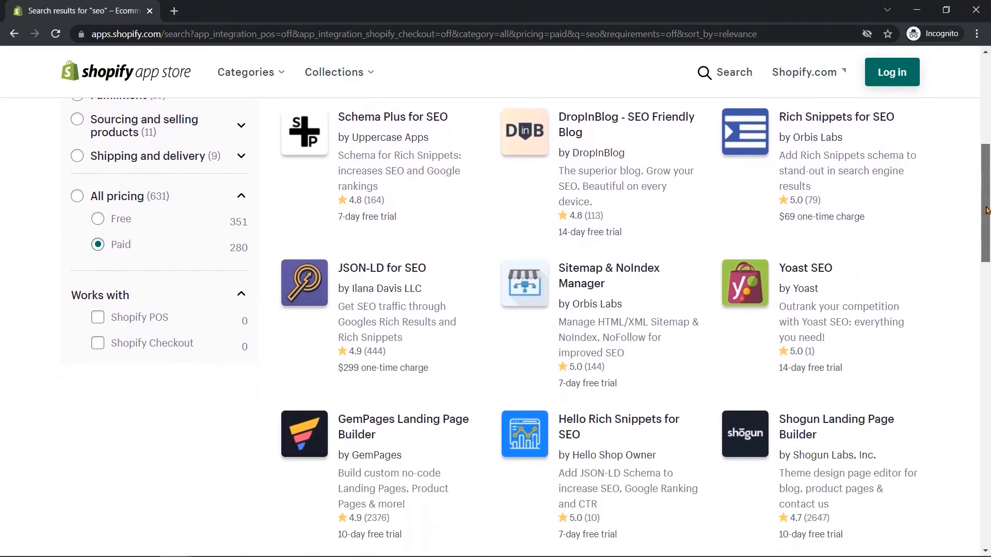
{"action": "scroll", "scroll_direction": "down", "scroll_amount": 3}
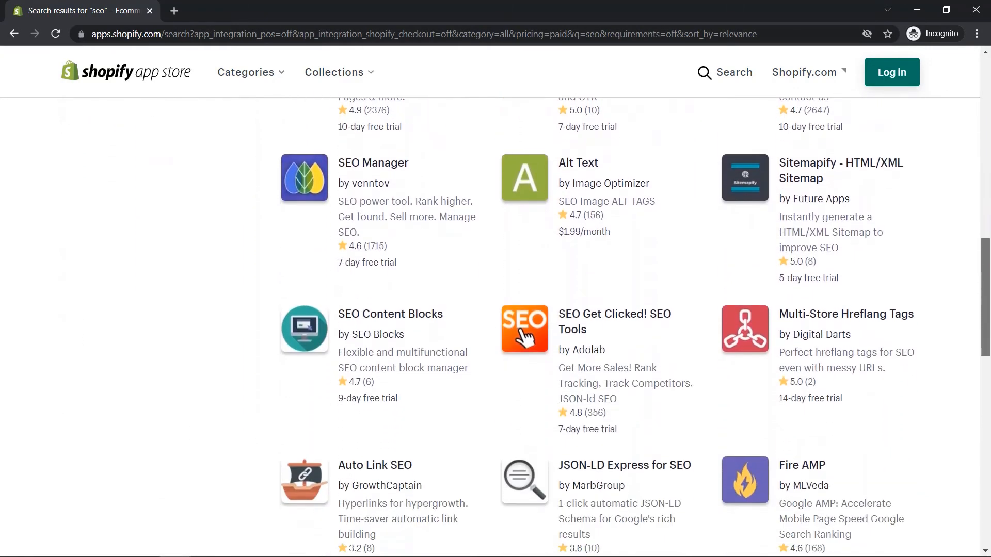
{"action": "scroll", "scroll_direction": "down", "scroll_amount": 3}
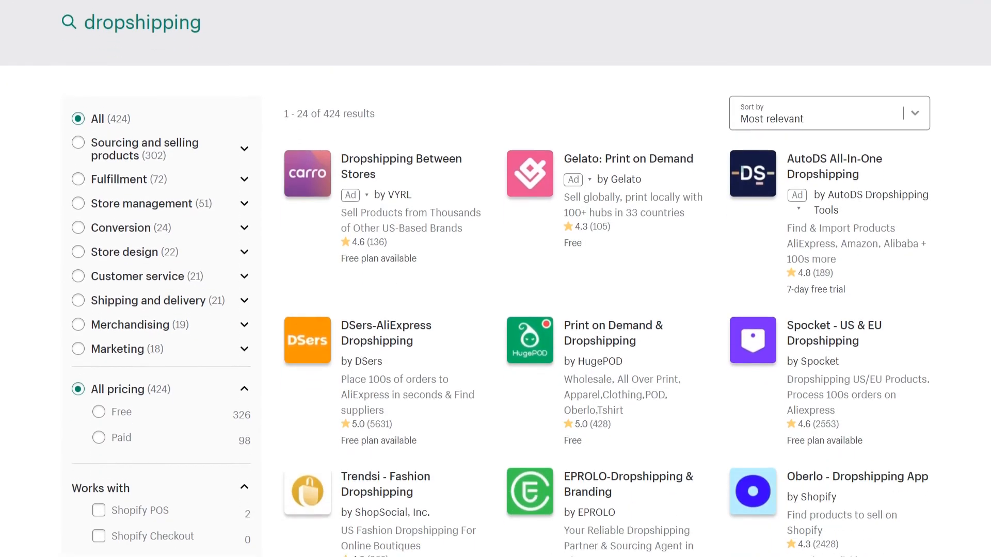
Step: Scroll Shopify's dropshipping apps, then WordPress.org's woocommerce dropshipping plugin results
{"action": "scroll", "scroll_direction": "down", "scroll_amount": 3}
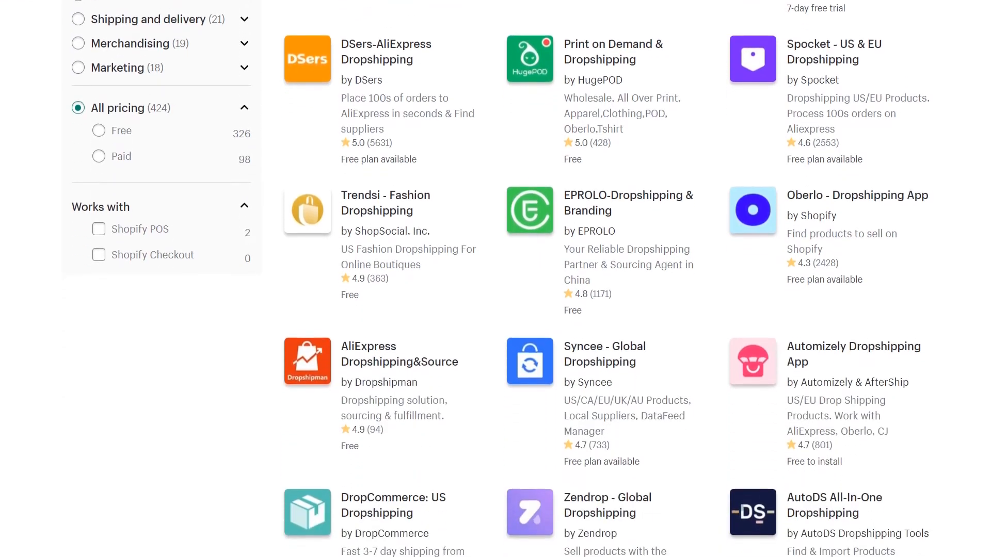
{"action": "scroll", "scroll_direction": "down", "scroll_amount": 3}
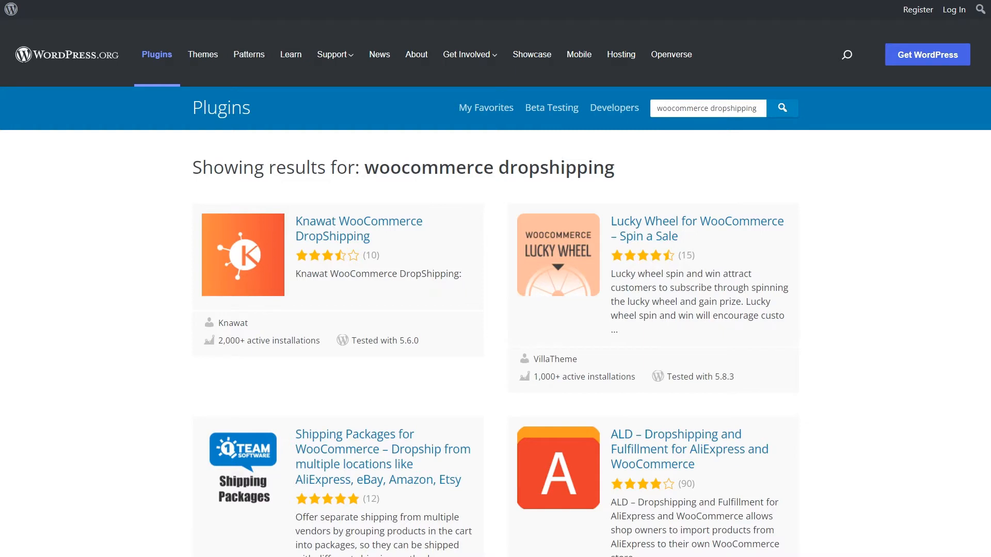
{"action": "scroll", "scroll_direction": "down", "scroll_amount": 3}
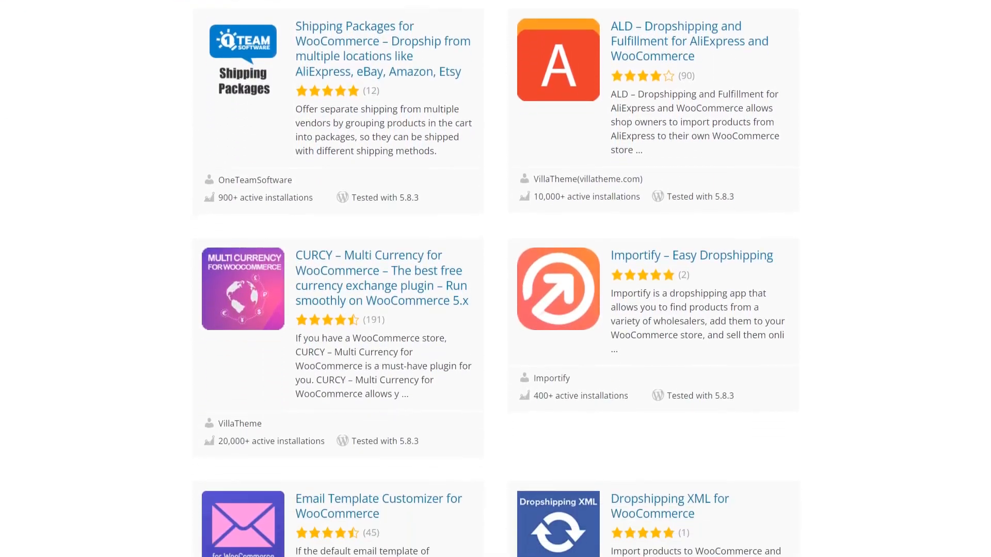
{"action": "scroll", "scroll_direction": "down", "scroll_amount": 3}
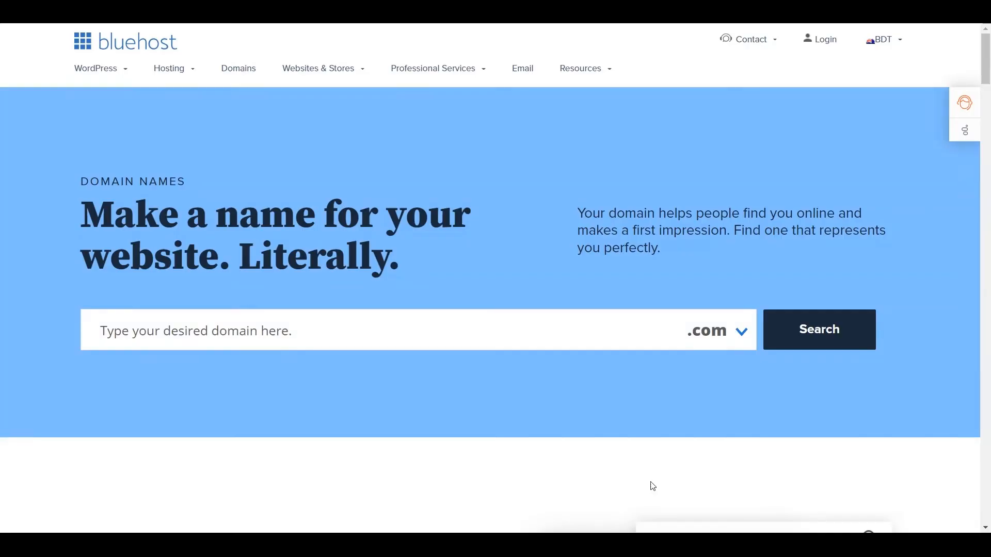
Step: Search Bluehost for themesmyshop.com, confirm it is available and choose a one-year registration term
{"action": "type", "text": "themes"}
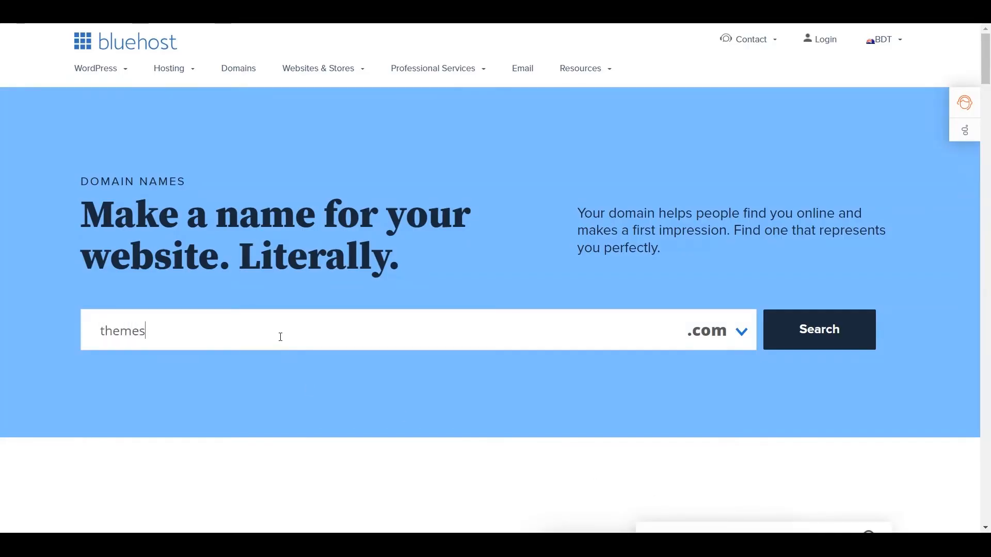
{"action": "type", "text": "myshop"}
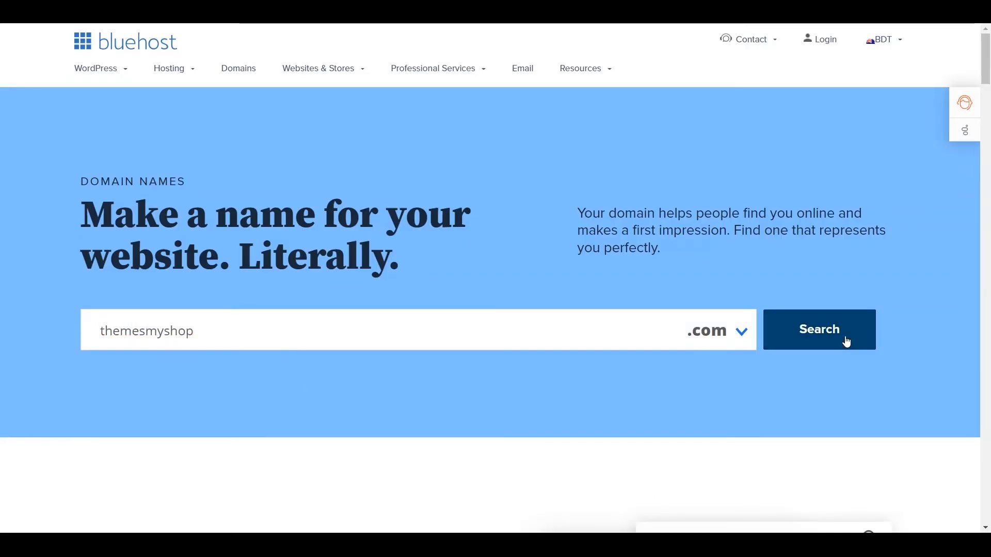
{"action": "left_click", "coordinate": [817, 330]}
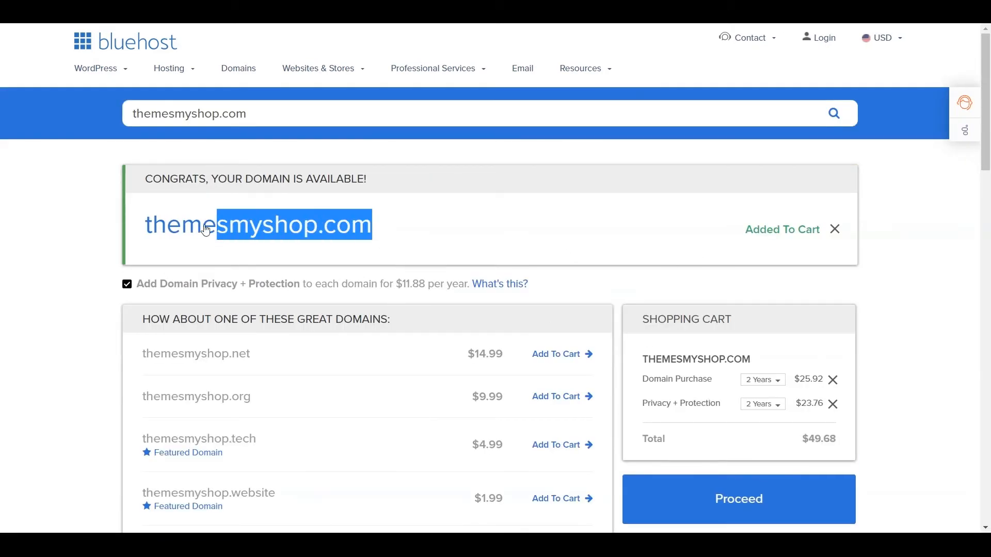
{"action": "left_click", "coordinate": [762, 379]}
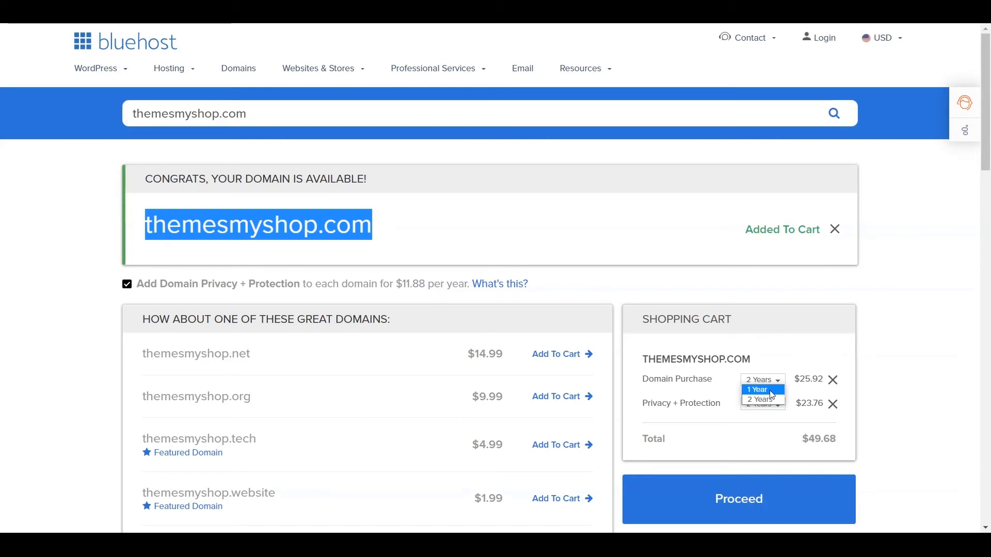
{"action": "left_click", "coordinate": [756, 389]}
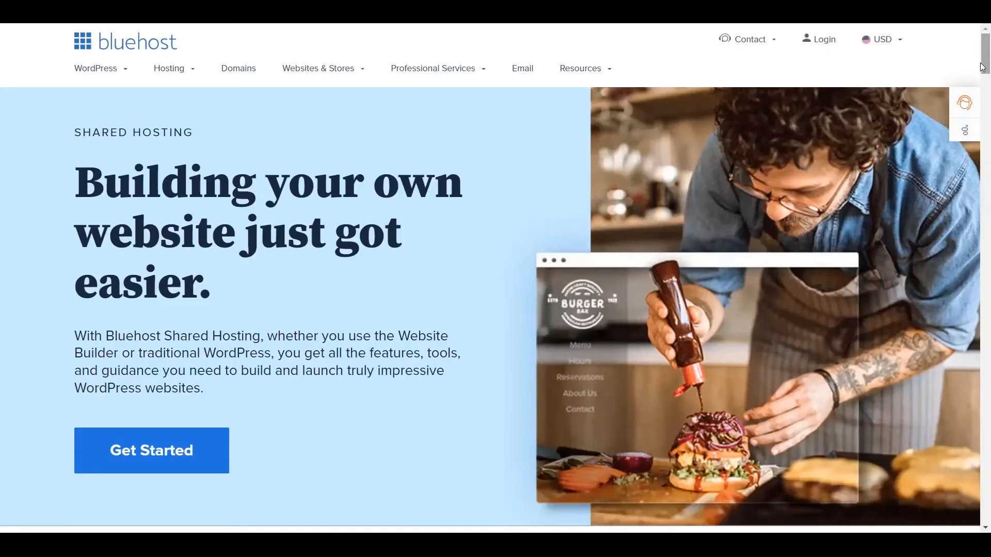
Step: View the shared hosting plans and highlight the Basic plan's $2.95 monthly price
{"action": "scroll", "scroll_direction": "down", "scroll_amount": 3}
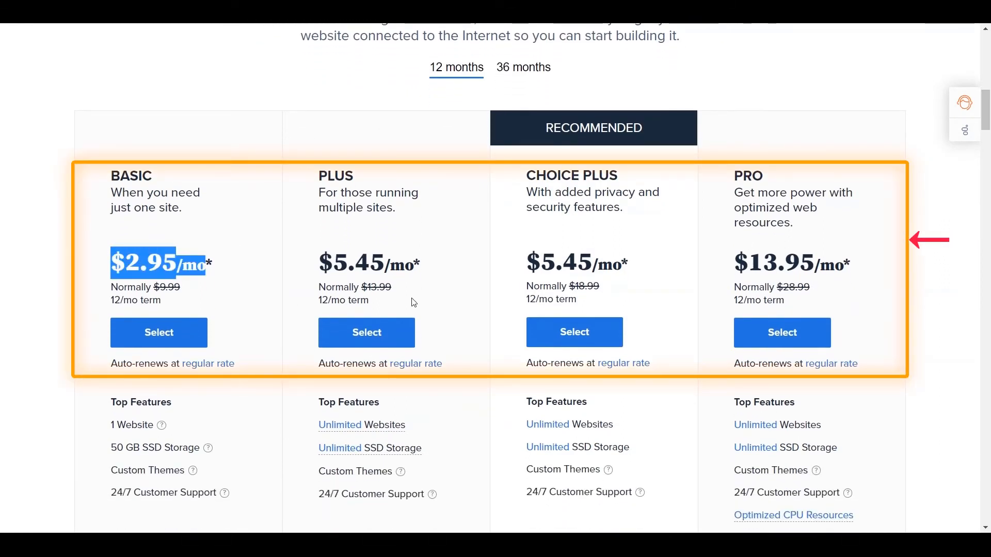
{"action": "double_click", "coordinate": [354, 264]}
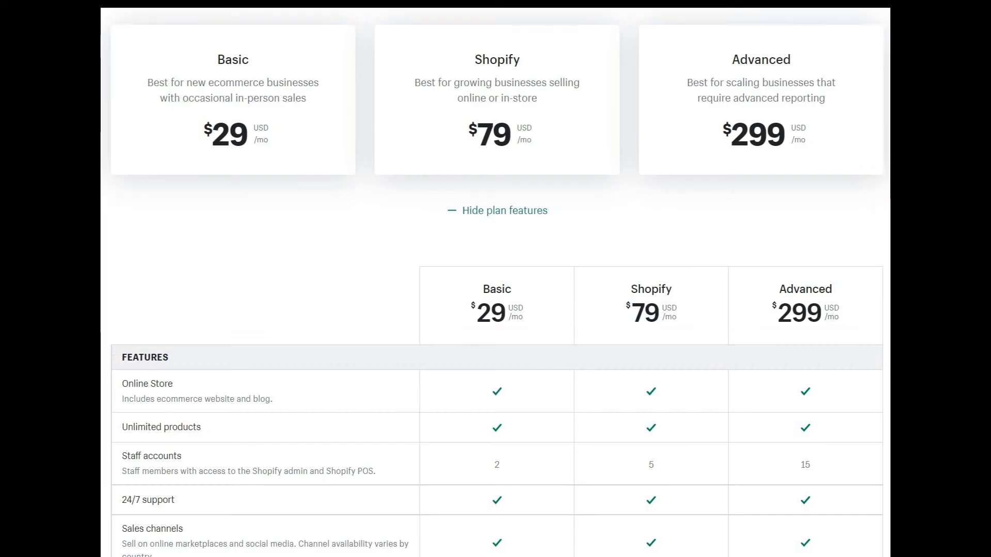
Step: Scroll down Shopify's Basic, Shopify and Advanced plan feature comparison table
{"action": "scroll", "scroll_direction": "down", "scroll_amount": 3}
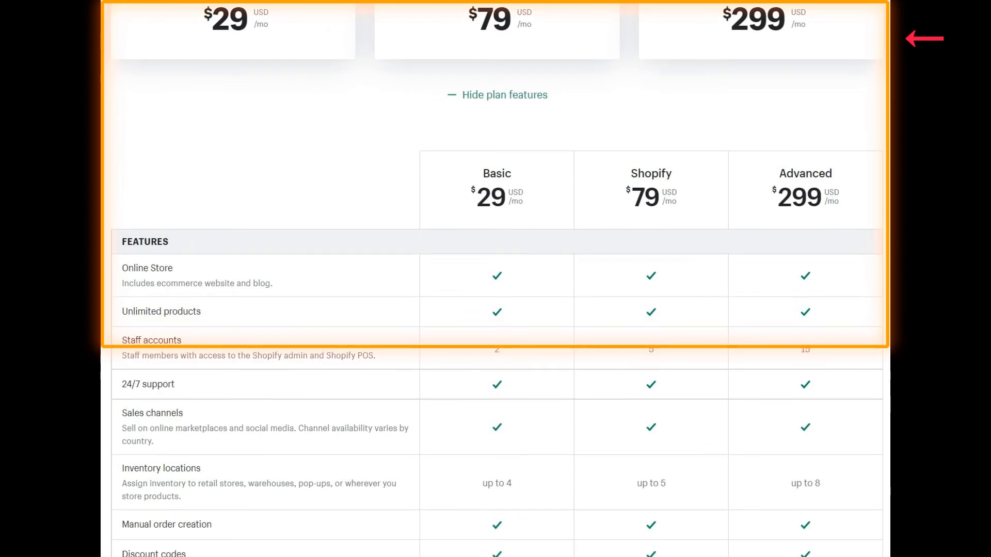
{"action": "scroll", "scroll_direction": "down", "scroll_amount": 3}
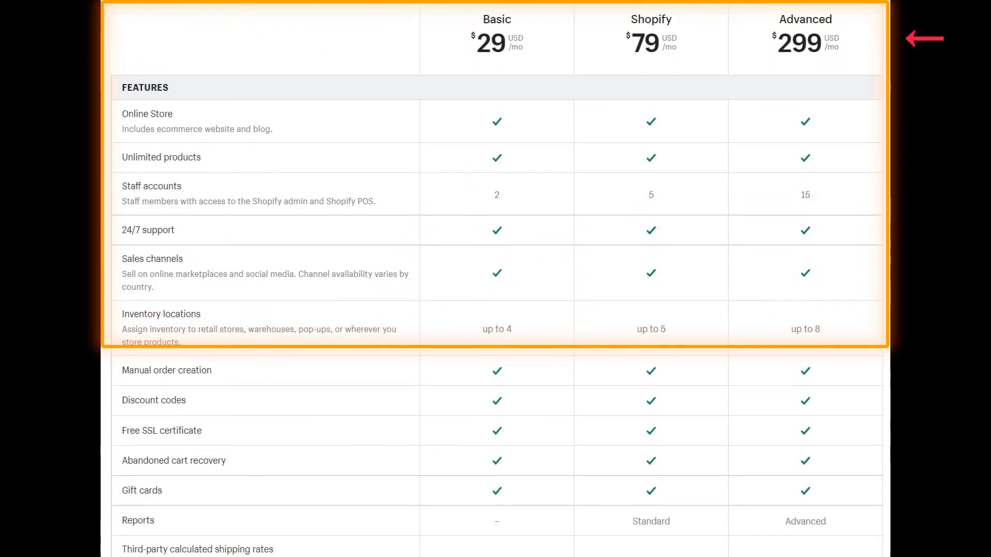